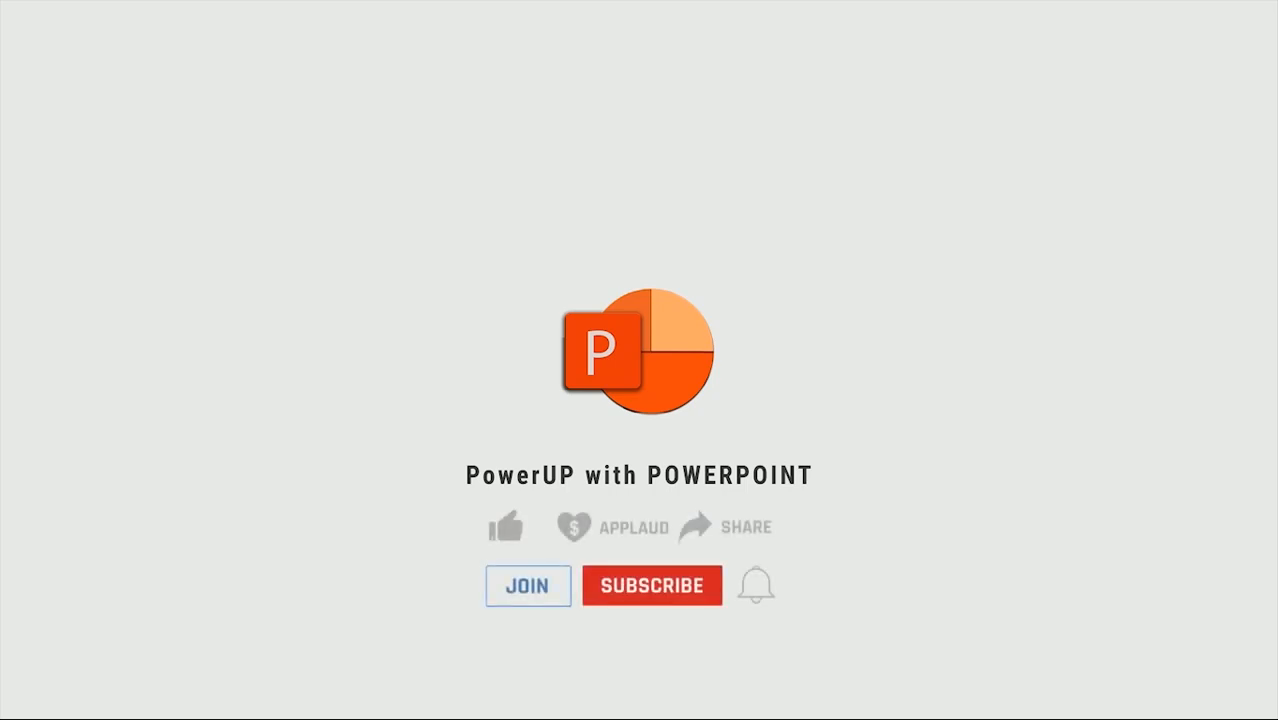
Step: Show slide 1, blank with the colour palette squares in its corner
click(506, 527)
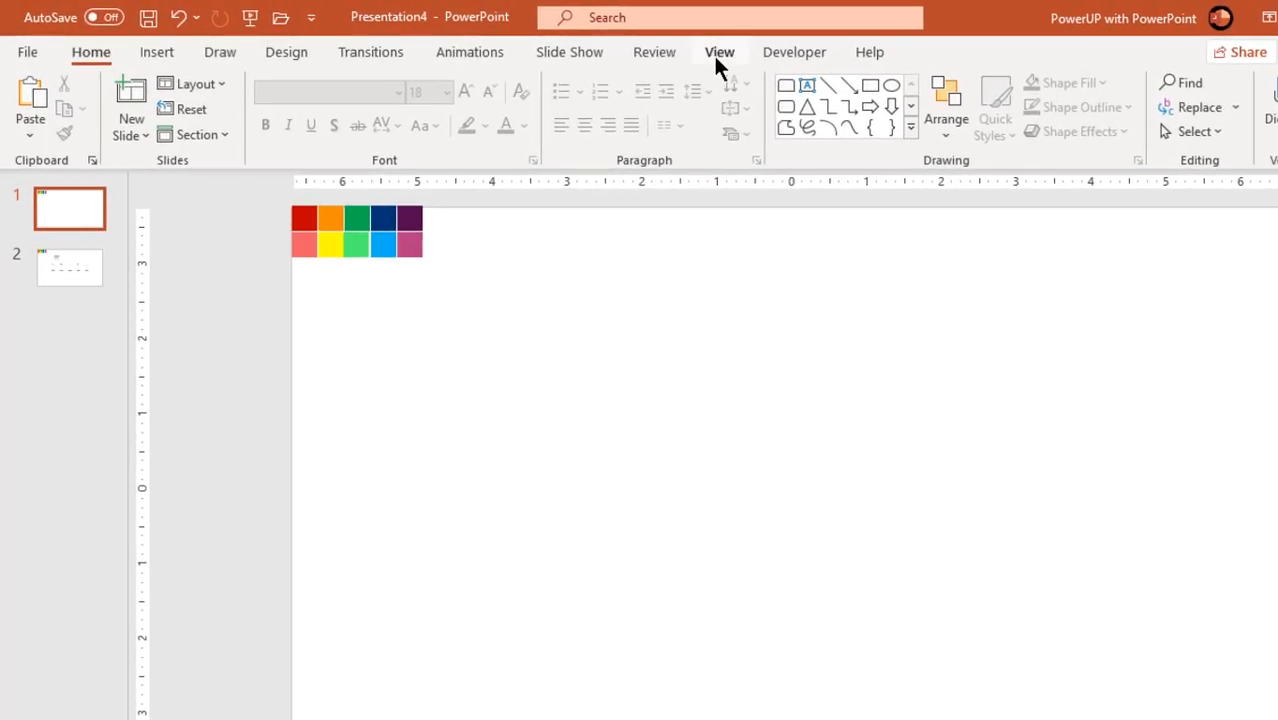
Step: Show centre guides and set a radial gradient background, white centre fading to pale grey
click(719, 52)
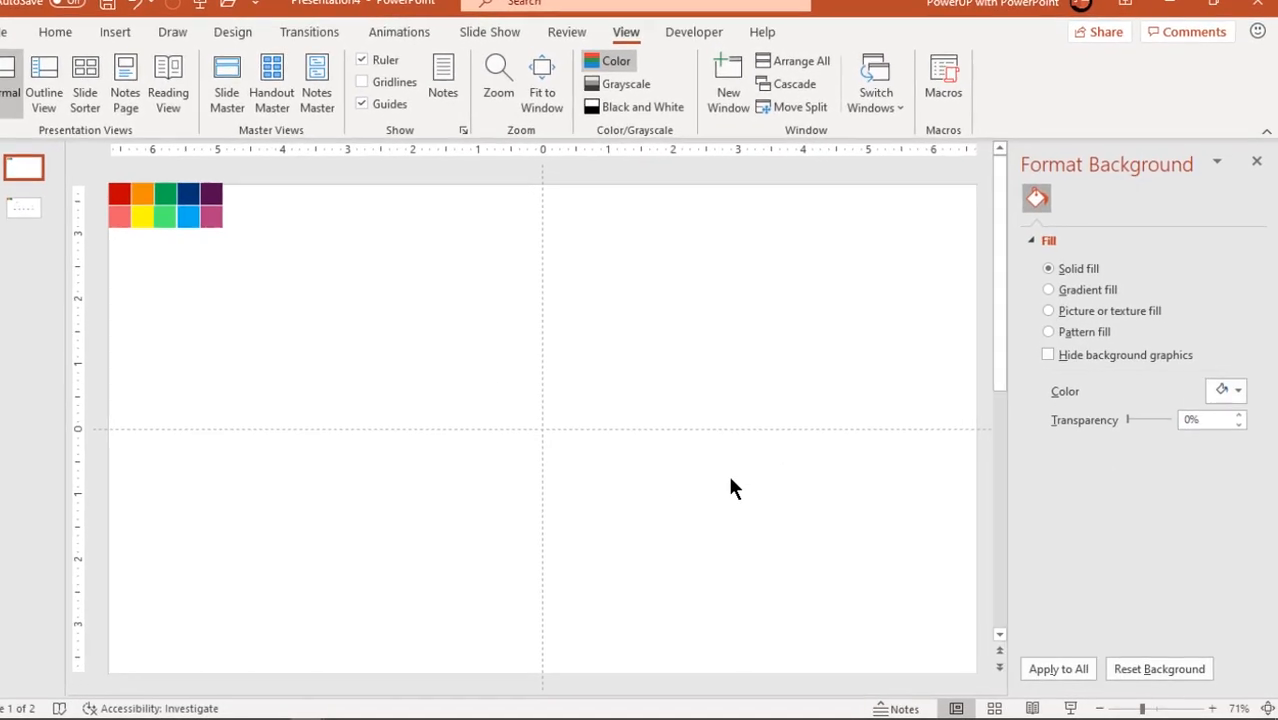
click(1048, 289)
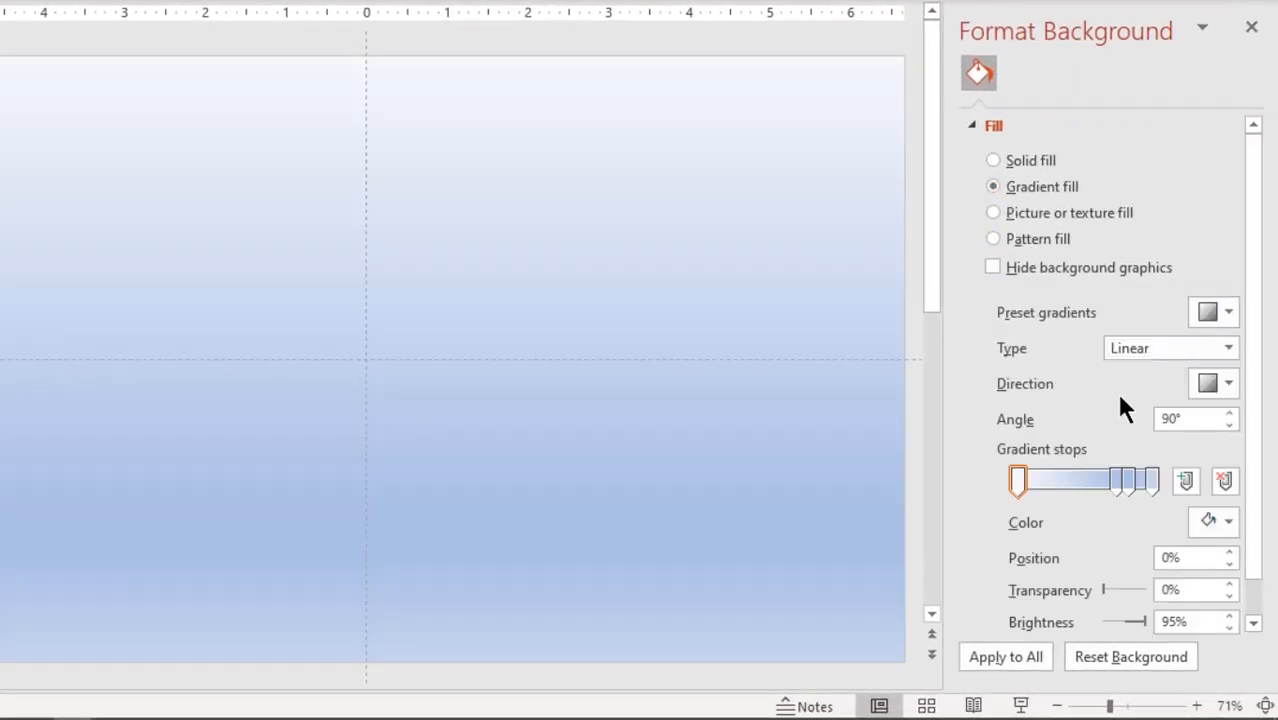
click(1224, 481)
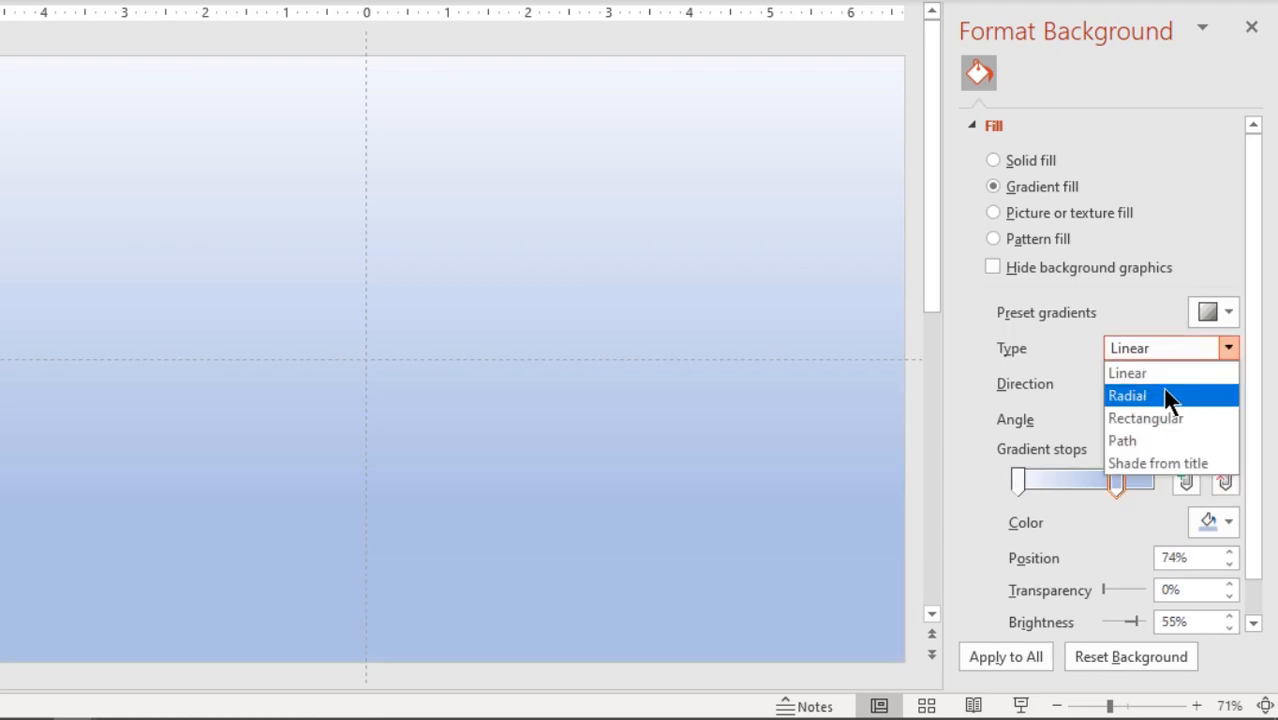
click(1127, 394)
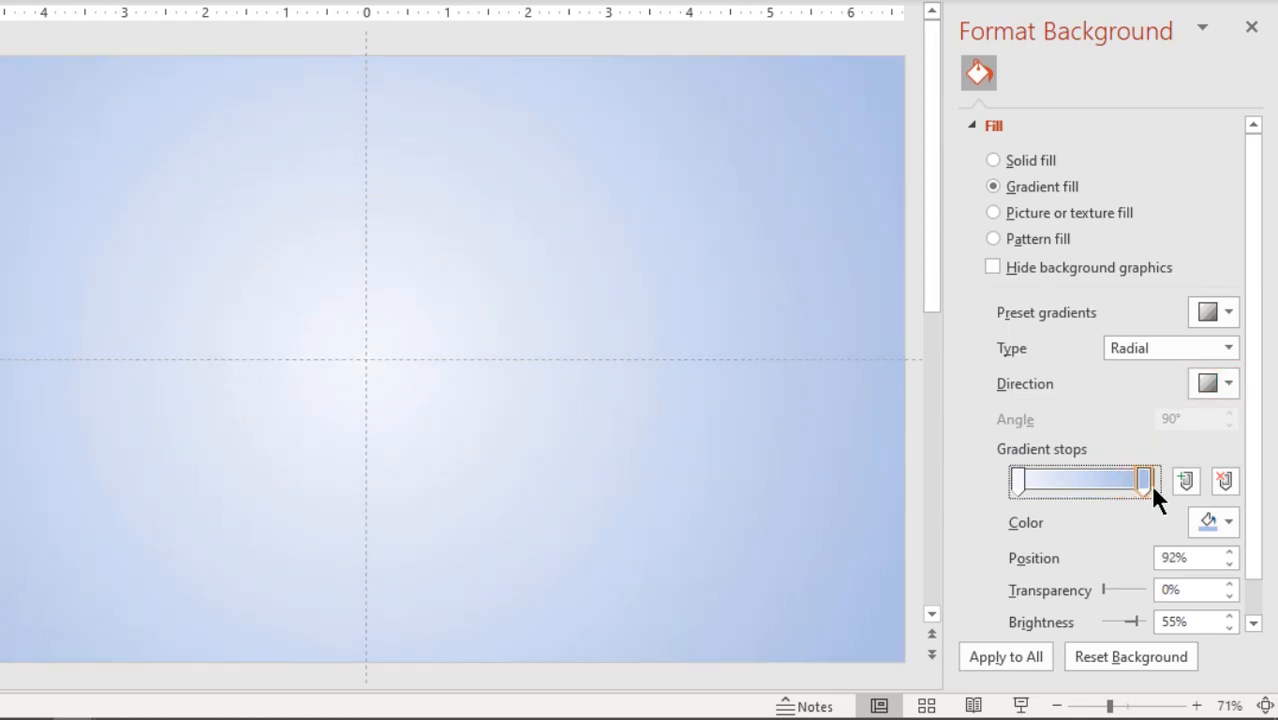
click(1228, 521)
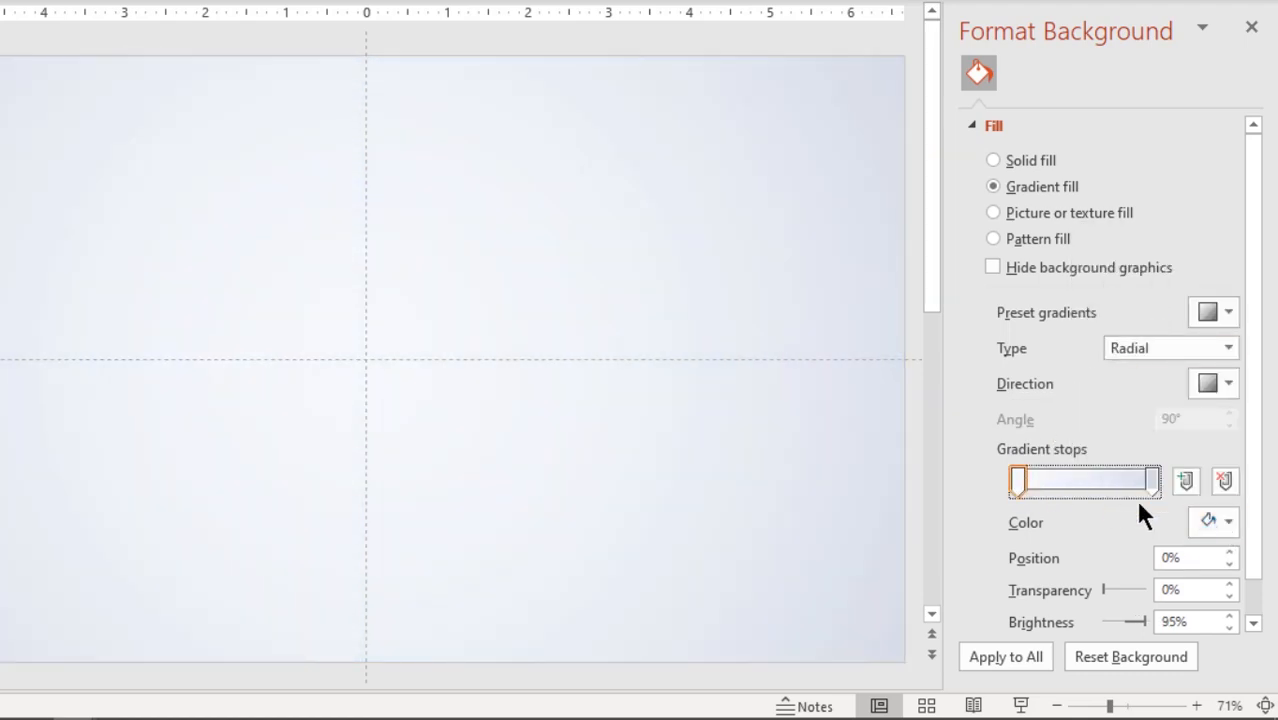
click(1228, 521)
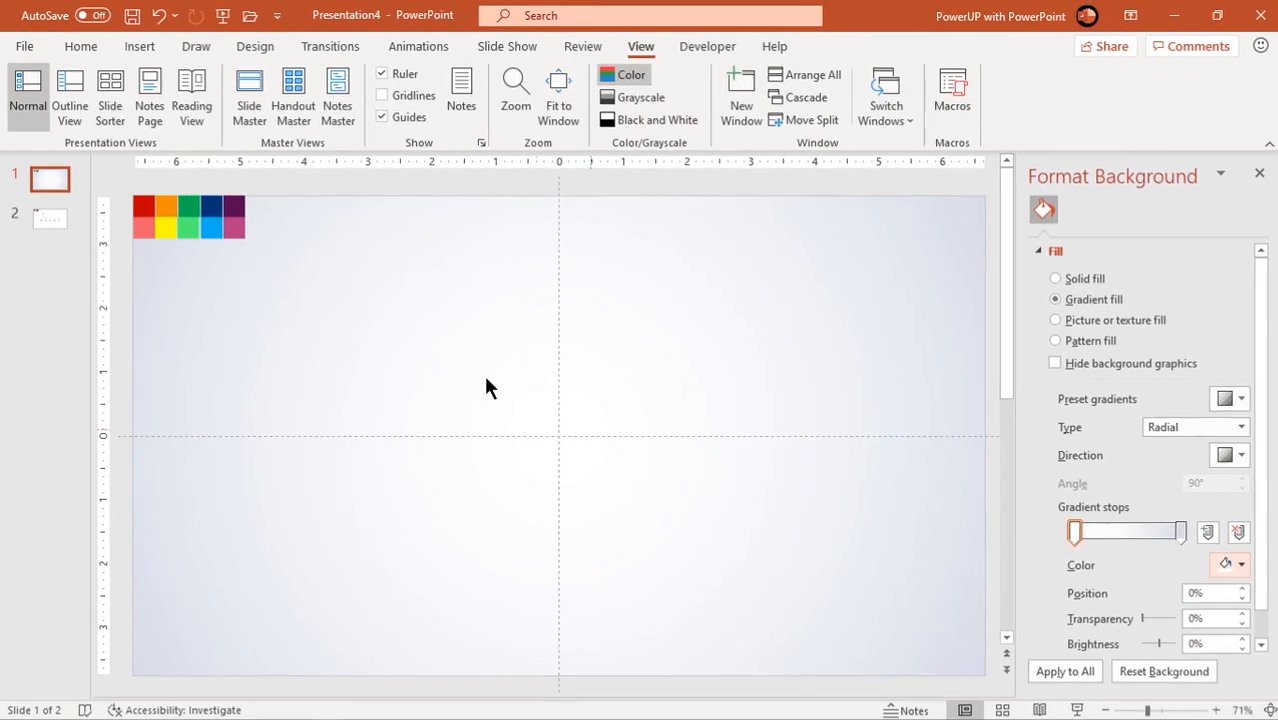
Step: Add a large rounded diamond at the slide centre, filled blue at 50% transparency
click(139, 46)
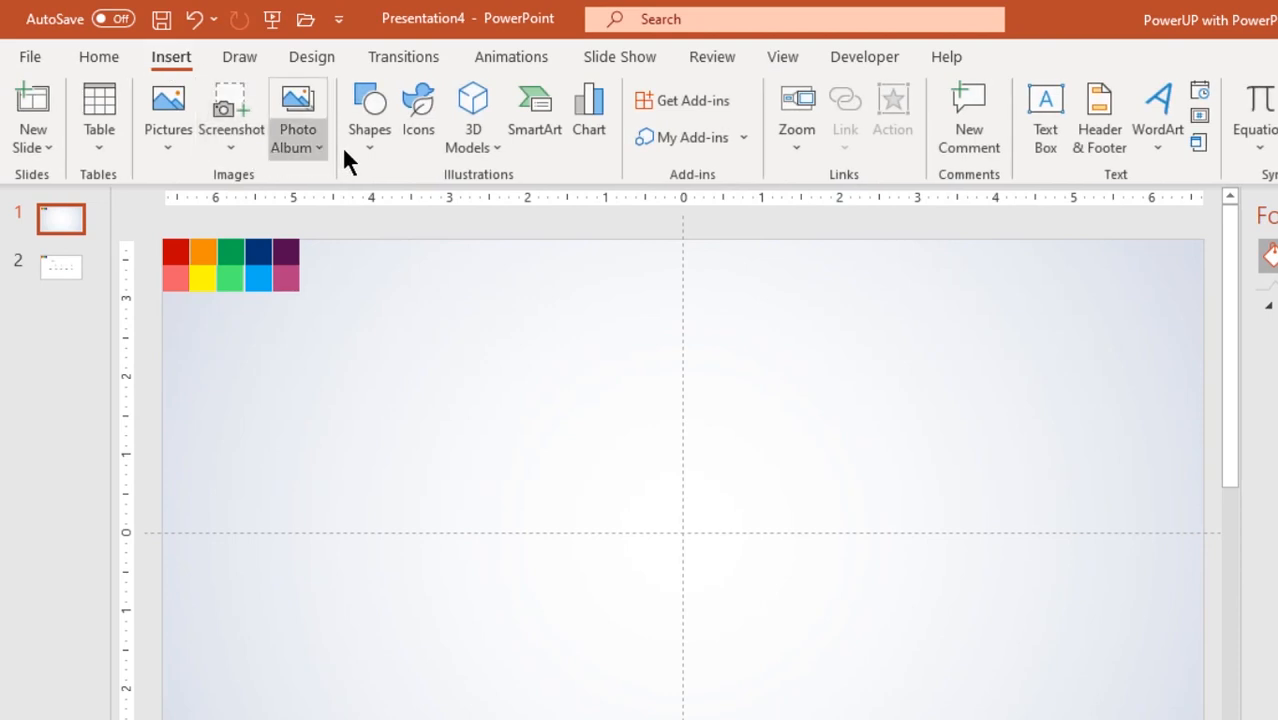
click(369, 115)
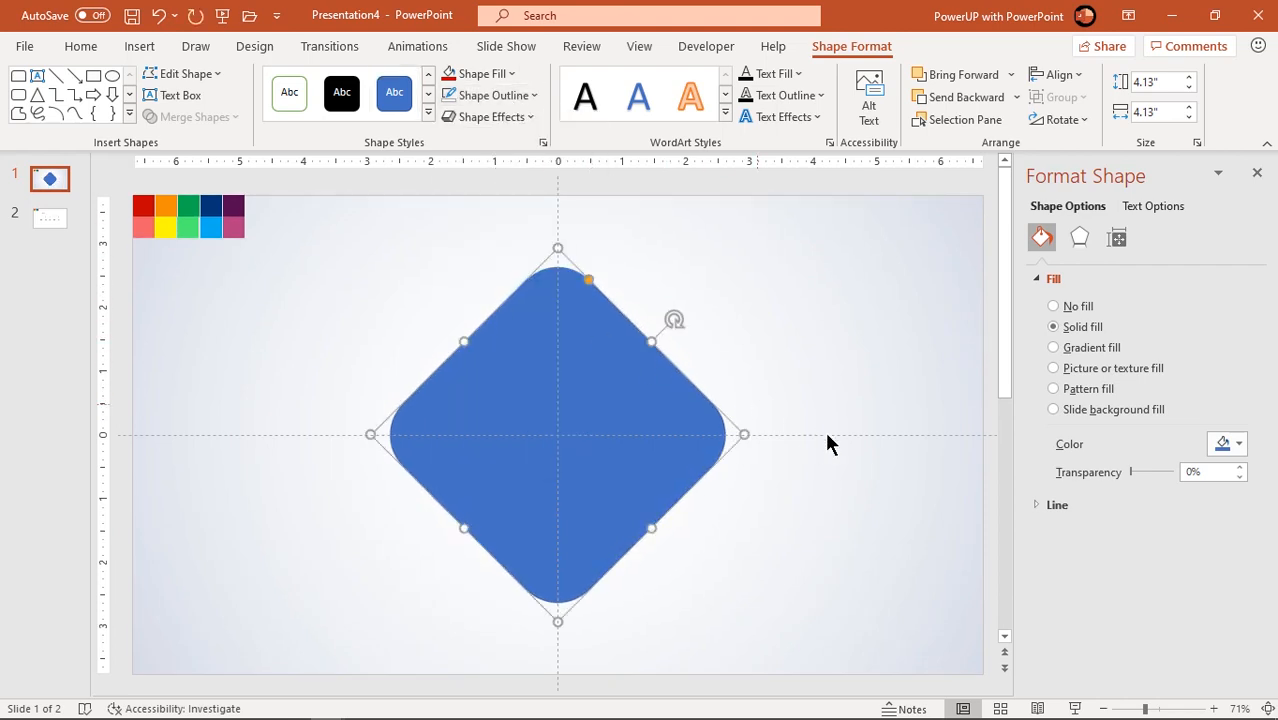
drag(1125, 471, 1148, 471)
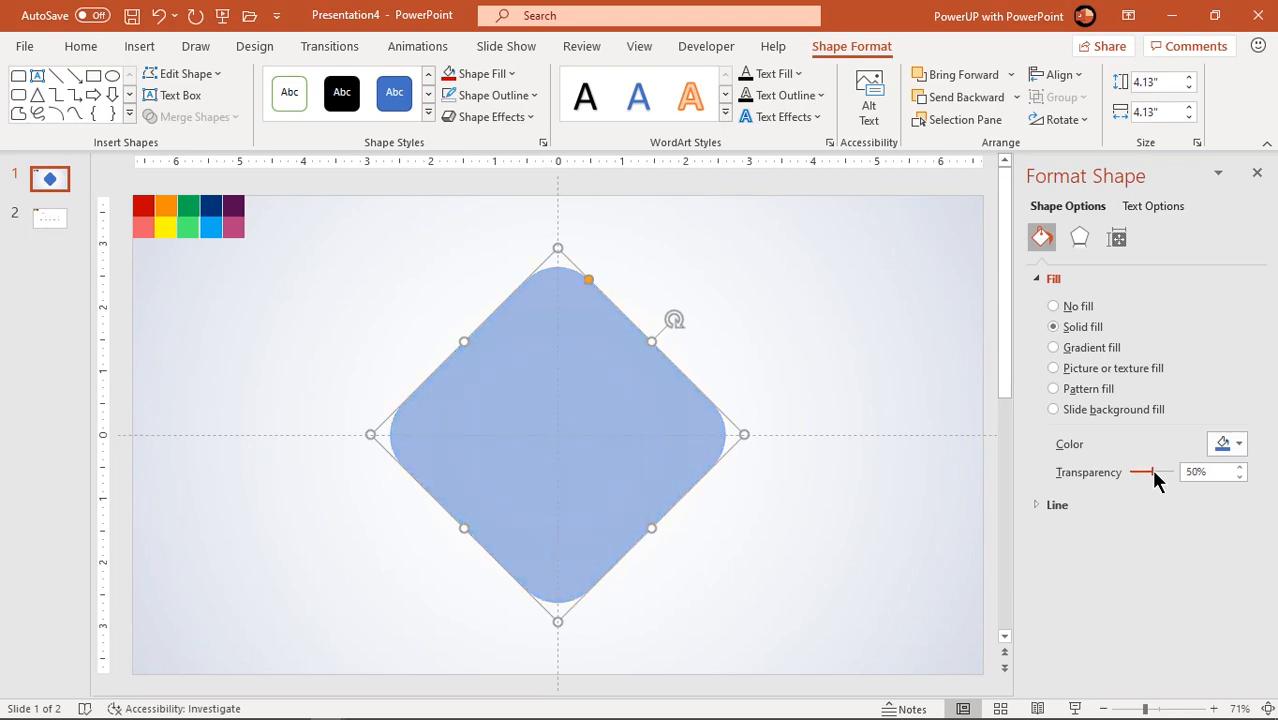
click(390, 281)
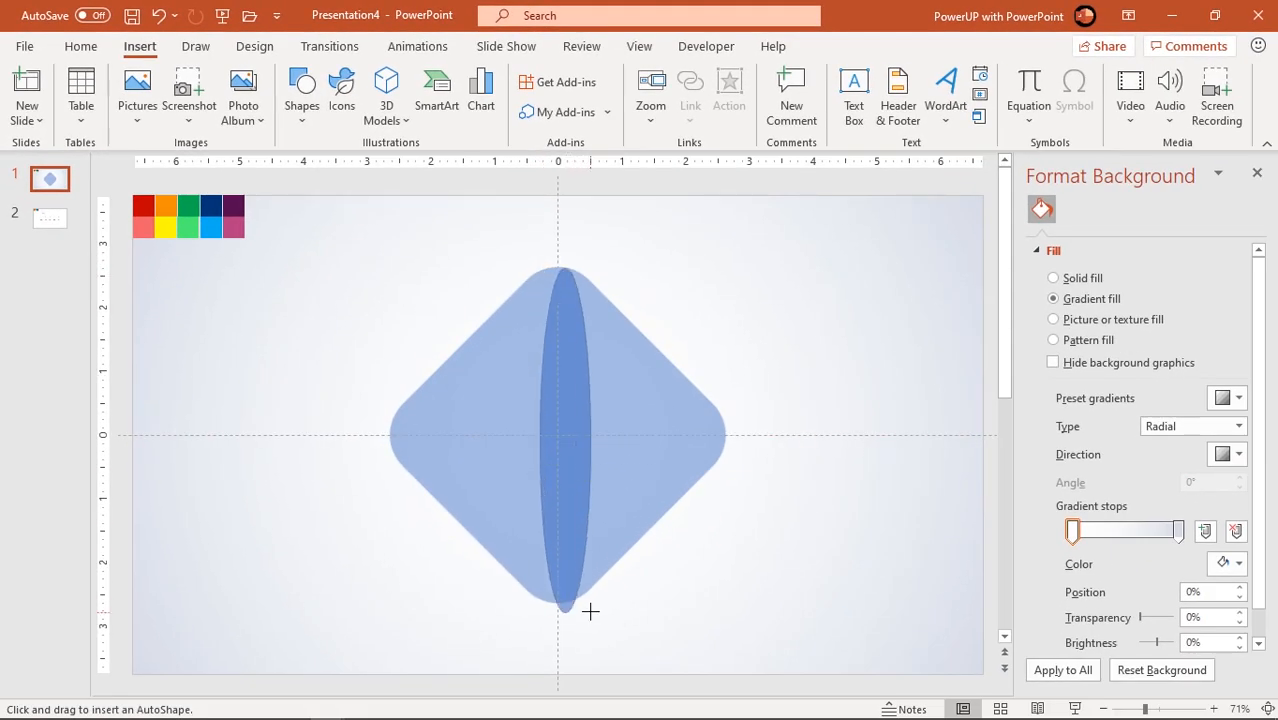
Step: Draw a tall red oval over the diamond at about 52% transparency
click(562, 440)
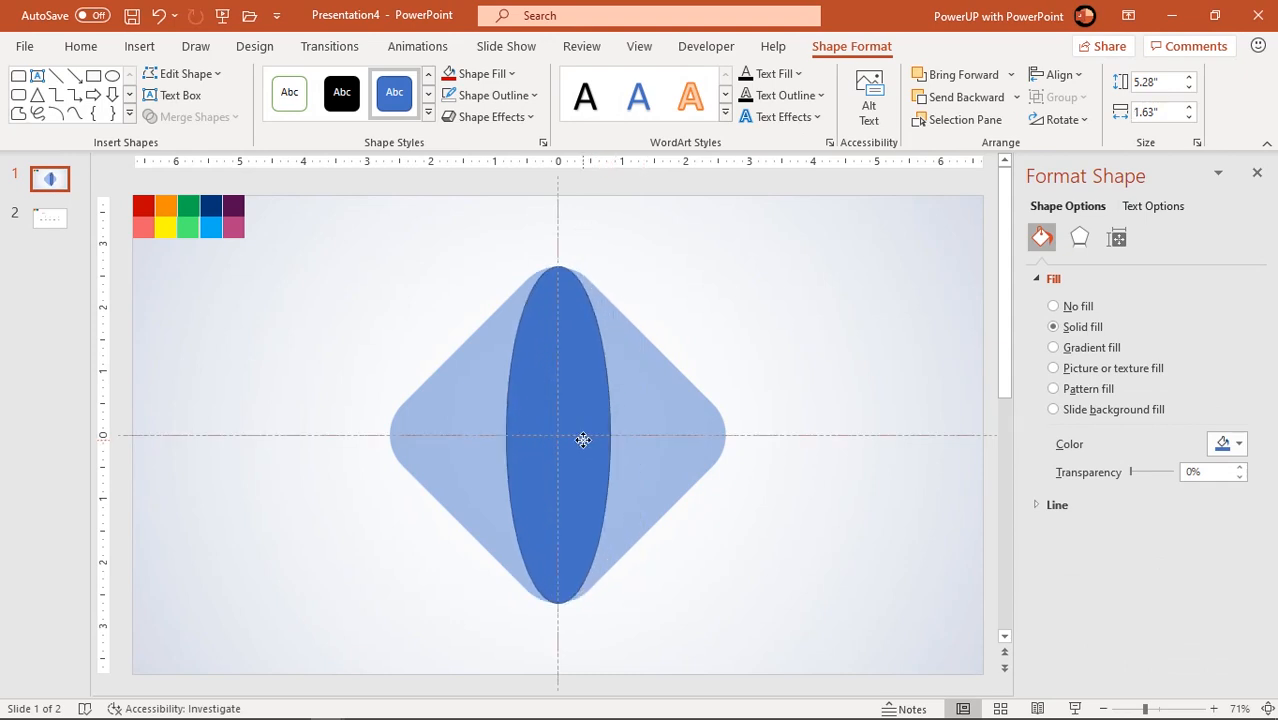
click(558, 435)
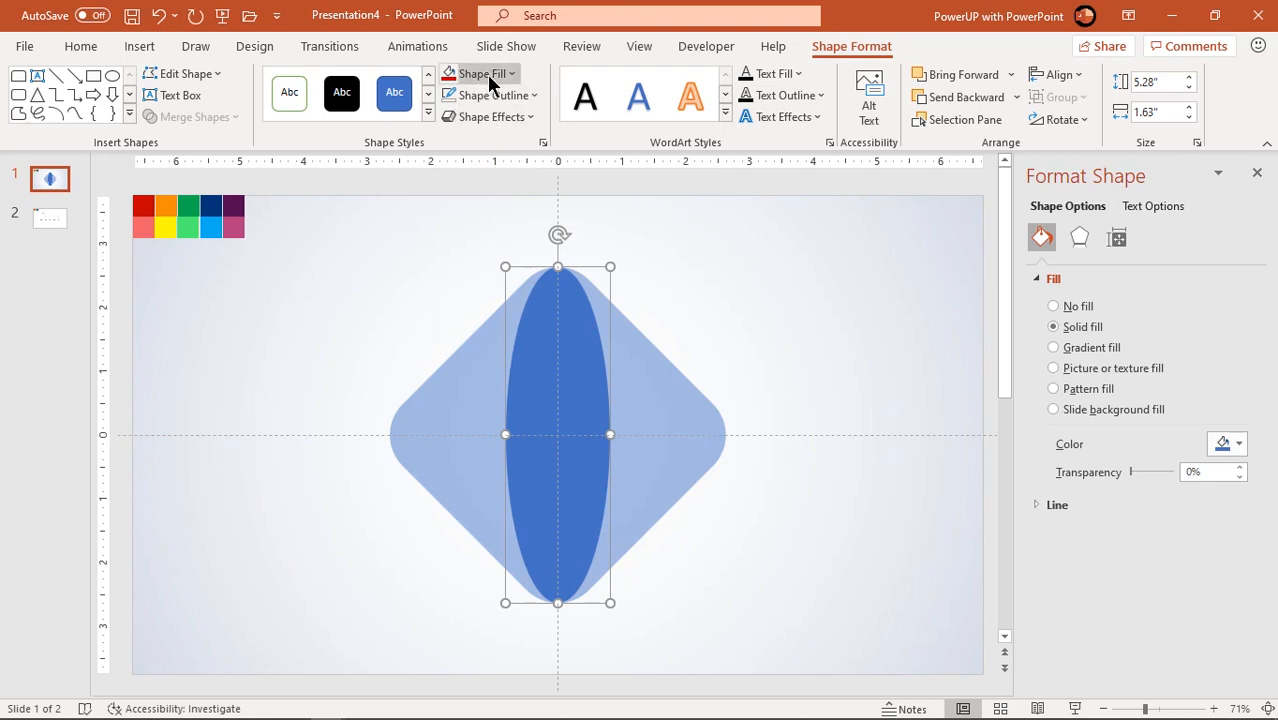
click(481, 73)
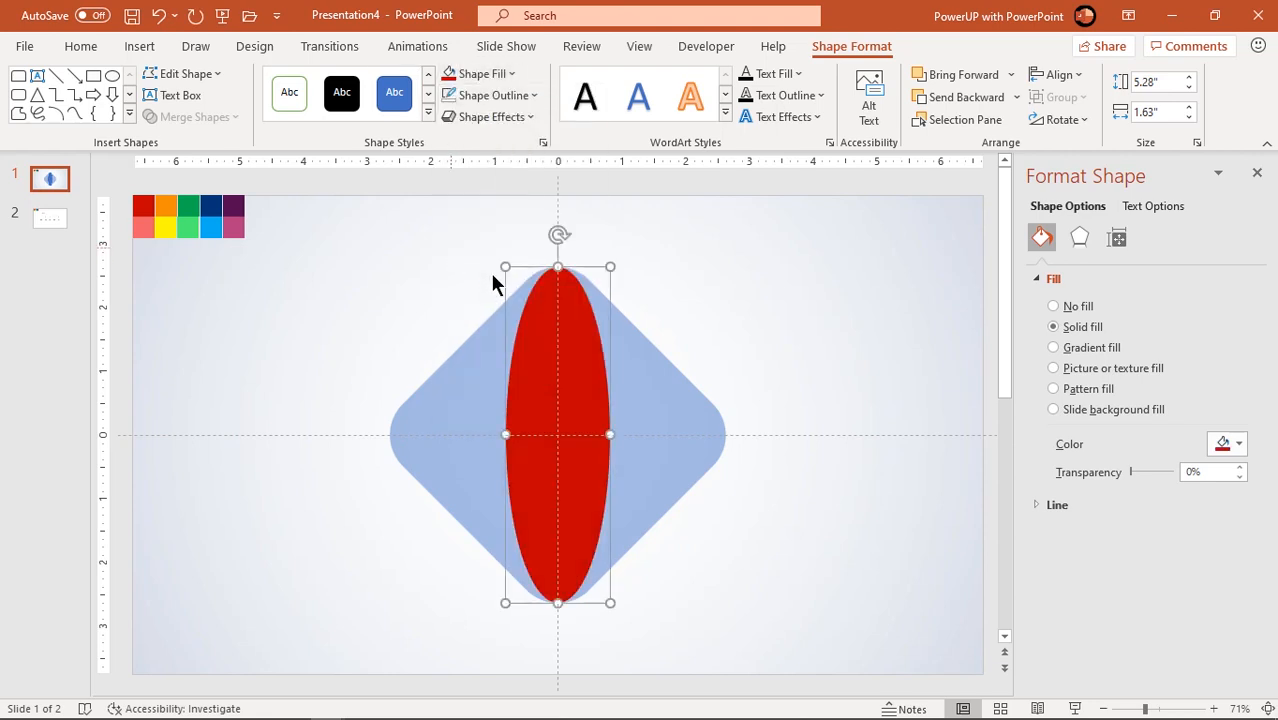
drag(1125, 472, 1132, 472)
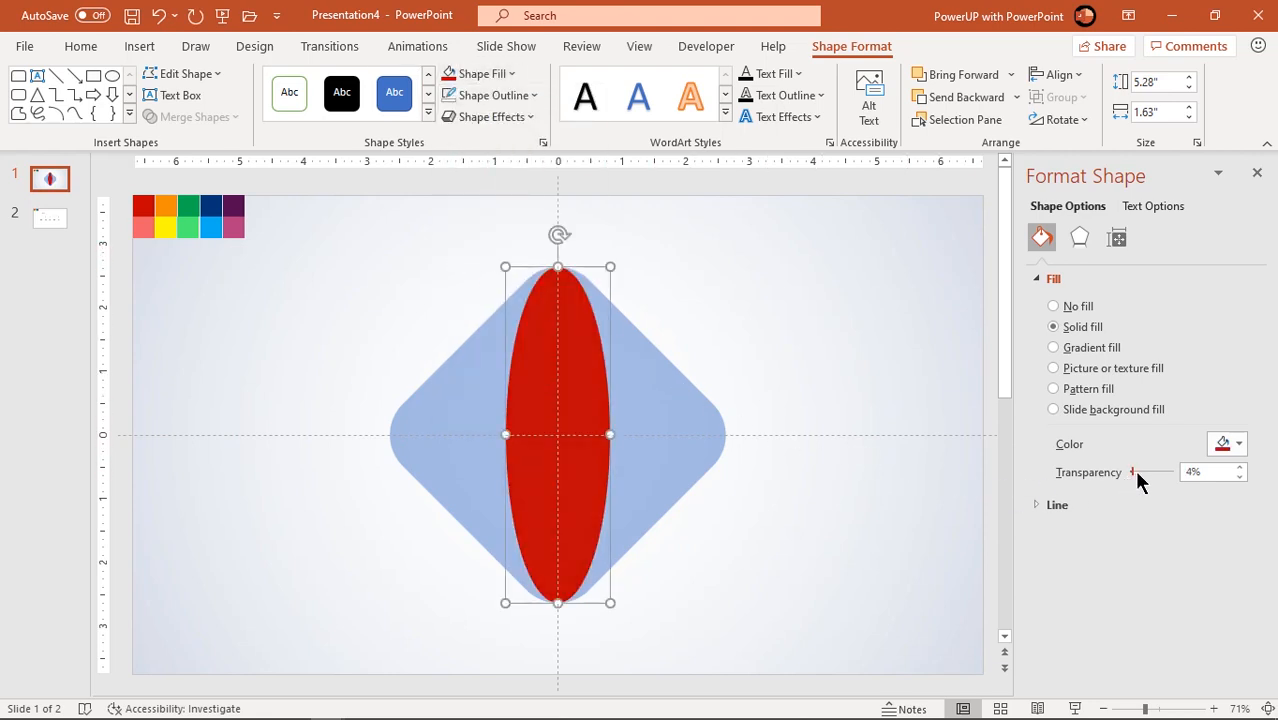
drag(1131, 471, 1142, 471)
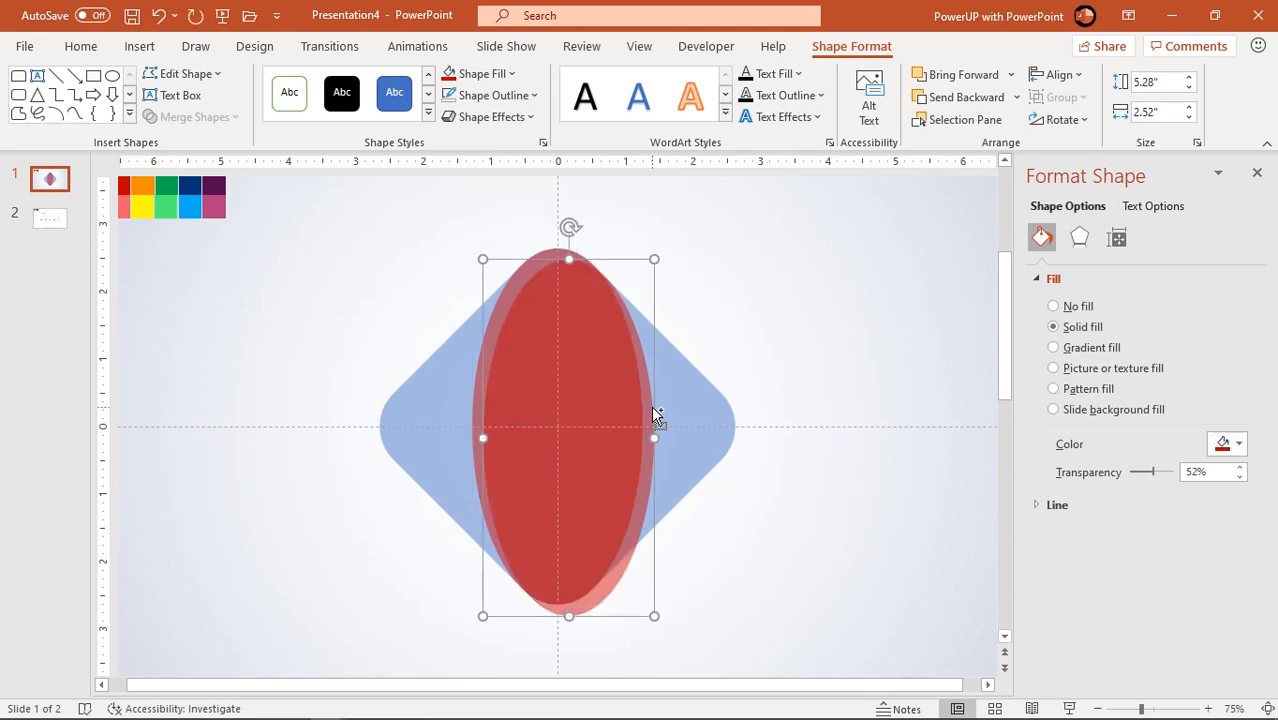
Step: Duplicate the widened oval and rotate the copy to cross it horizontally
click(1059, 119)
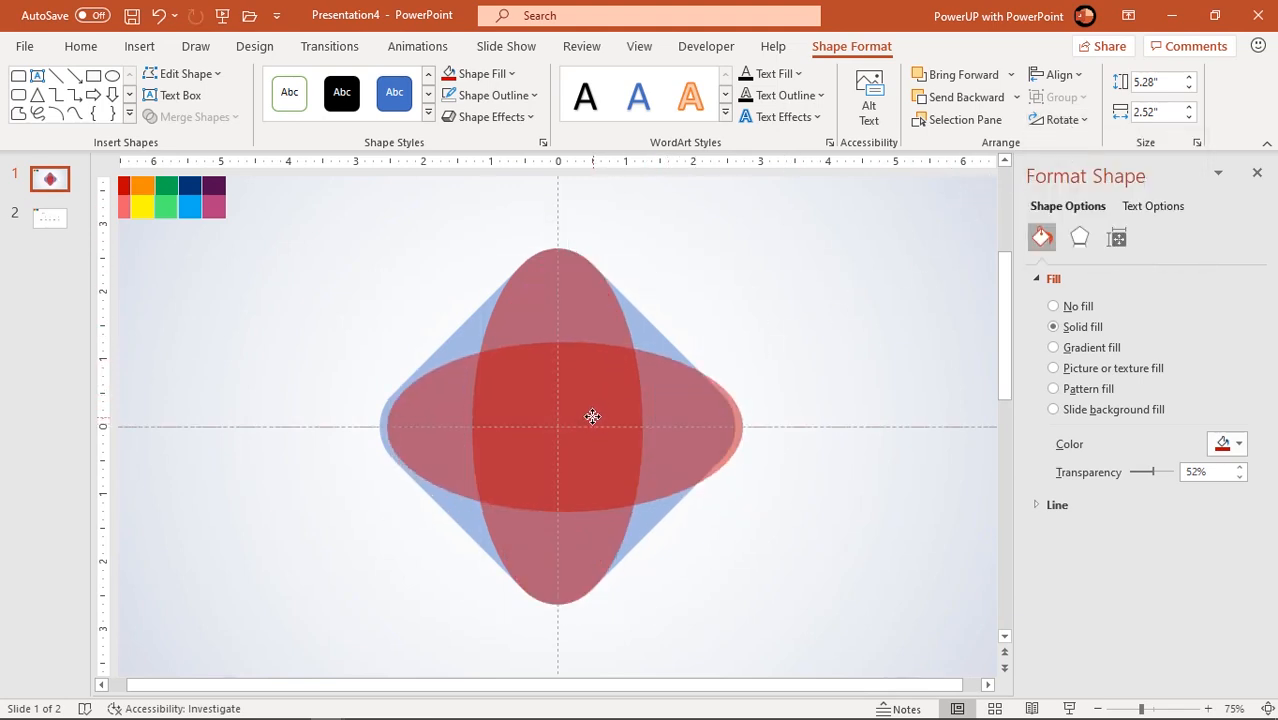
click(590, 416)
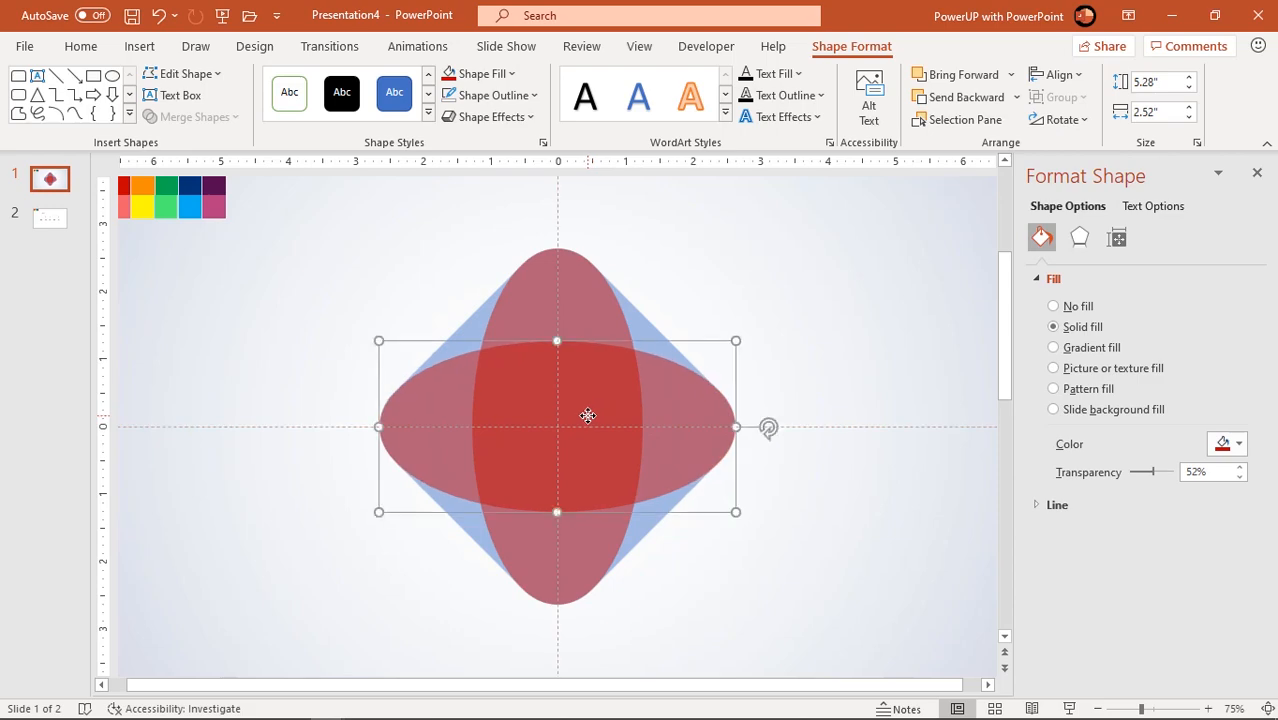
click(139, 46)
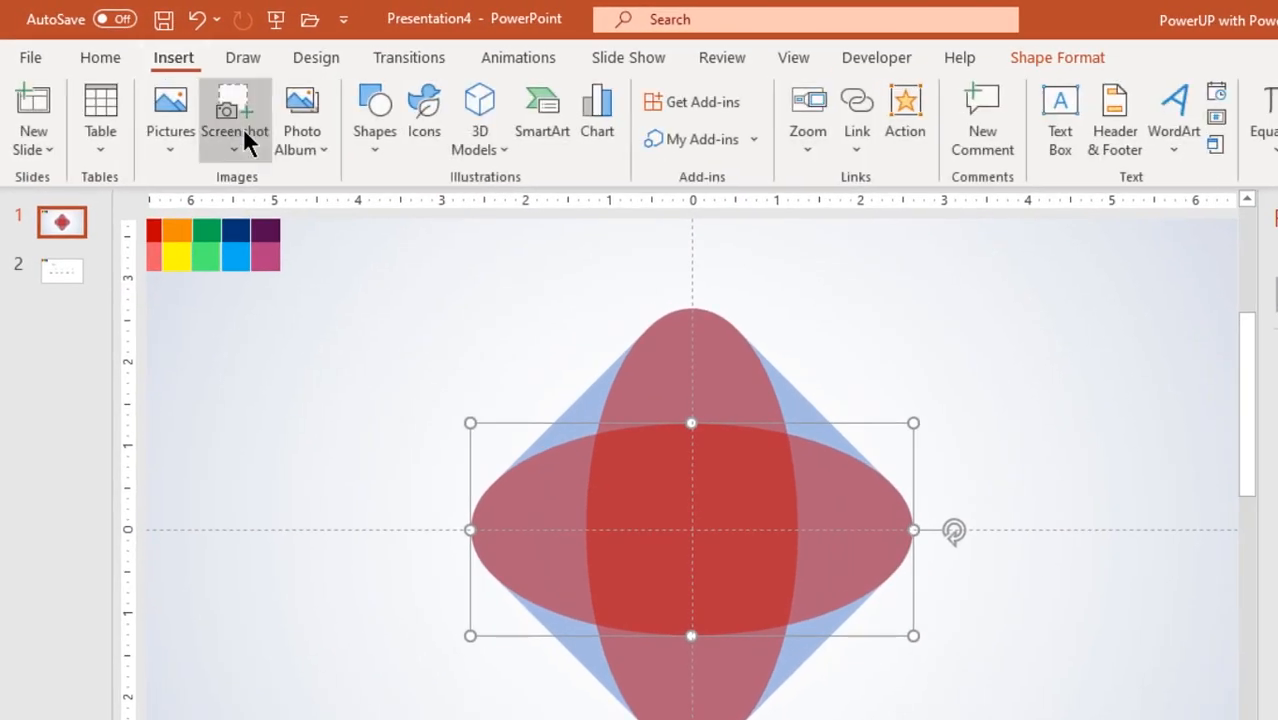
Step: Draw a centred circle with no outline, dark grey fill and about 64% transparency
click(374, 115)
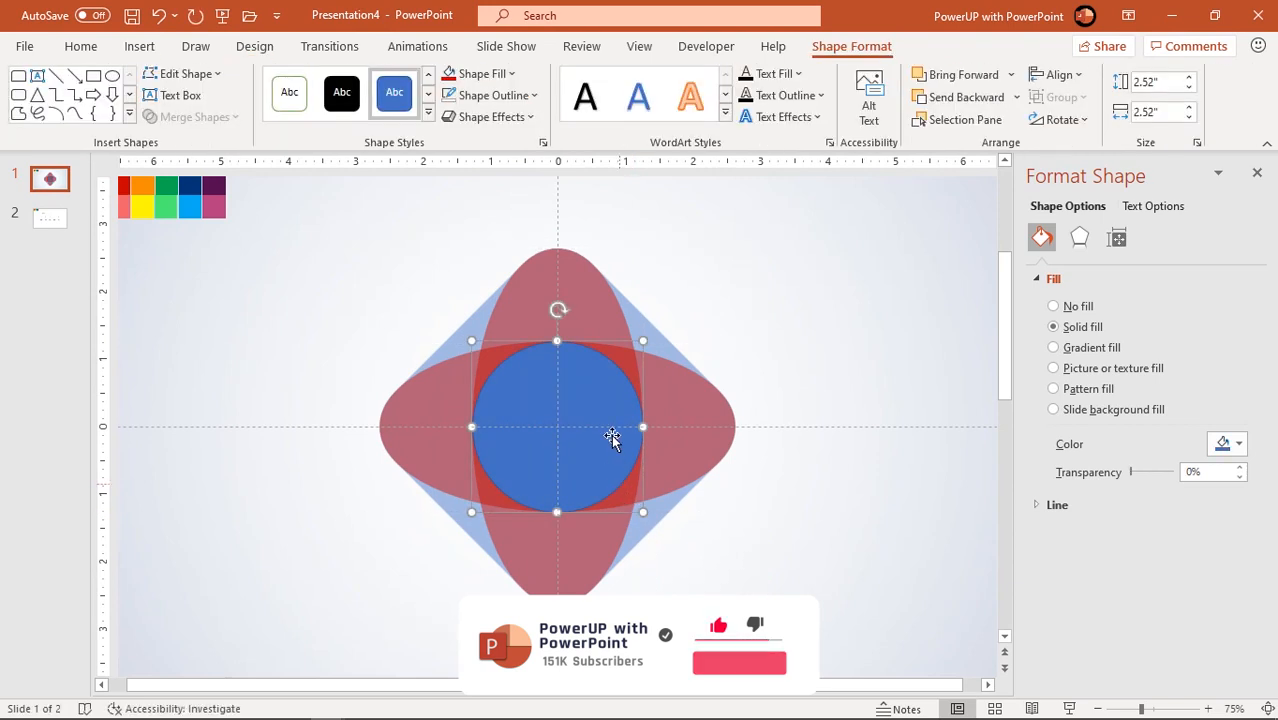
click(489, 95)
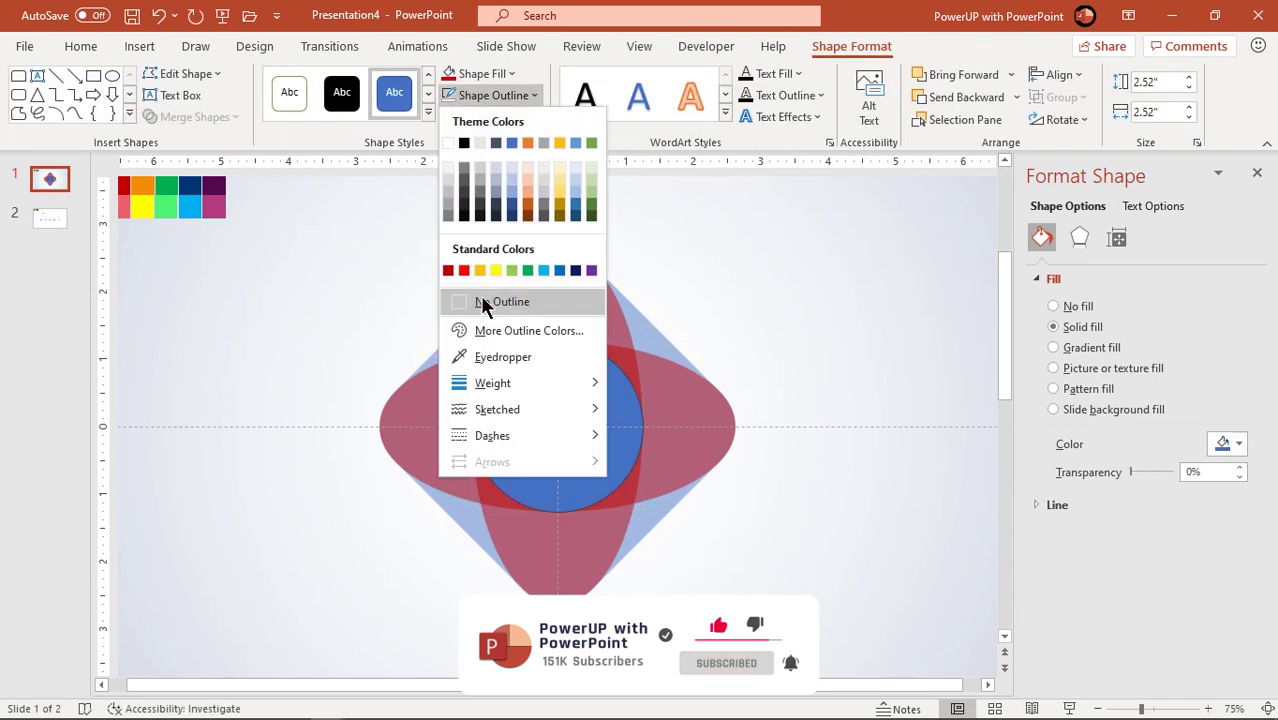
click(484, 73)
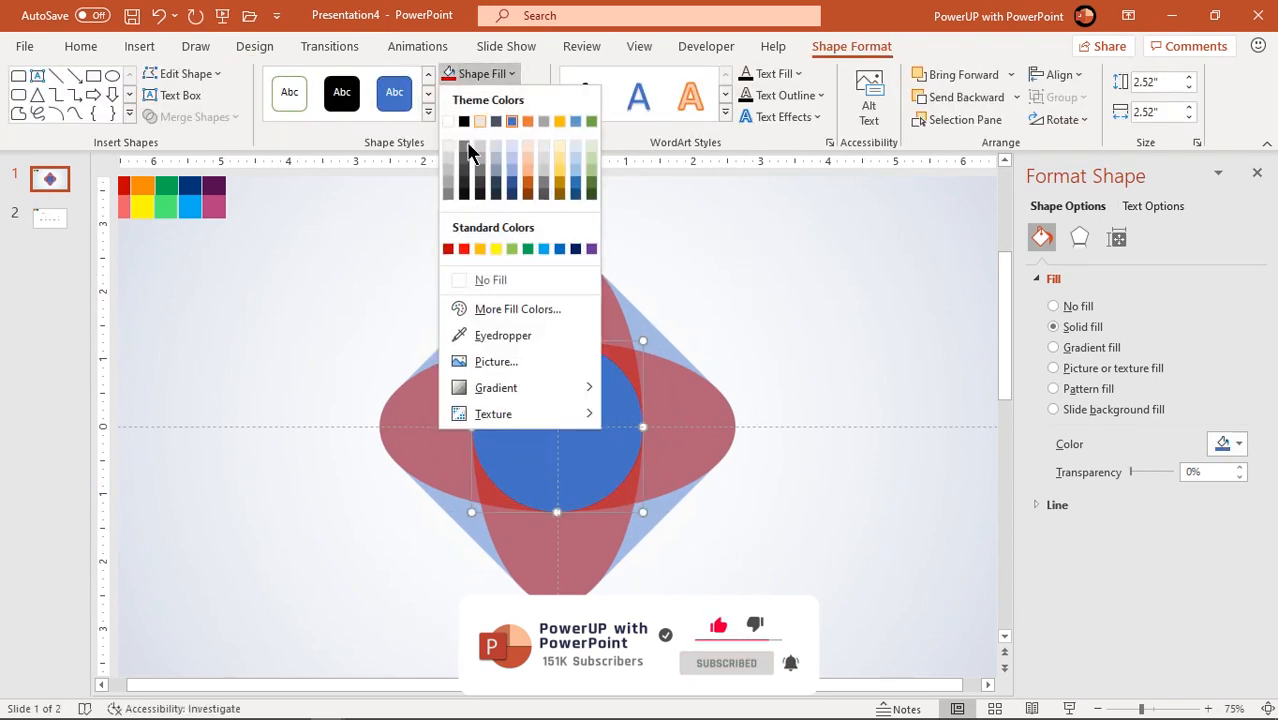
click(463, 121)
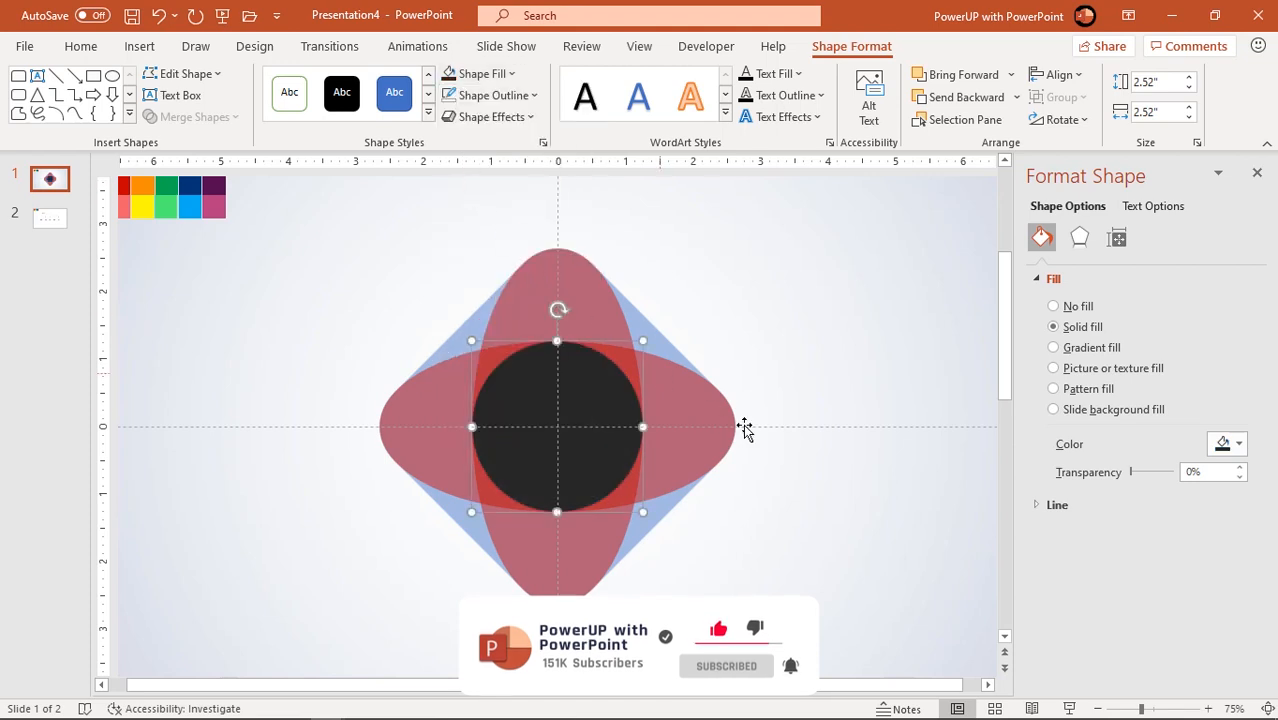
drag(1131, 471, 1138, 471)
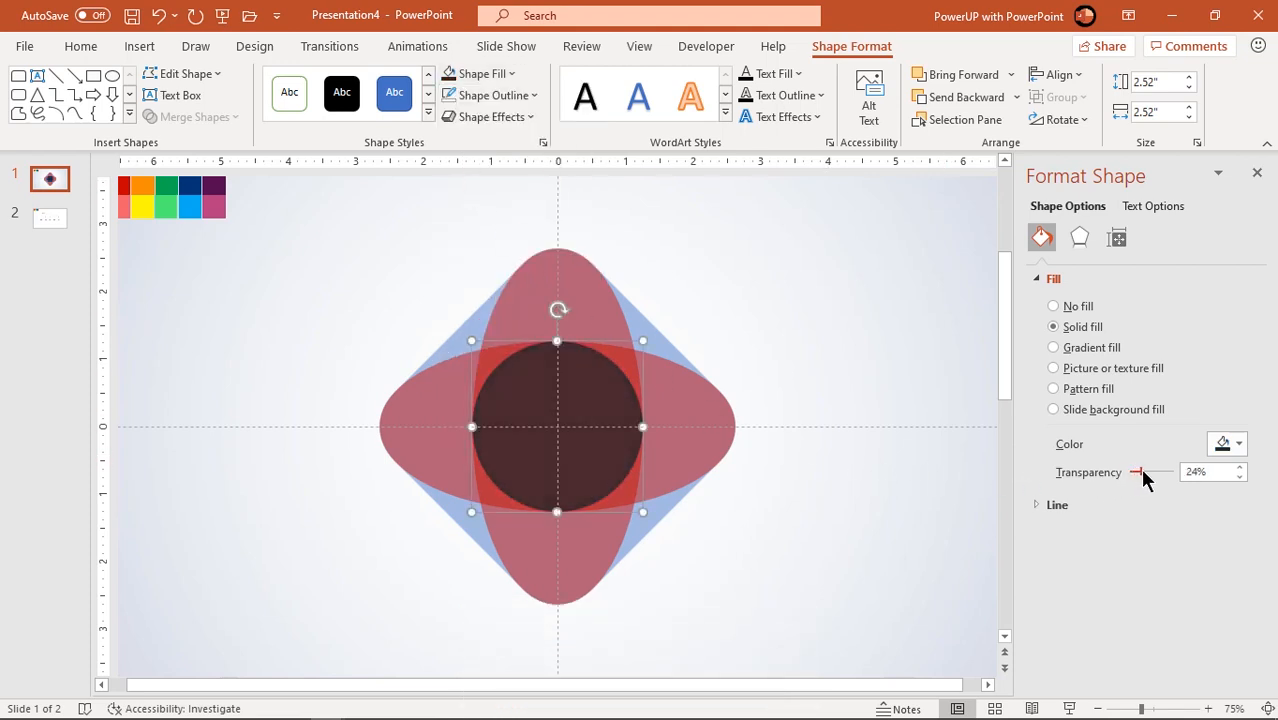
drag(1136, 472, 1152, 472)
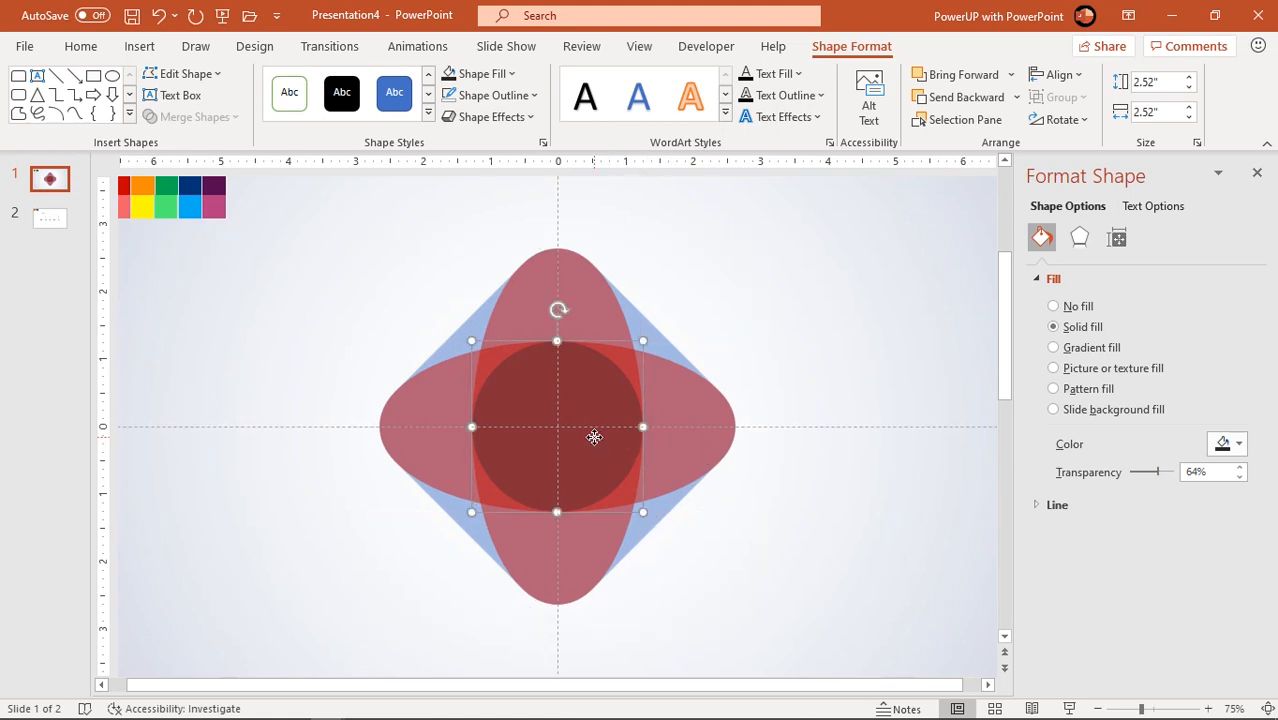
click(838, 672)
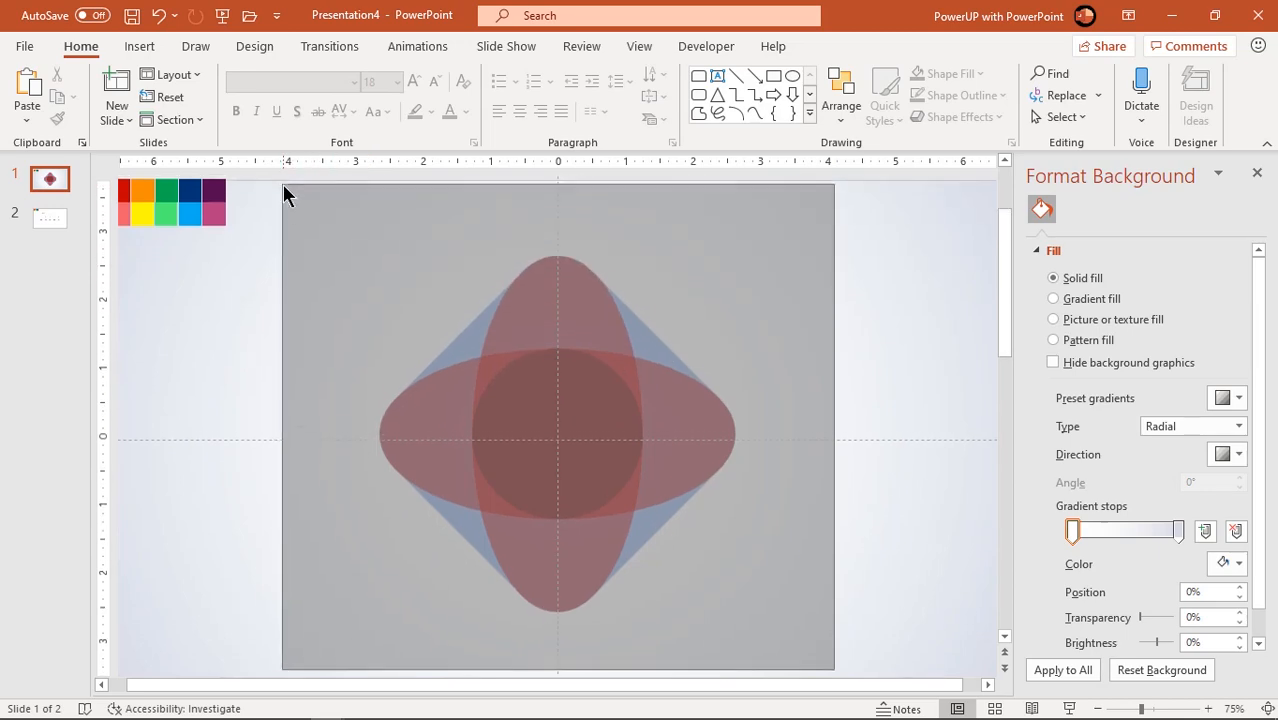
Step: Fragment the selected shapes and delete the centre circle piece, leaving a round hole
click(557, 430)
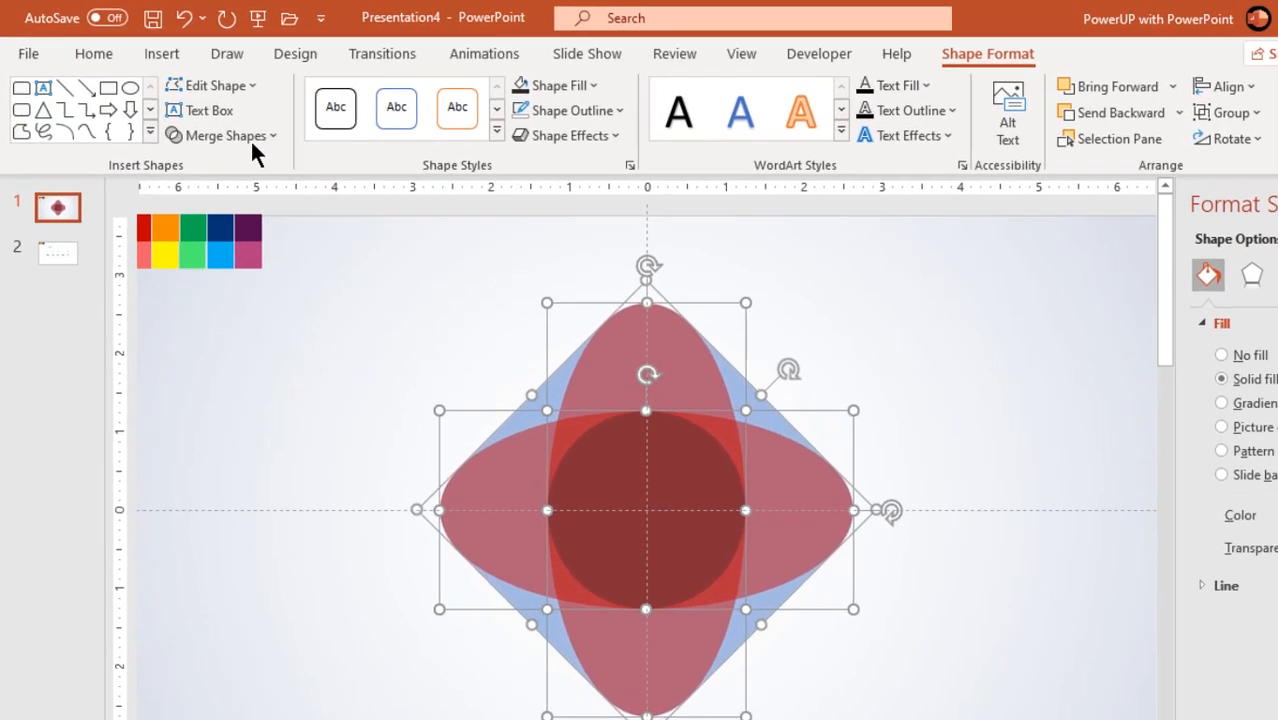
click(223, 135)
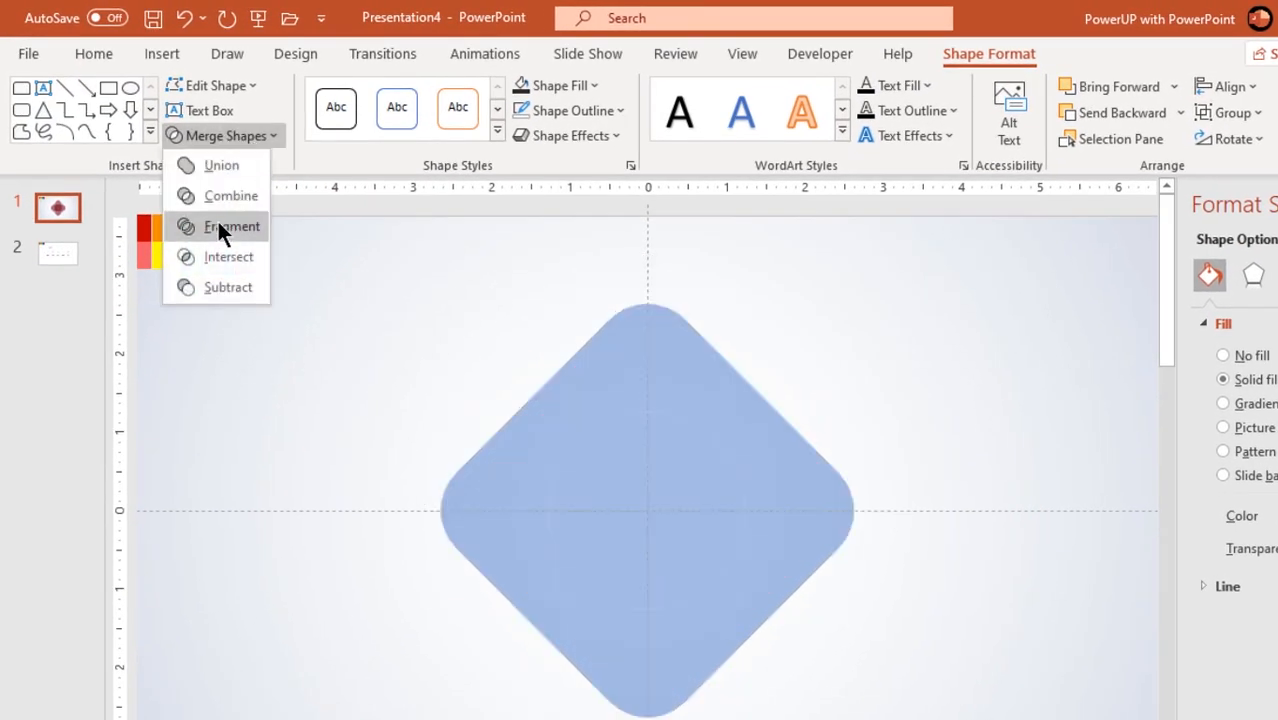
click(232, 226)
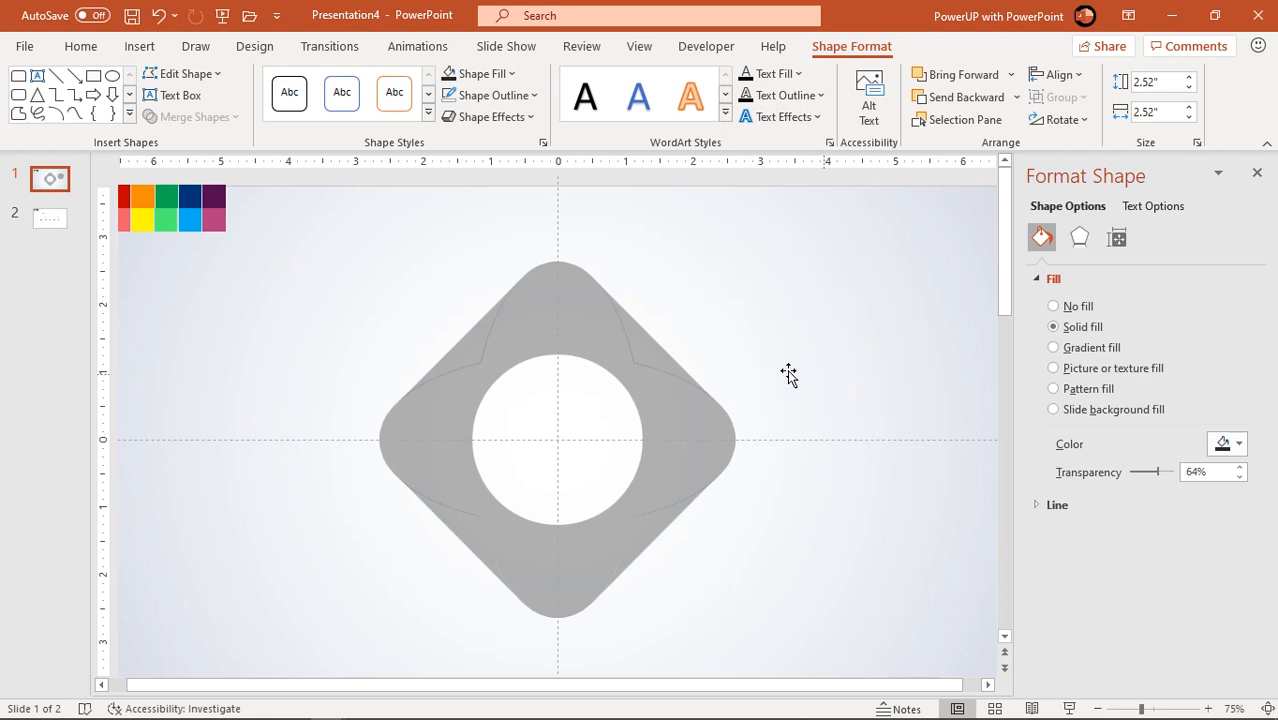
Step: Fill the top fragments of the ring pink-red
click(525, 320)
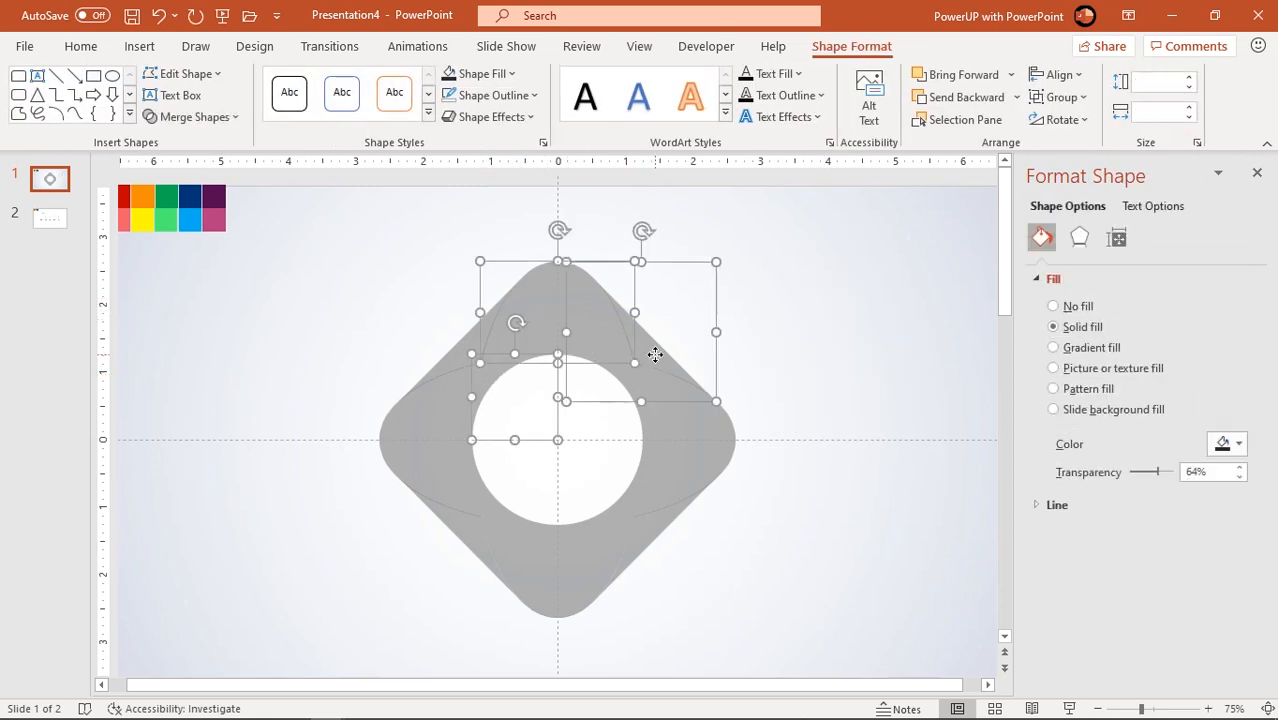
click(481, 73)
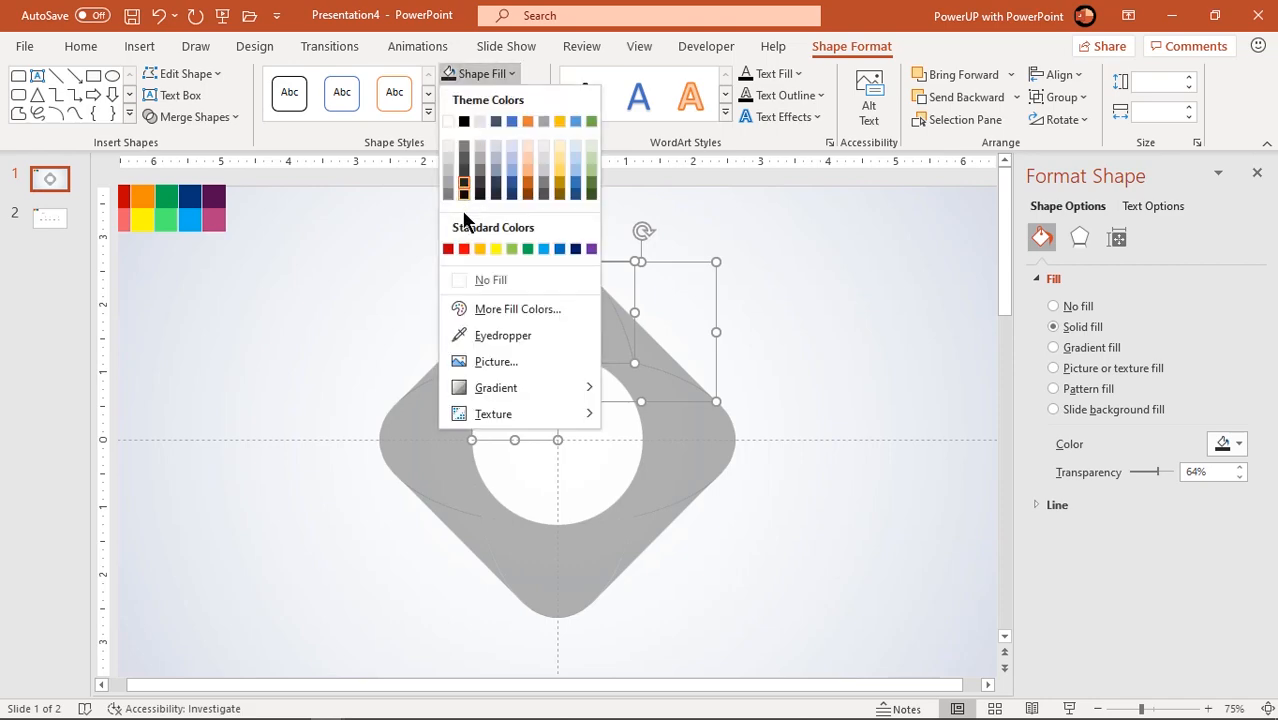
click(448, 248)
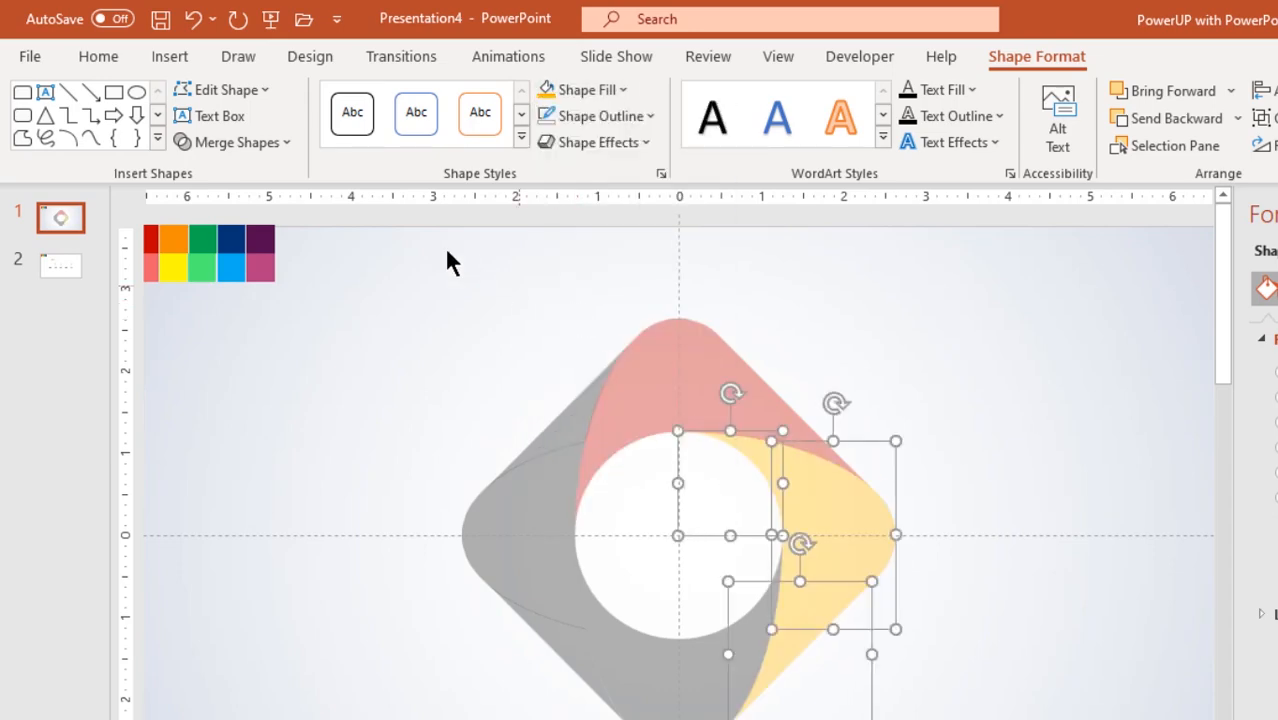
Step: Fill the bottom fragments green and select the yellow right-hand section
click(630, 492)
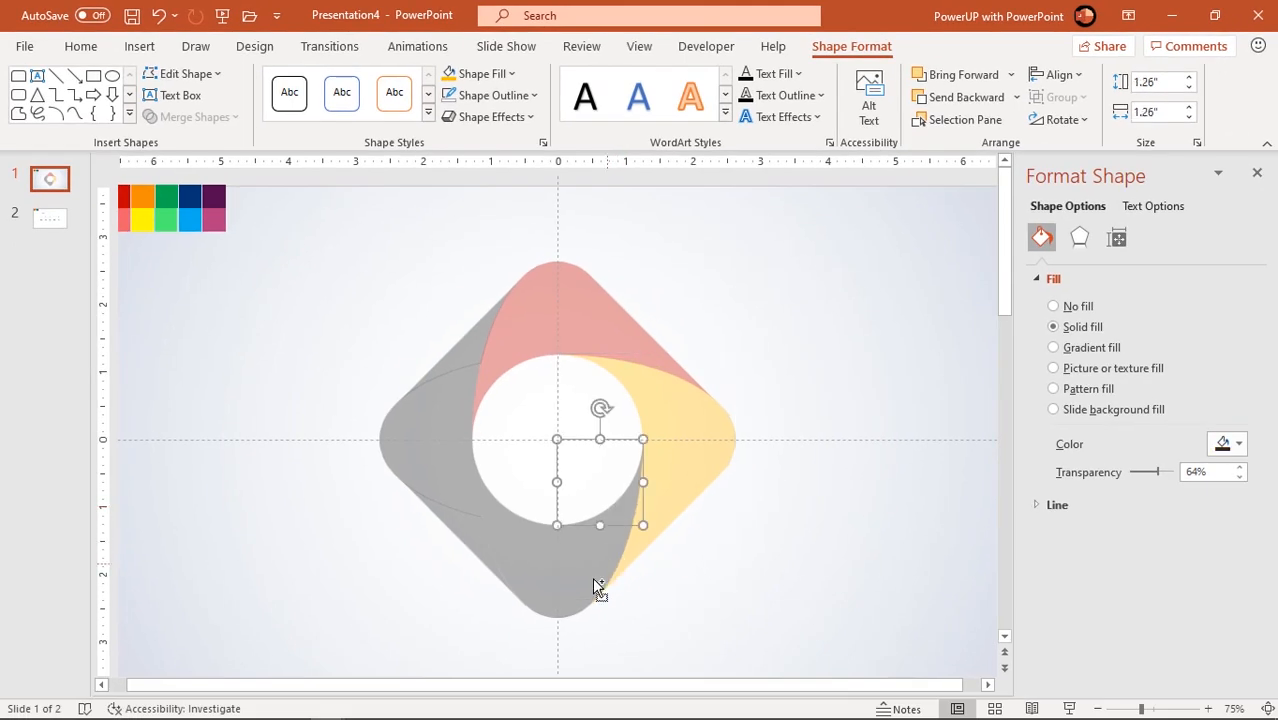
click(460, 530)
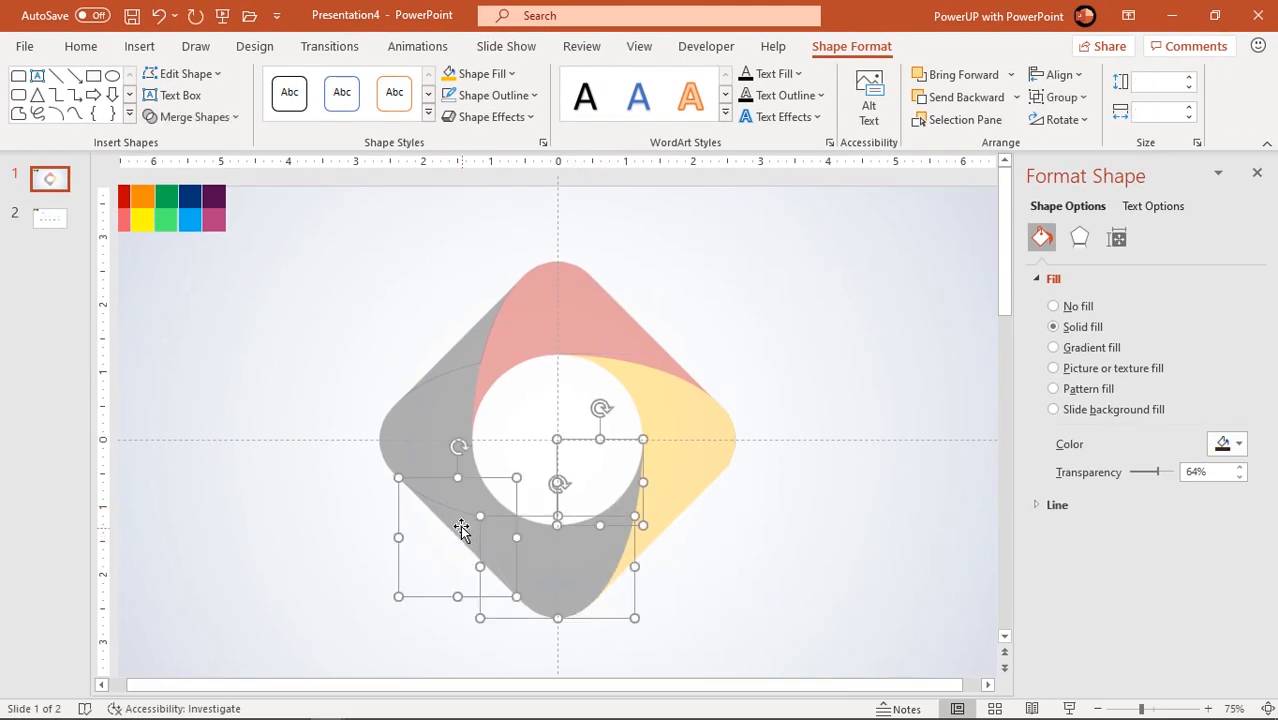
click(481, 73)
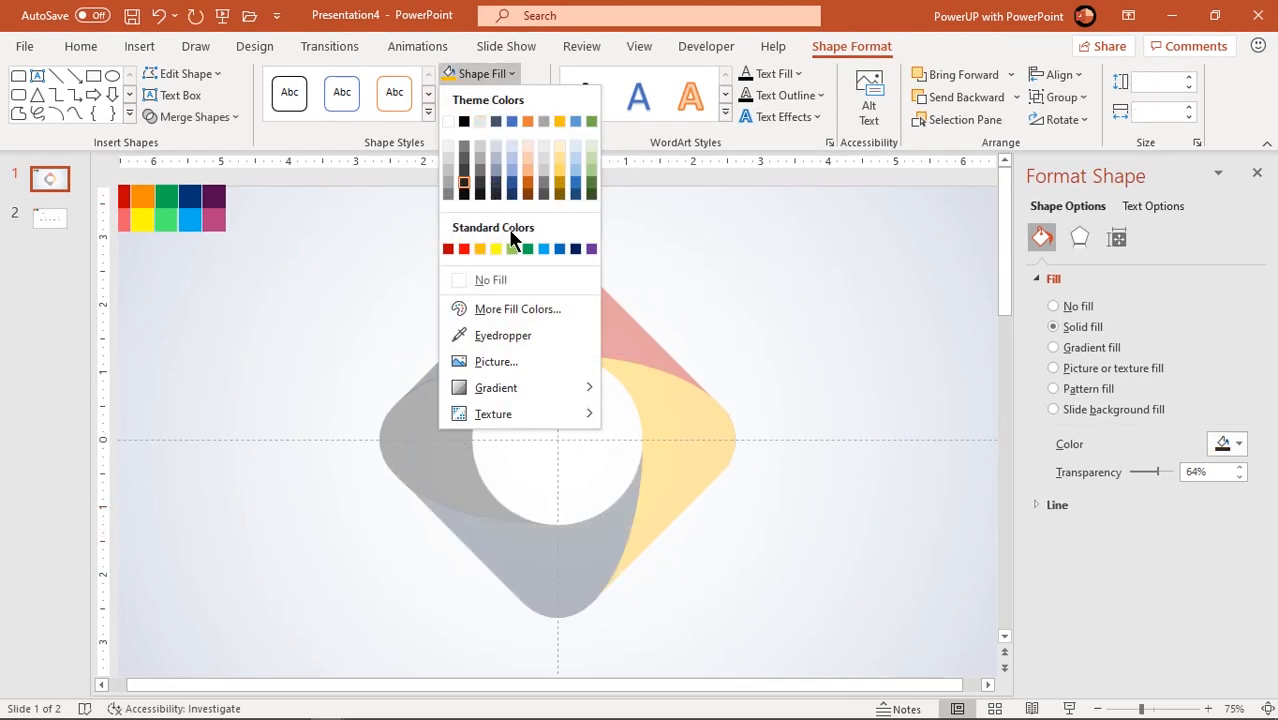
click(528, 248)
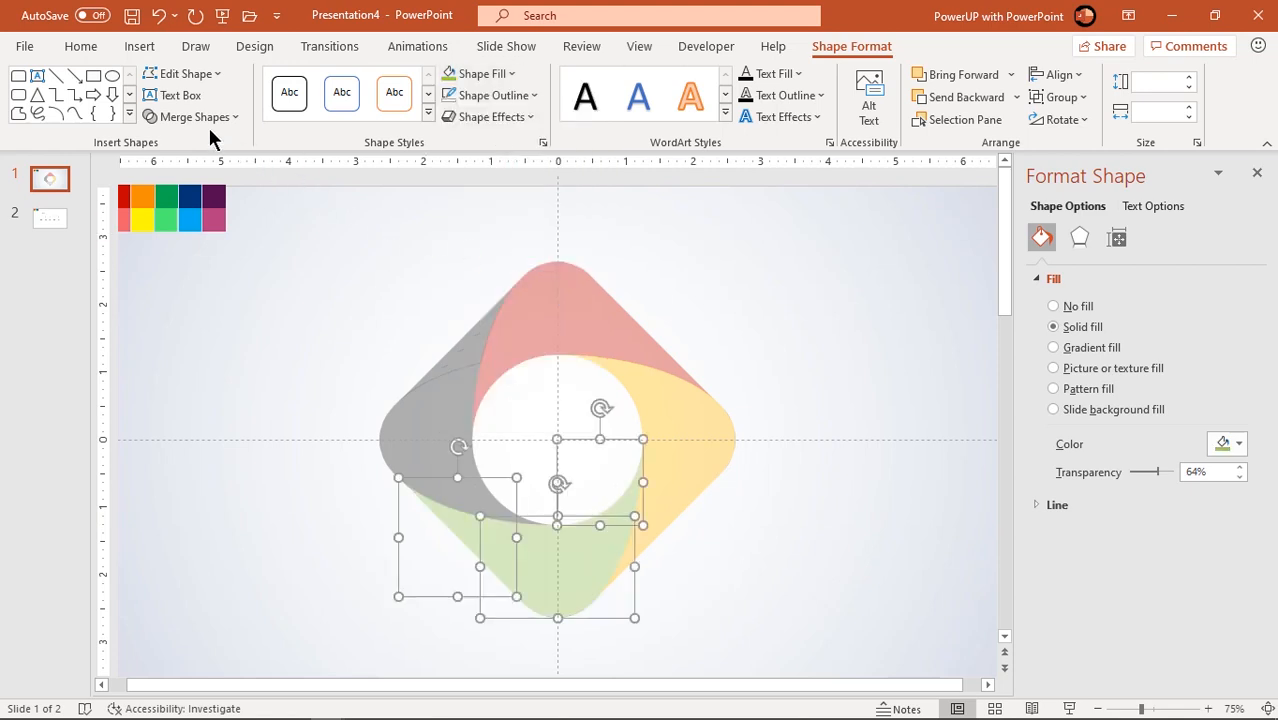
click(478, 497)
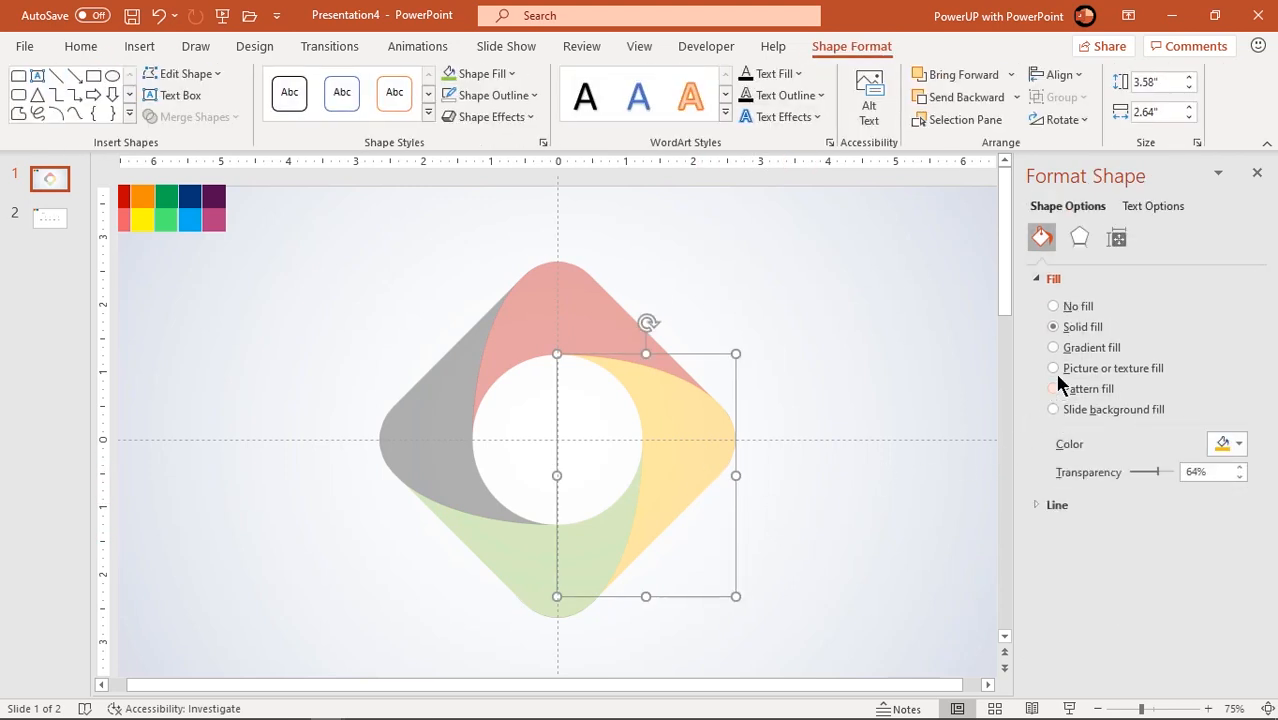
Step: Apply a linear black-to-grey gradient to the right section, middle stop at 50%, angle 80°
click(1053, 347)
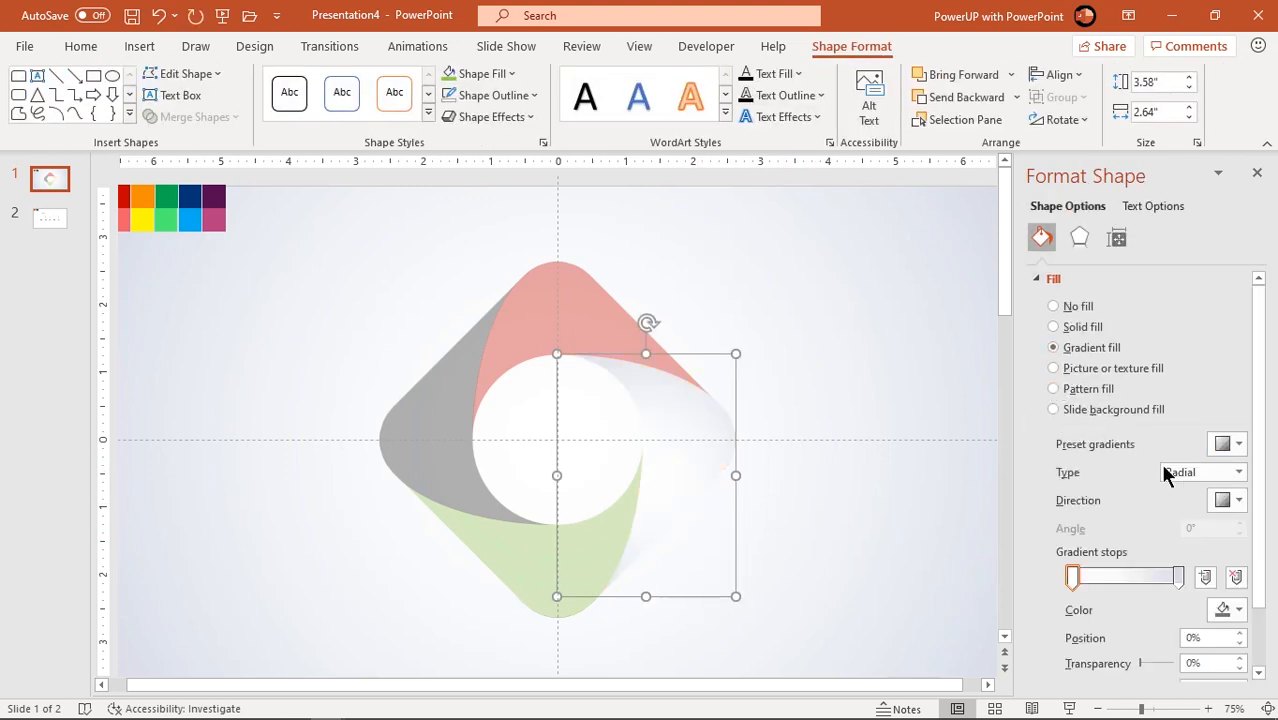
click(1240, 472)
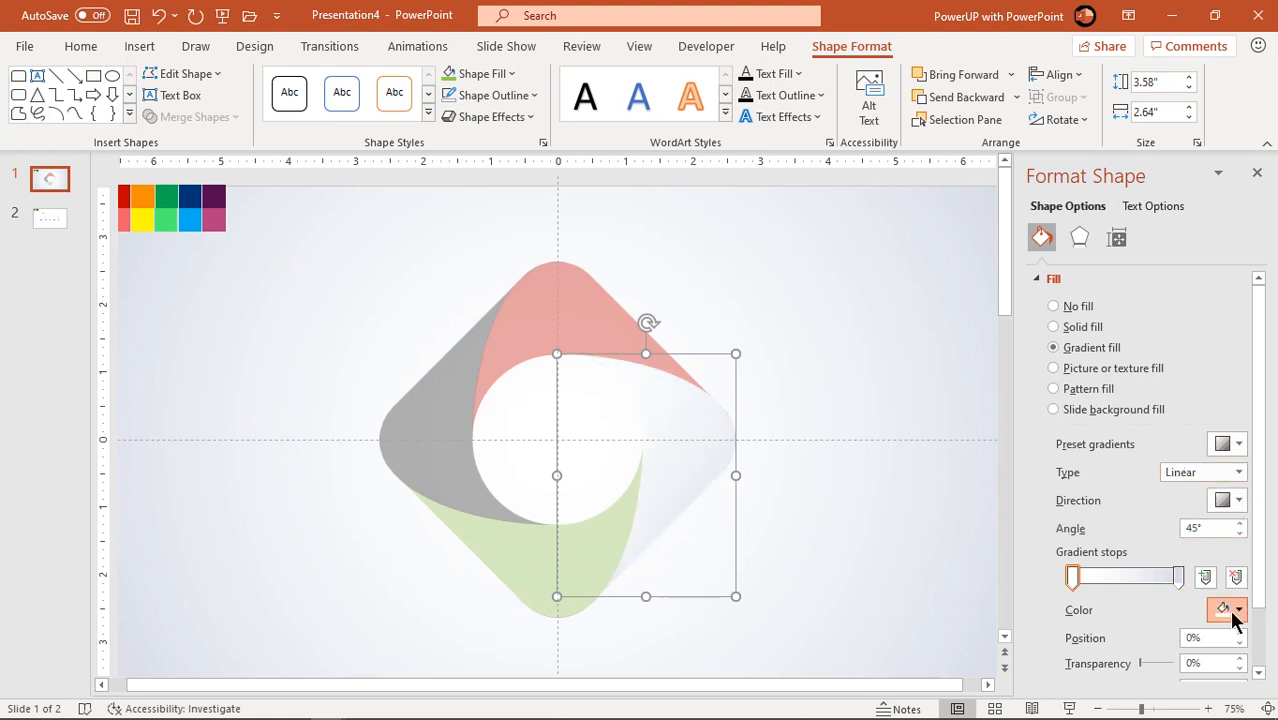
click(1238, 610)
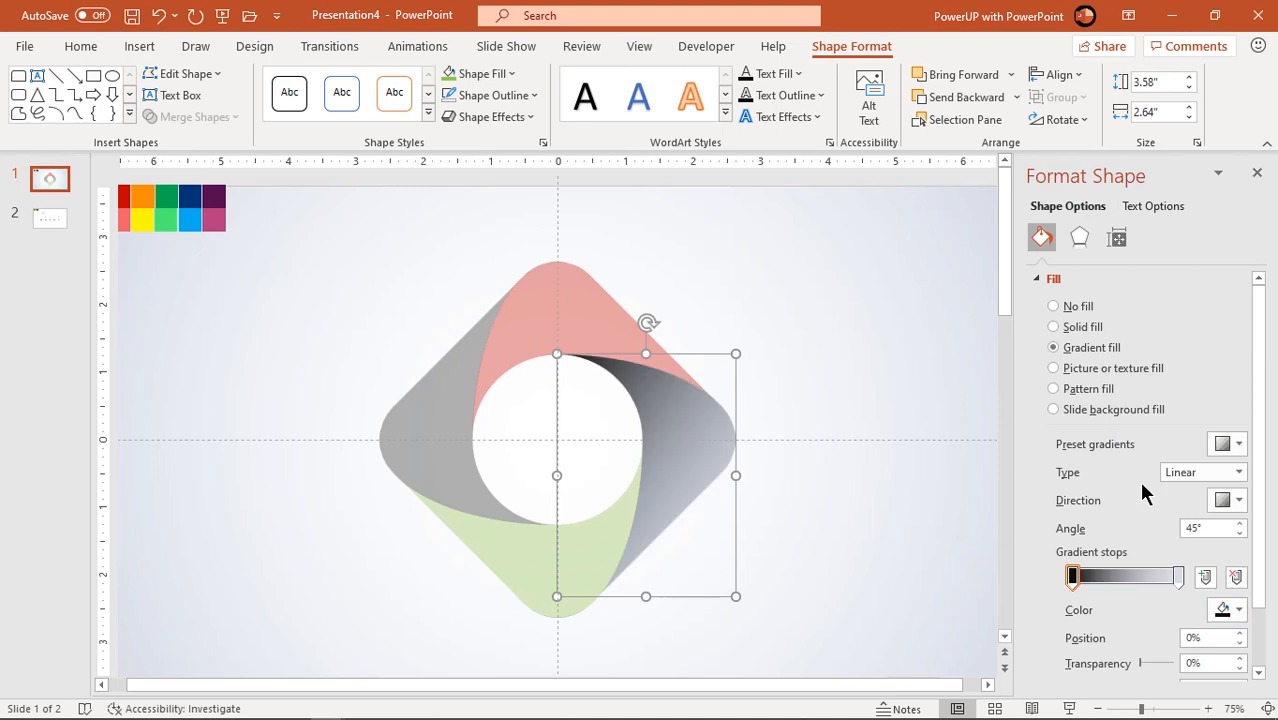
click(1240, 523)
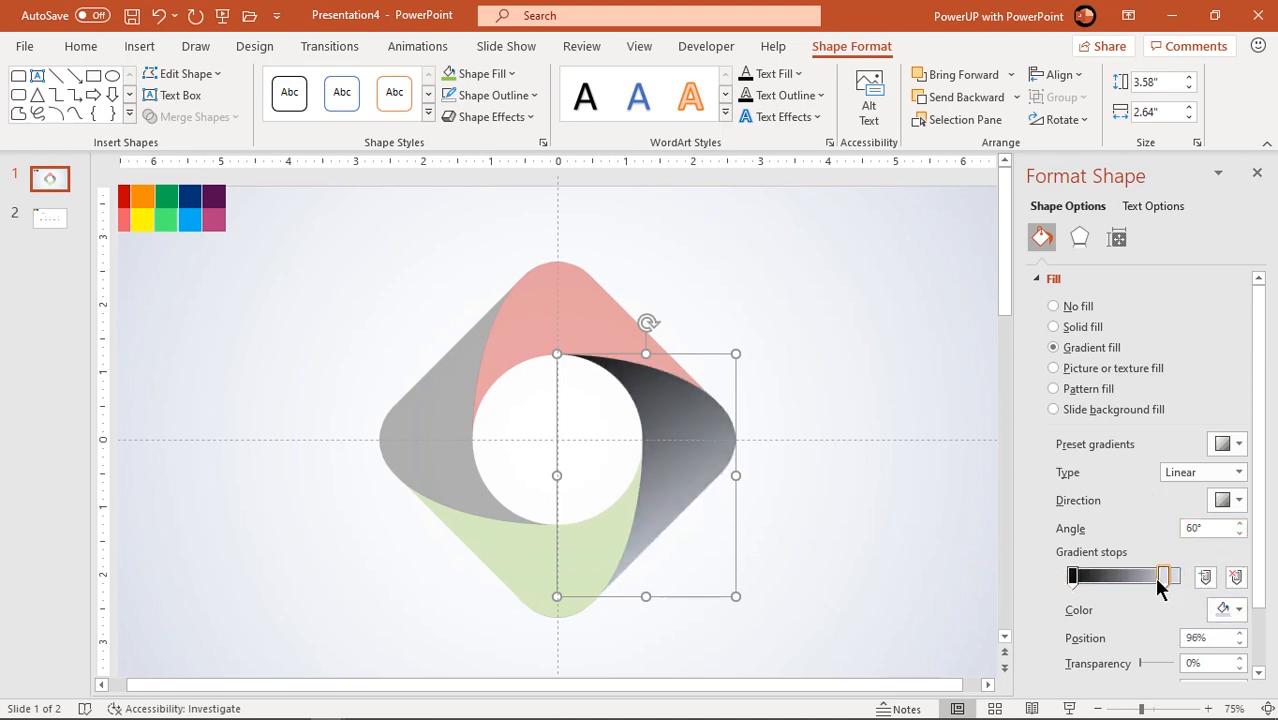
drag(1165, 577, 1135, 577)
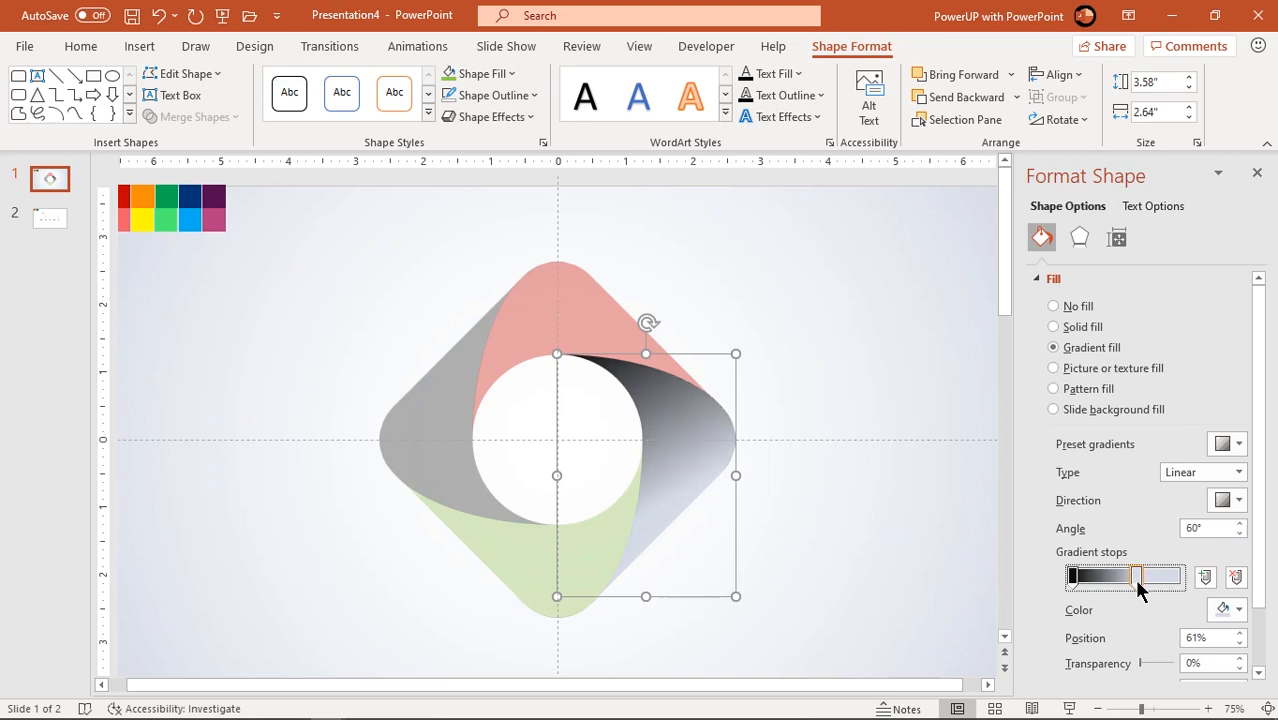
click(1238, 609)
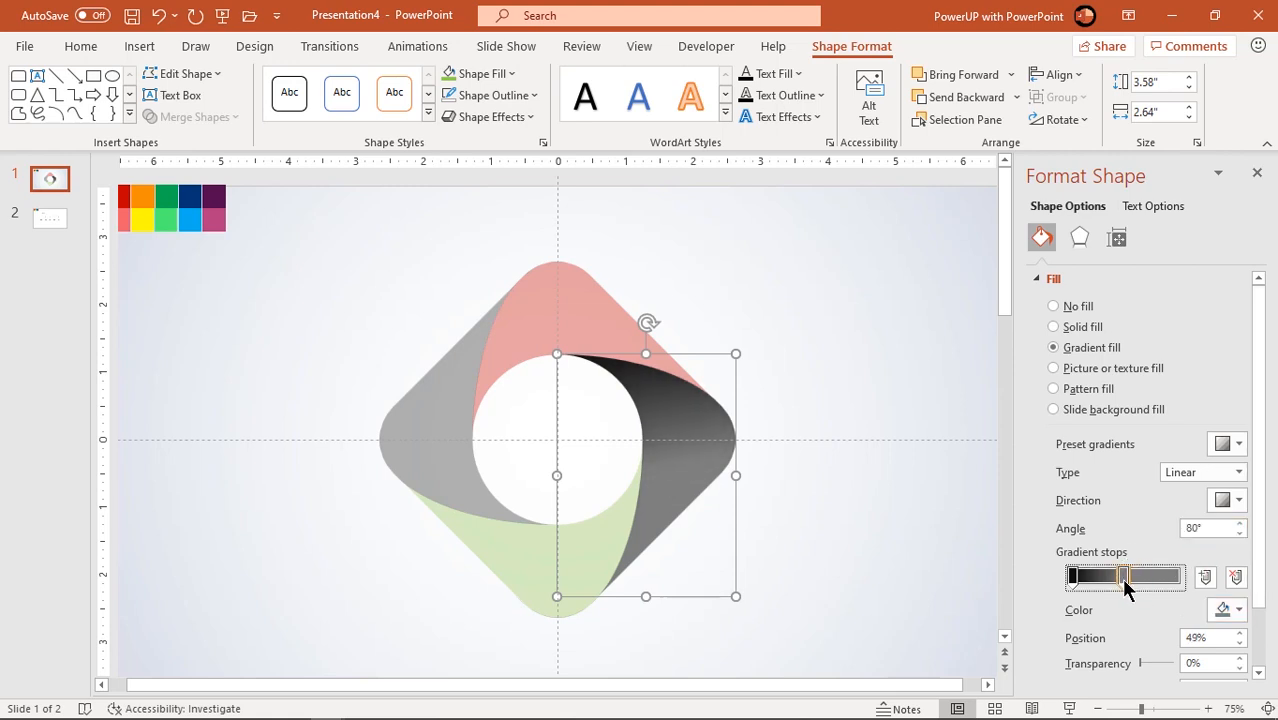
drag(1123, 577, 1073, 577)
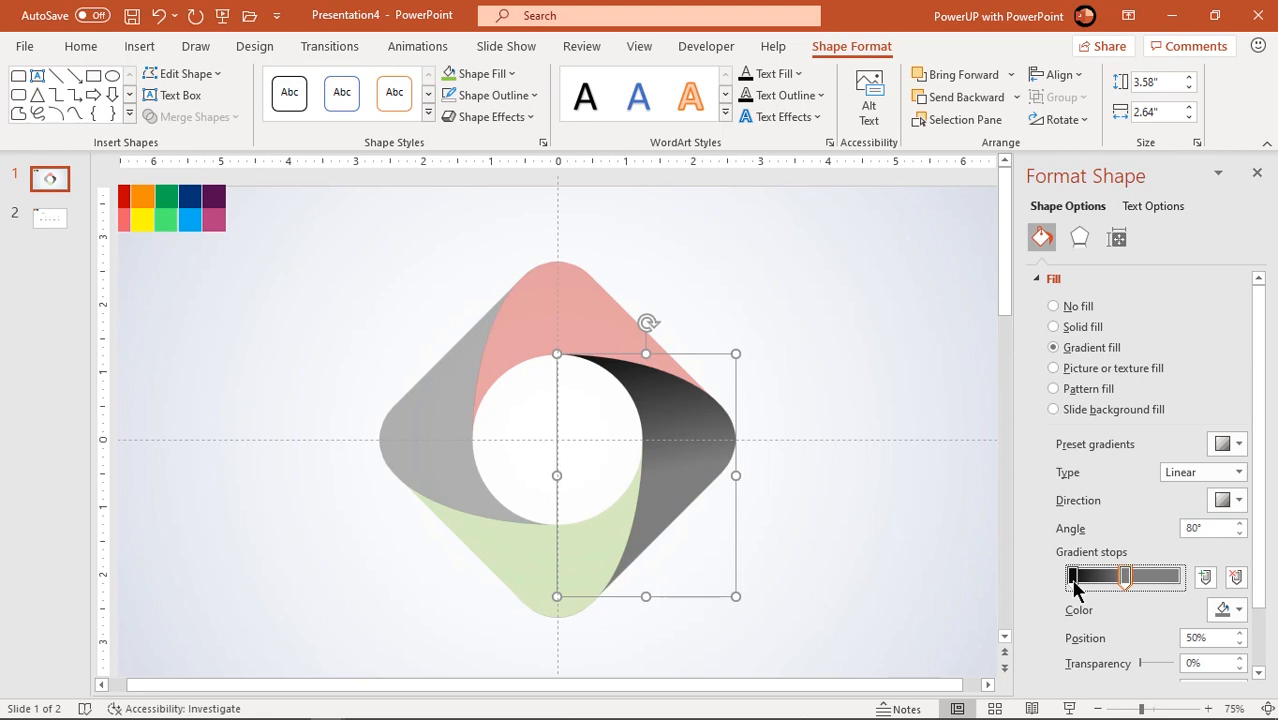
click(1052, 326)
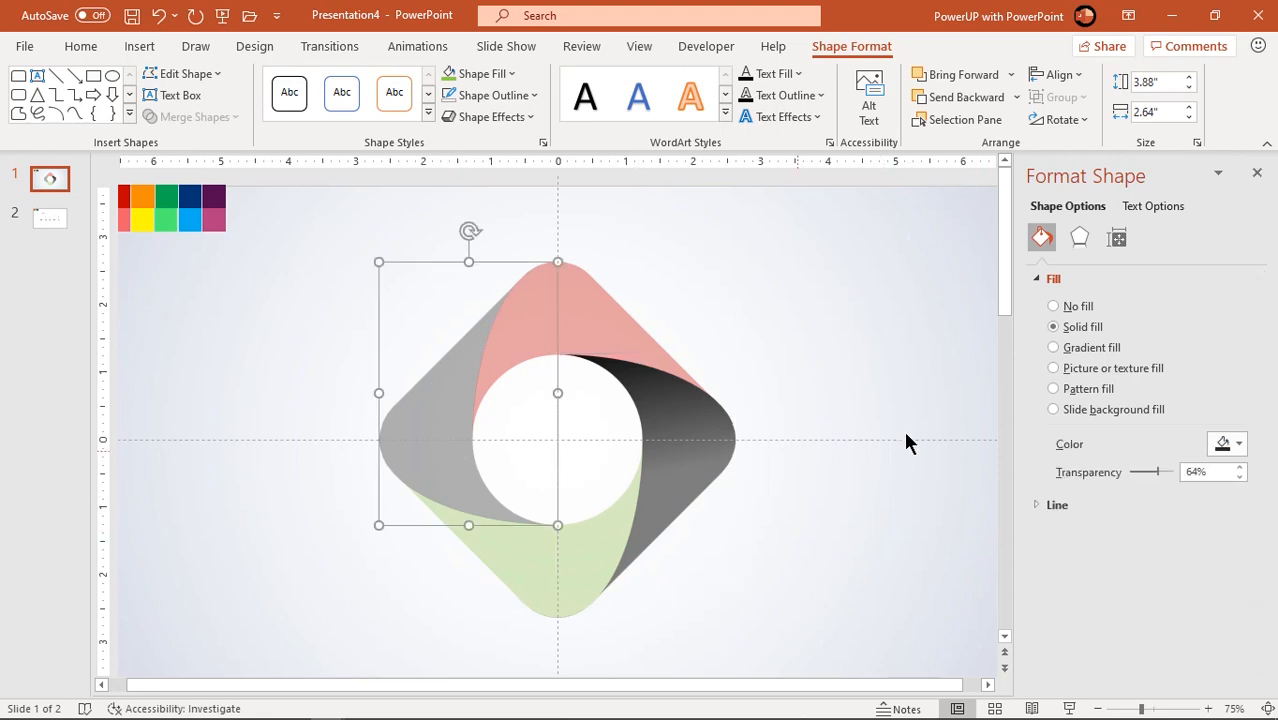
Step: Apply the same black-to-grey linear gradient to the left section, angled at 260°
click(1053, 347)
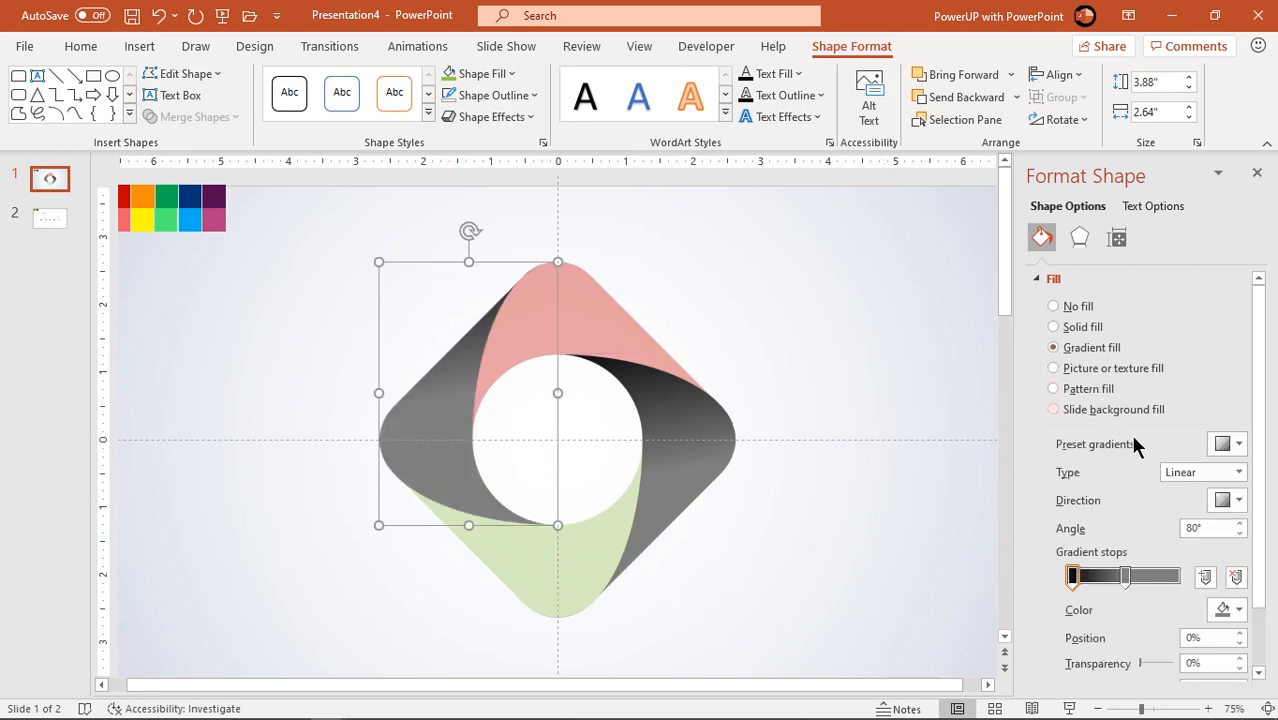
click(1239, 523)
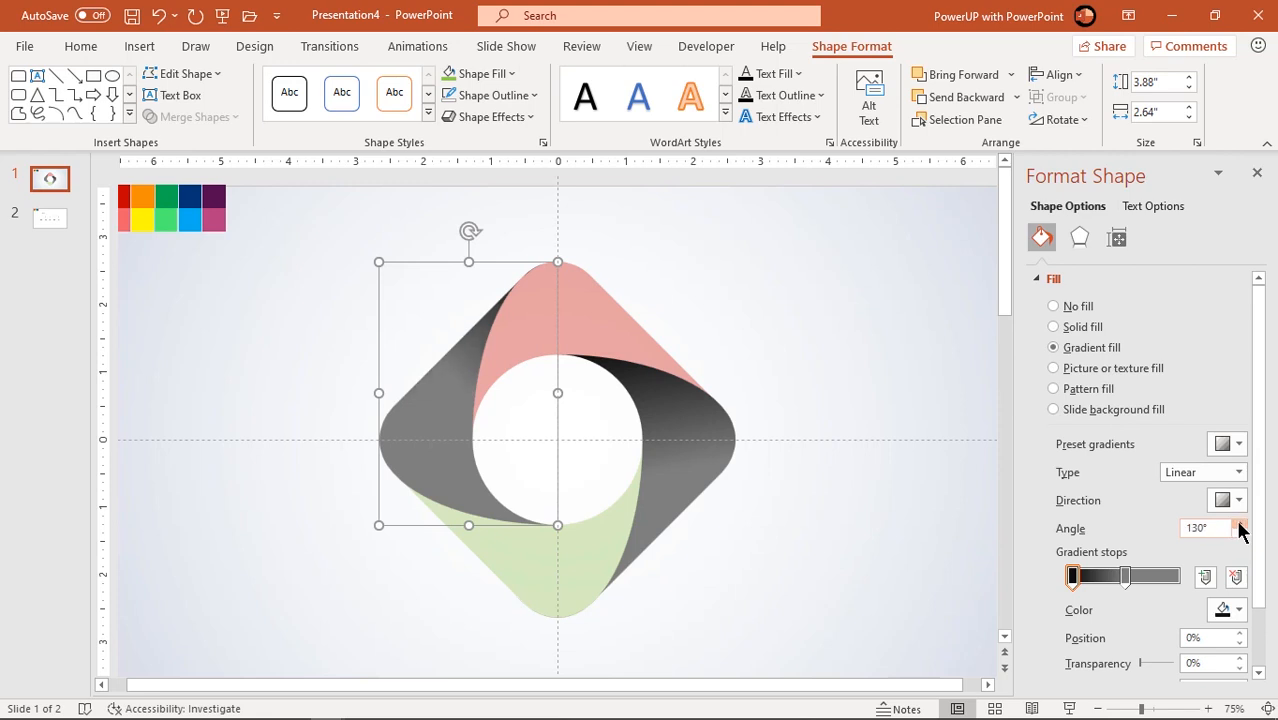
click(1239, 523)
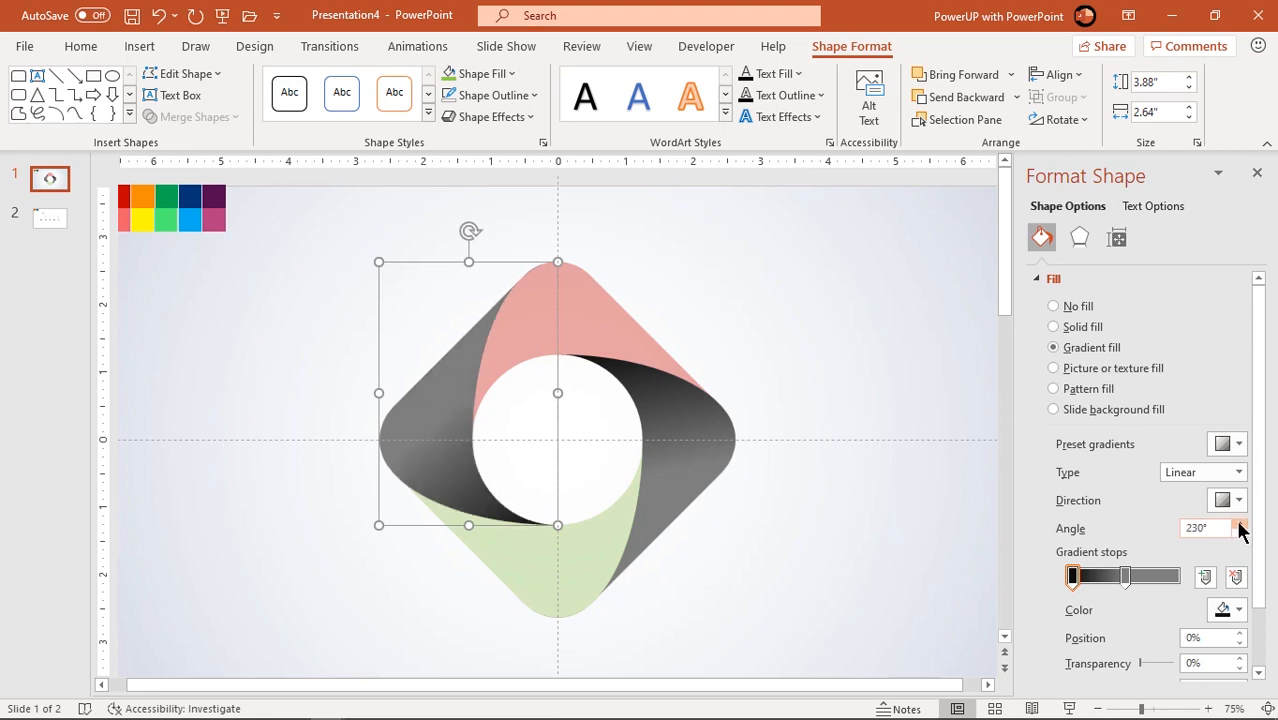
click(1238, 523)
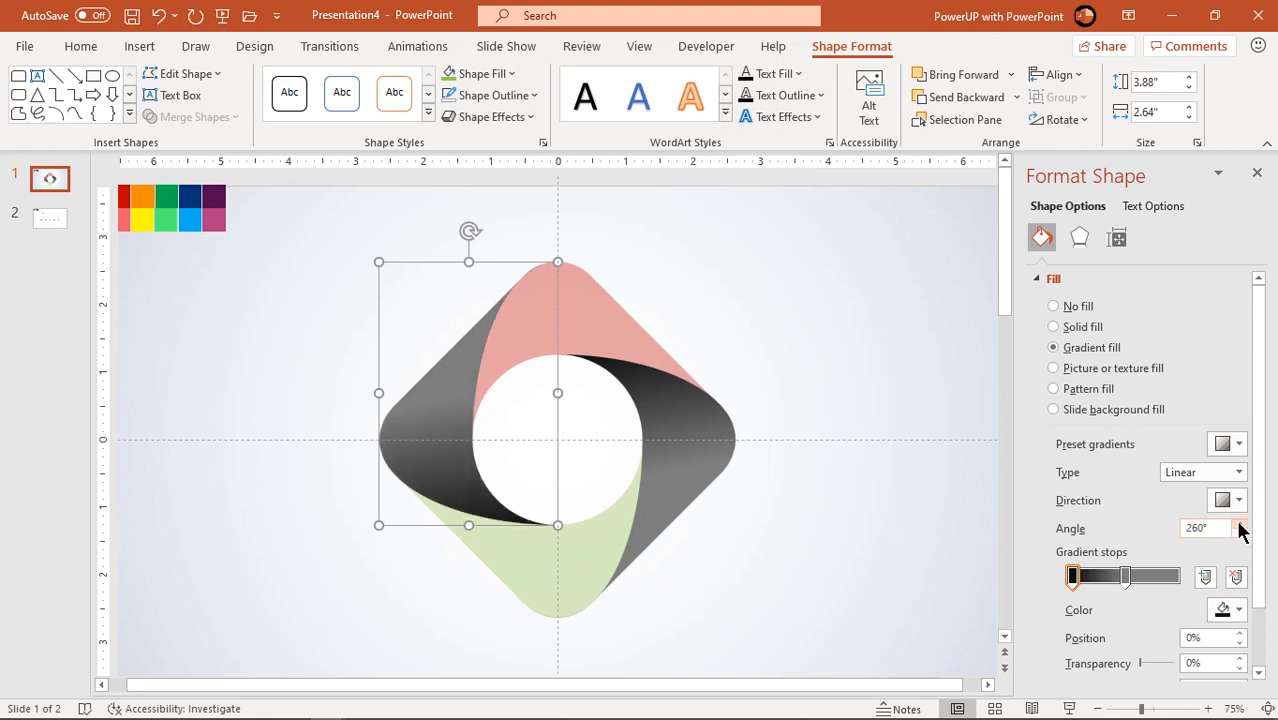
click(1053, 326)
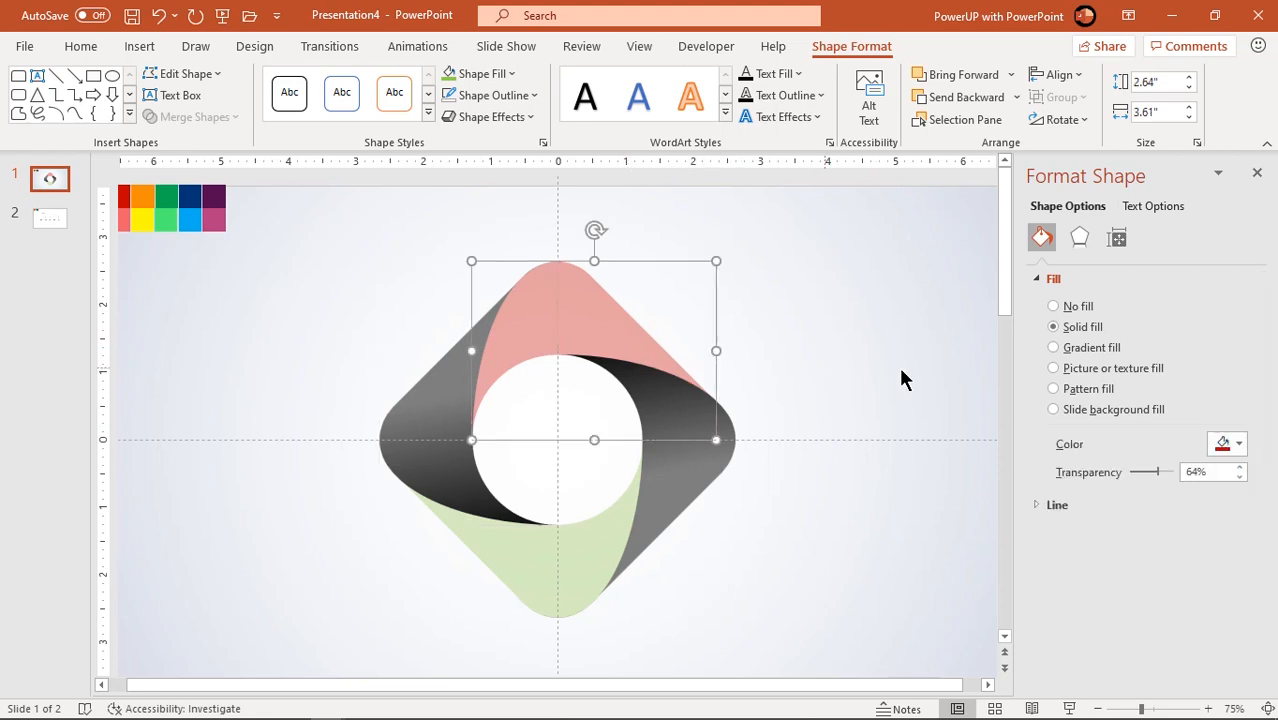
Step: Give the top band a red linear gradient with a raised angle
click(1053, 347)
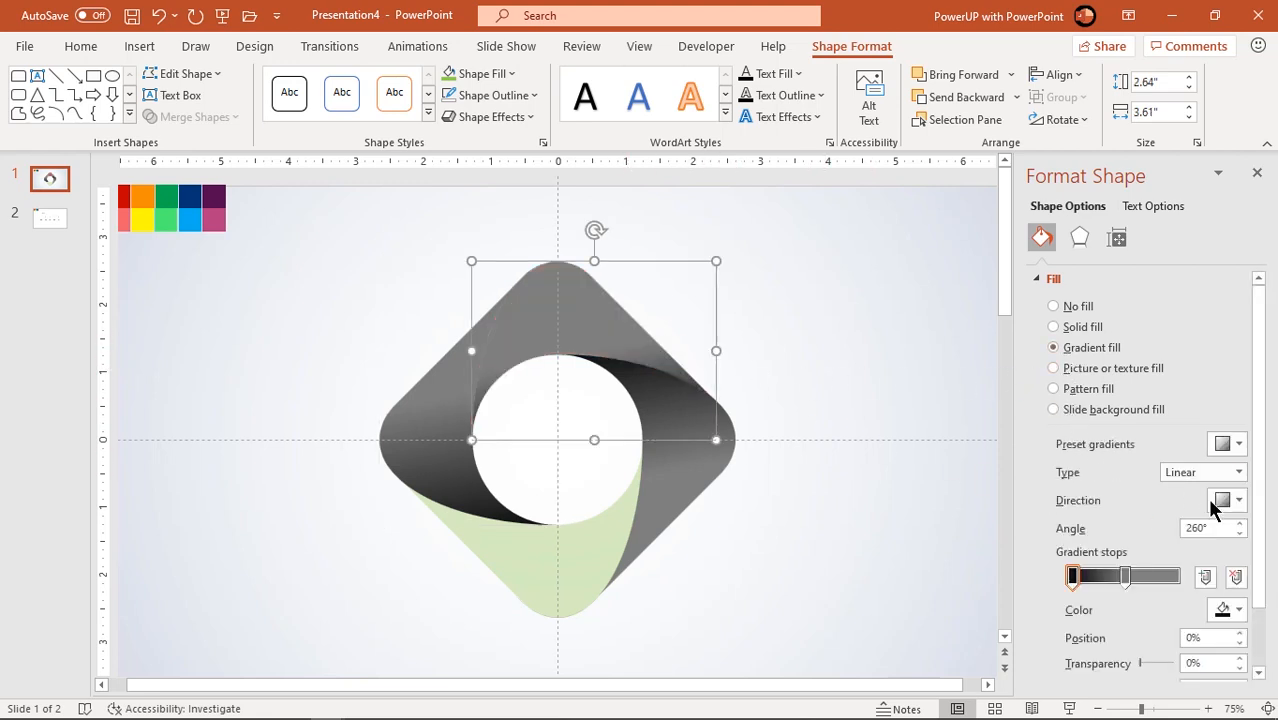
click(1240, 533)
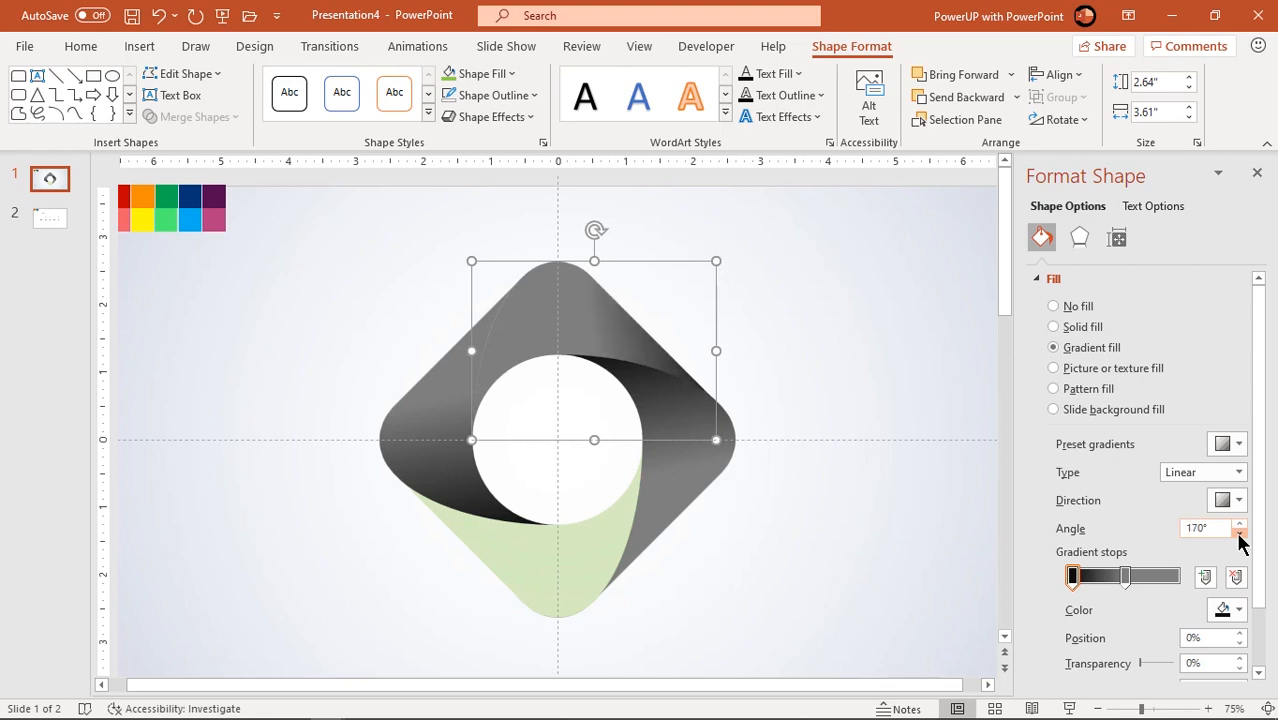
click(1241, 533)
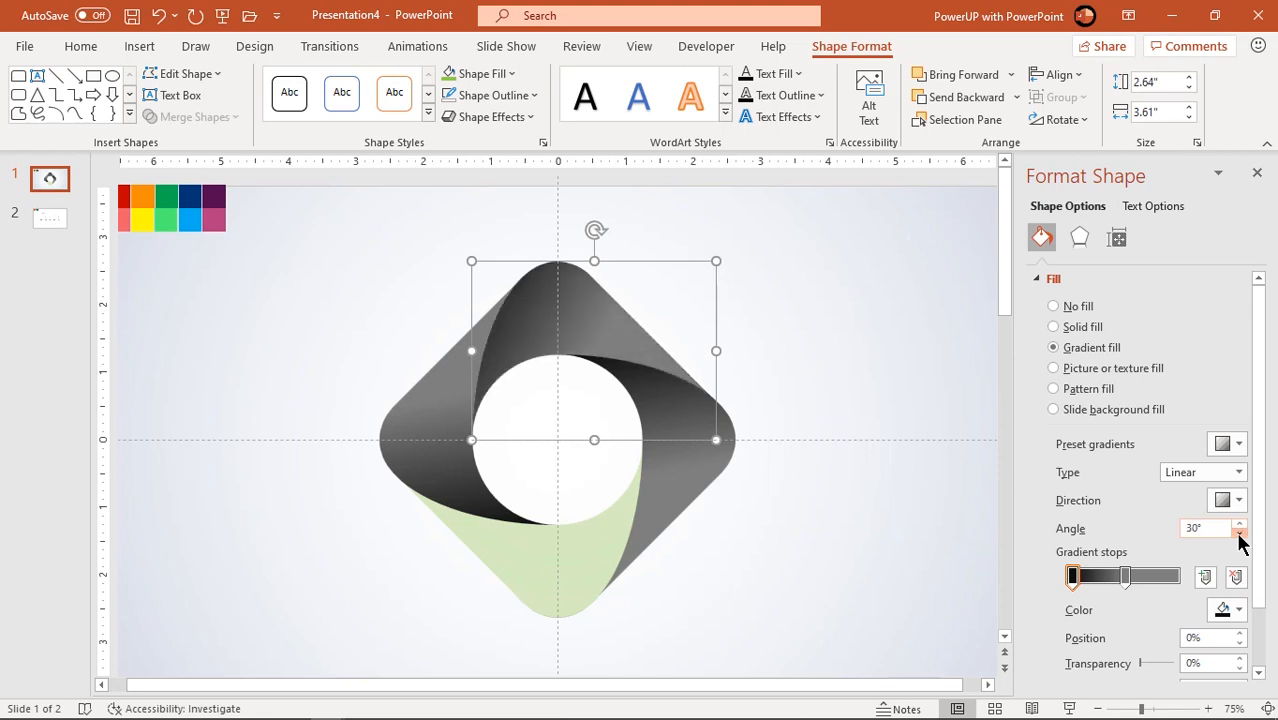
click(1242, 533)
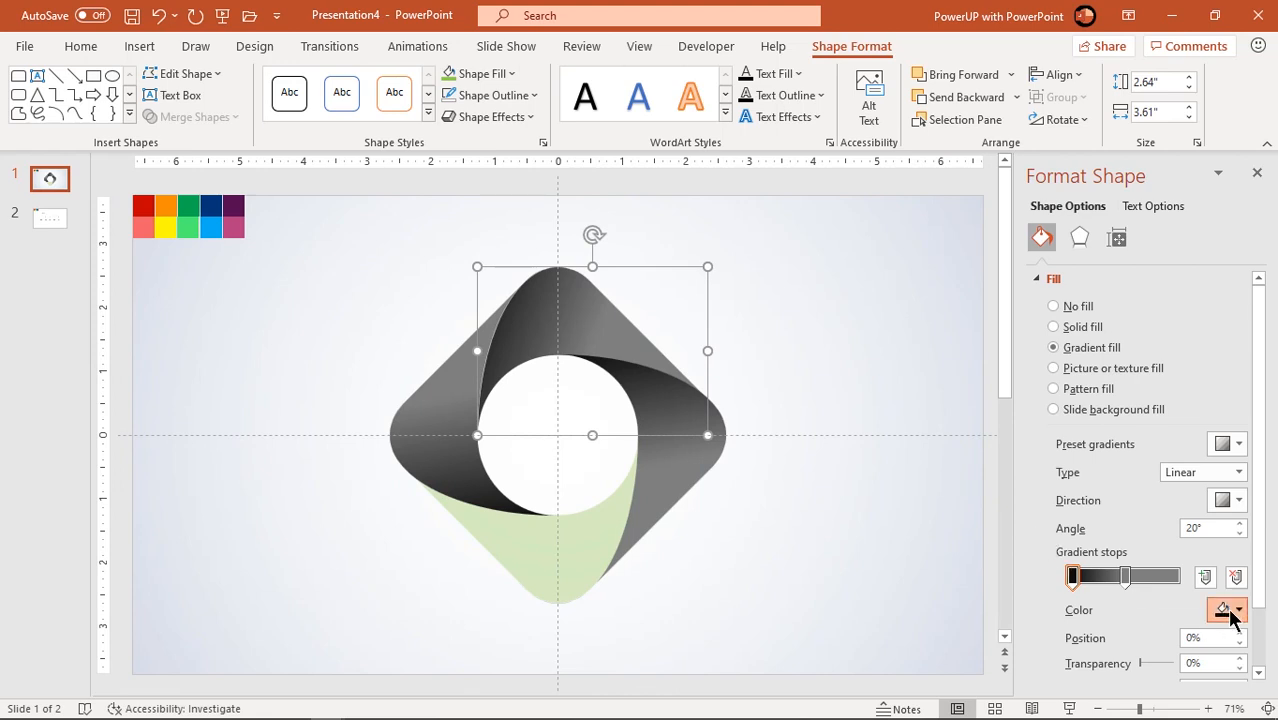
click(1238, 610)
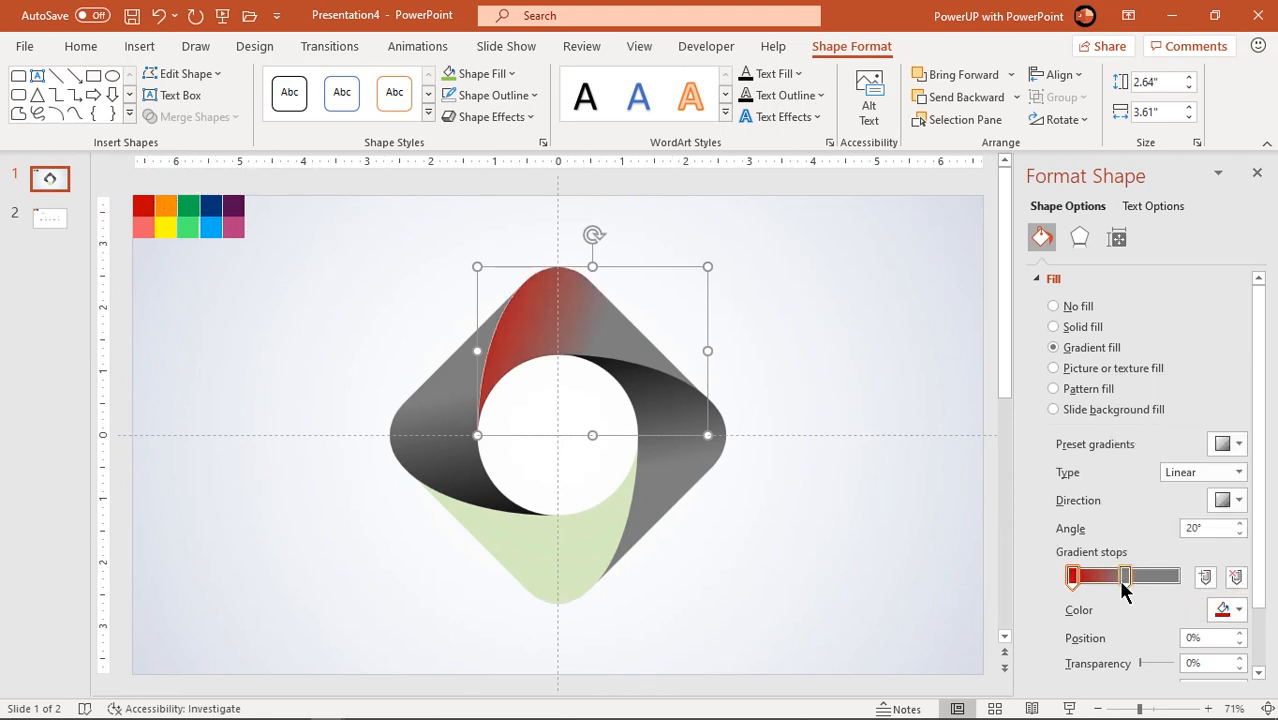
click(1224, 609)
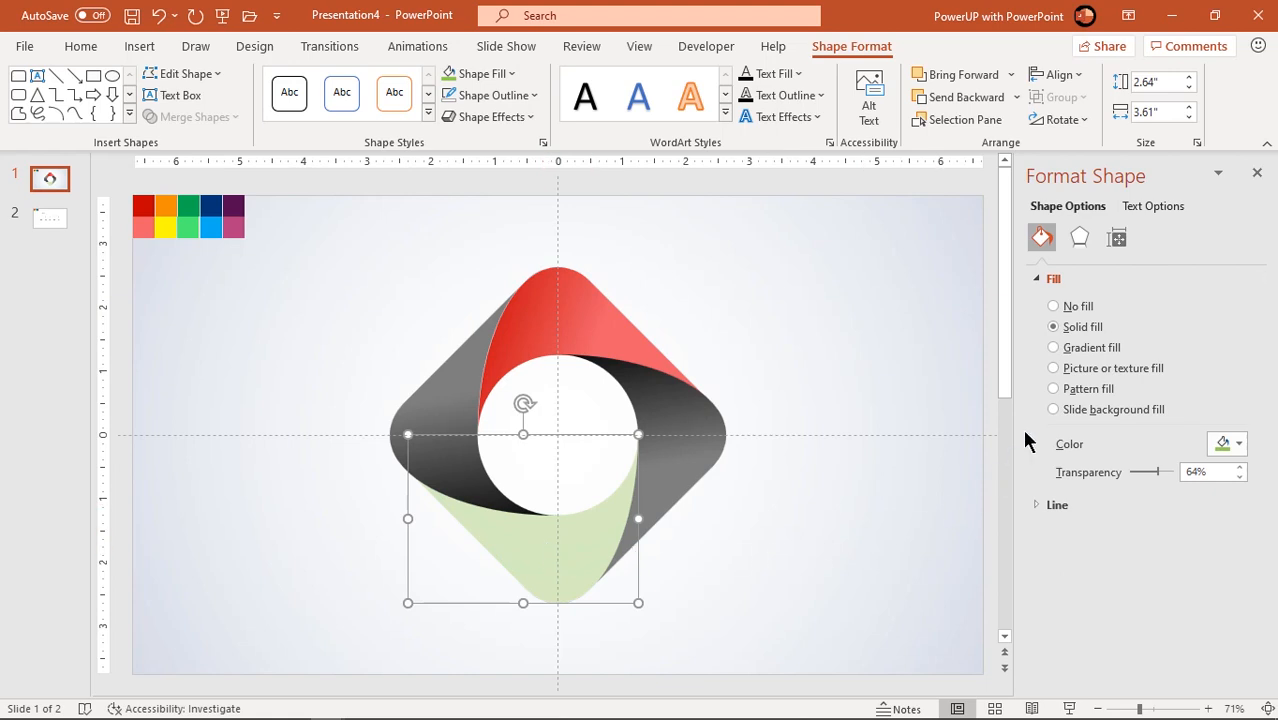
Step: Give the lower band the red gradient, angle raised to 170°
click(1053, 347)
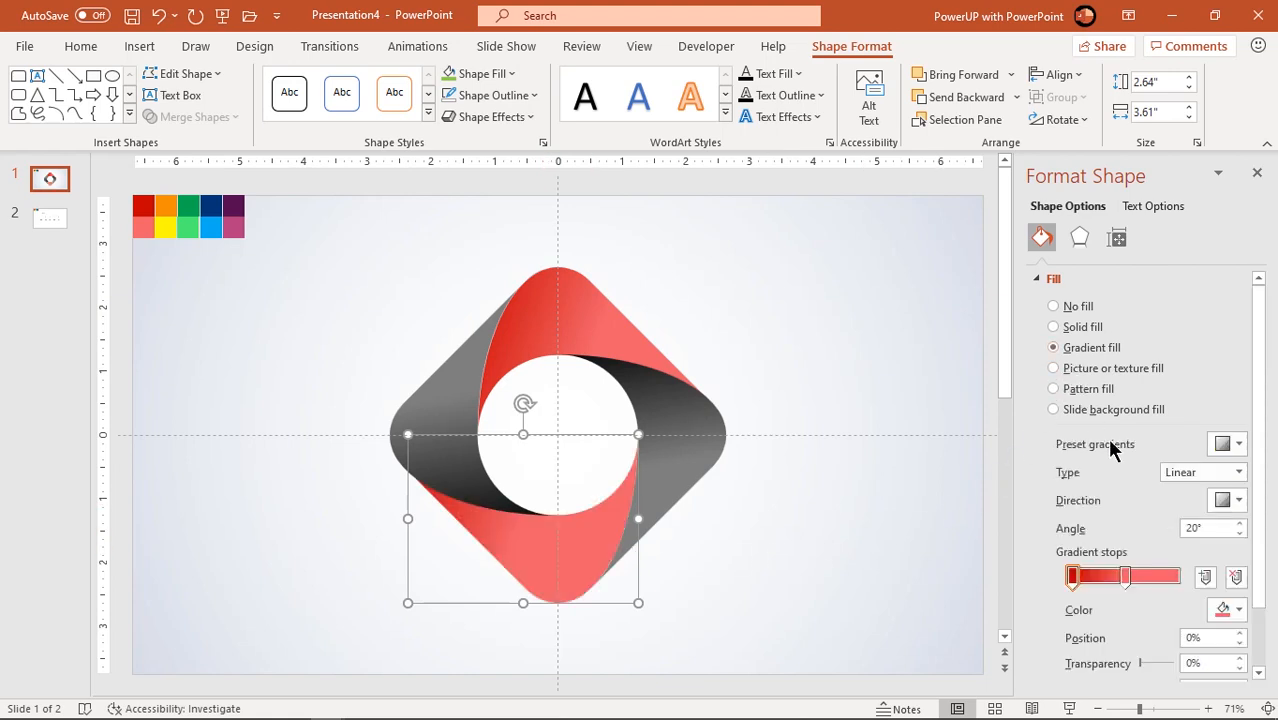
click(1240, 523)
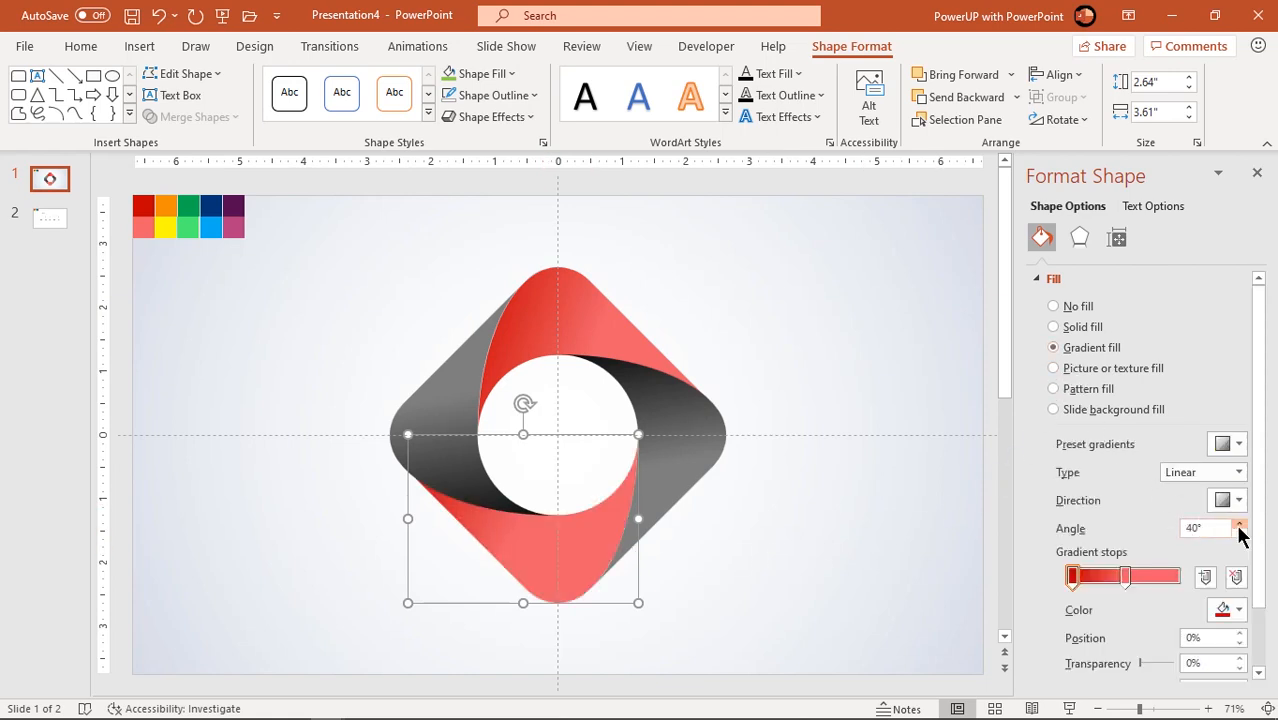
click(1240, 524)
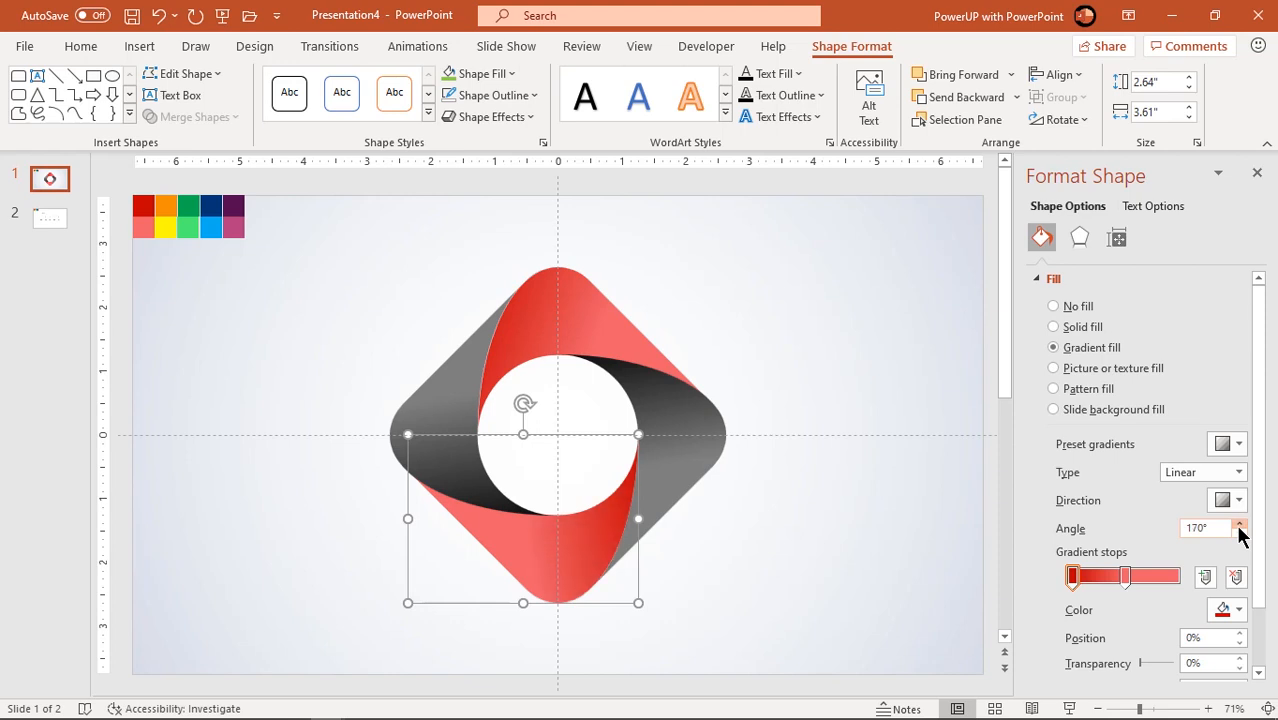
click(1240, 523)
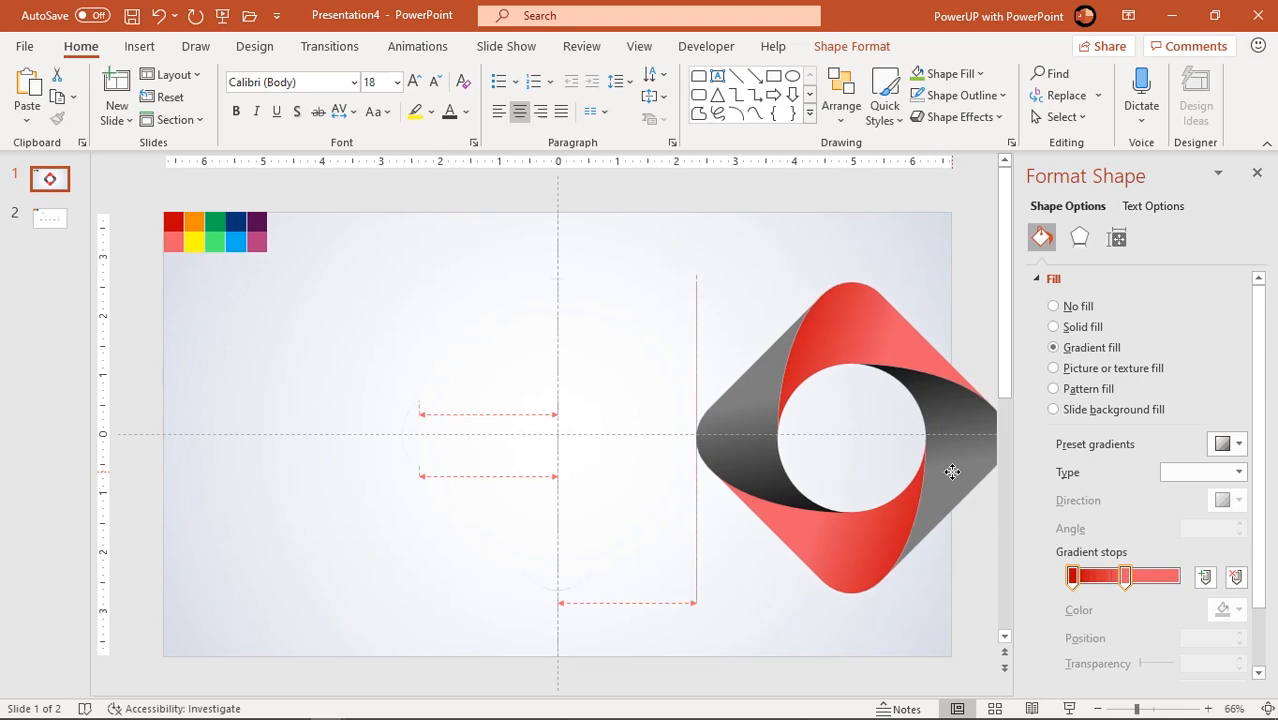
Step: Delete the leftover construction shapes and return the red-and-gray ring to the slide centre
click(320, 232)
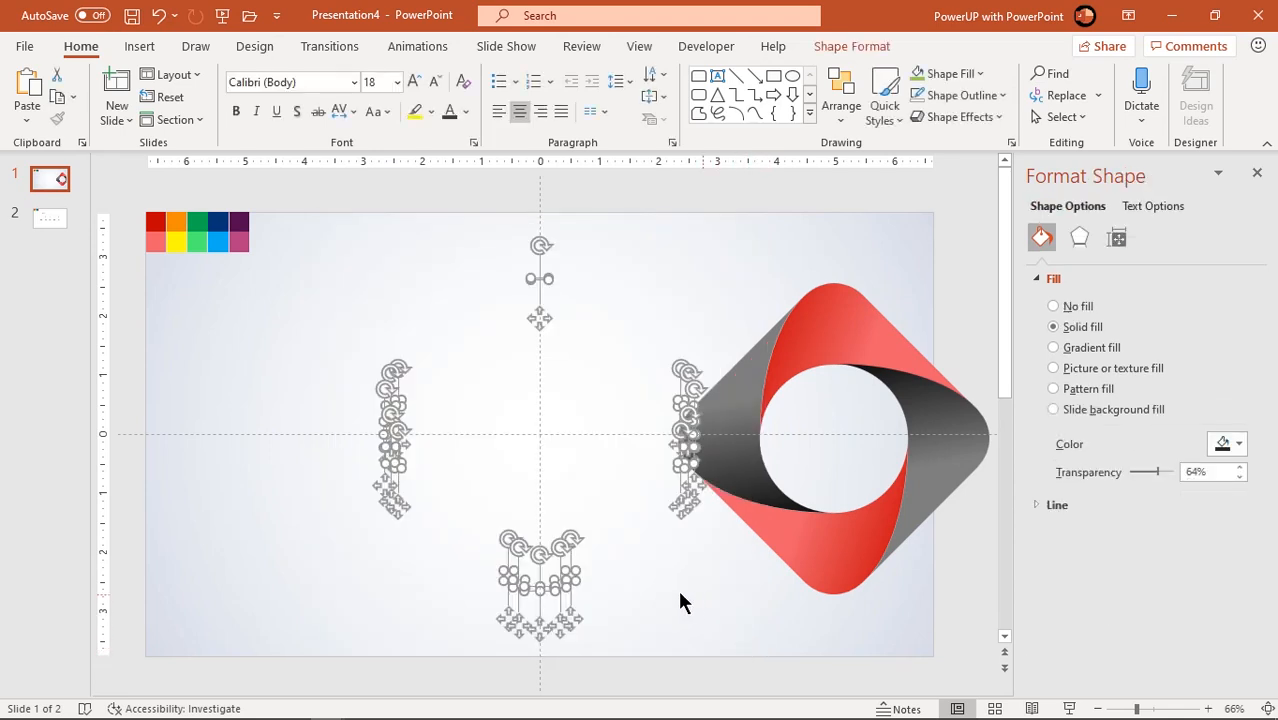
click(630, 625)
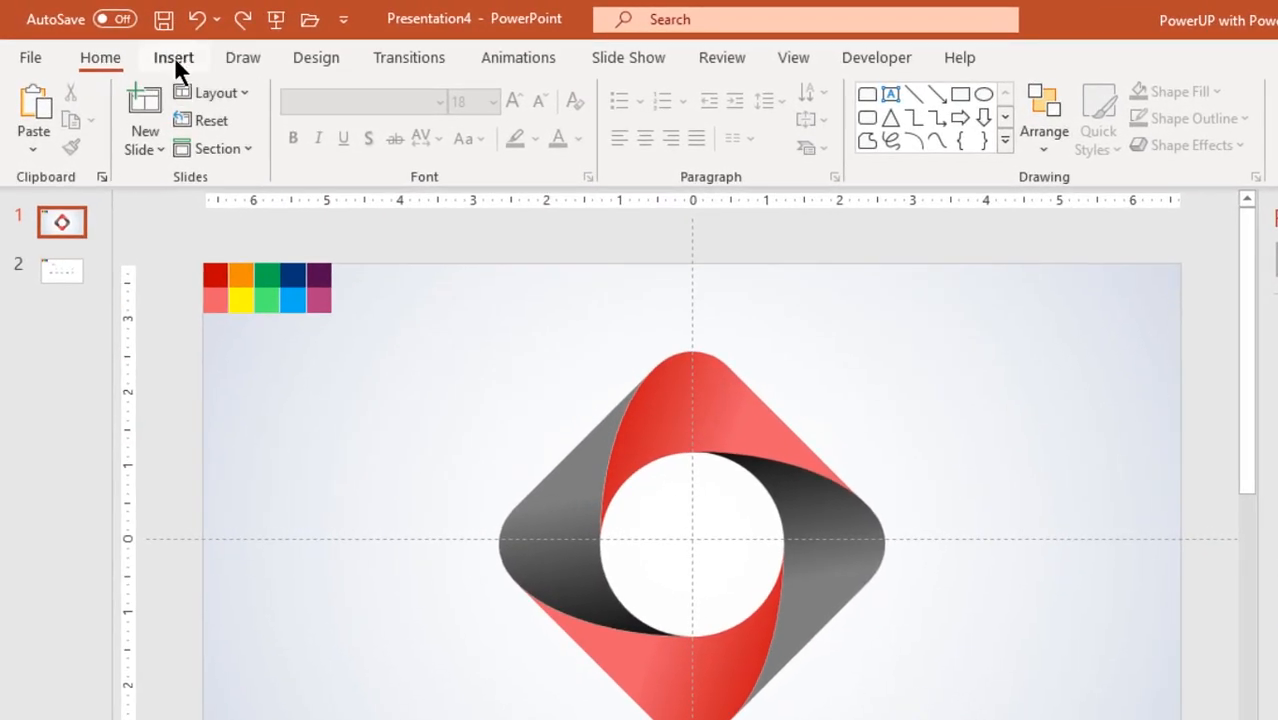
Step: Draw a small oval at the ring's top and fill it solid black as the hanging hole
click(173, 57)
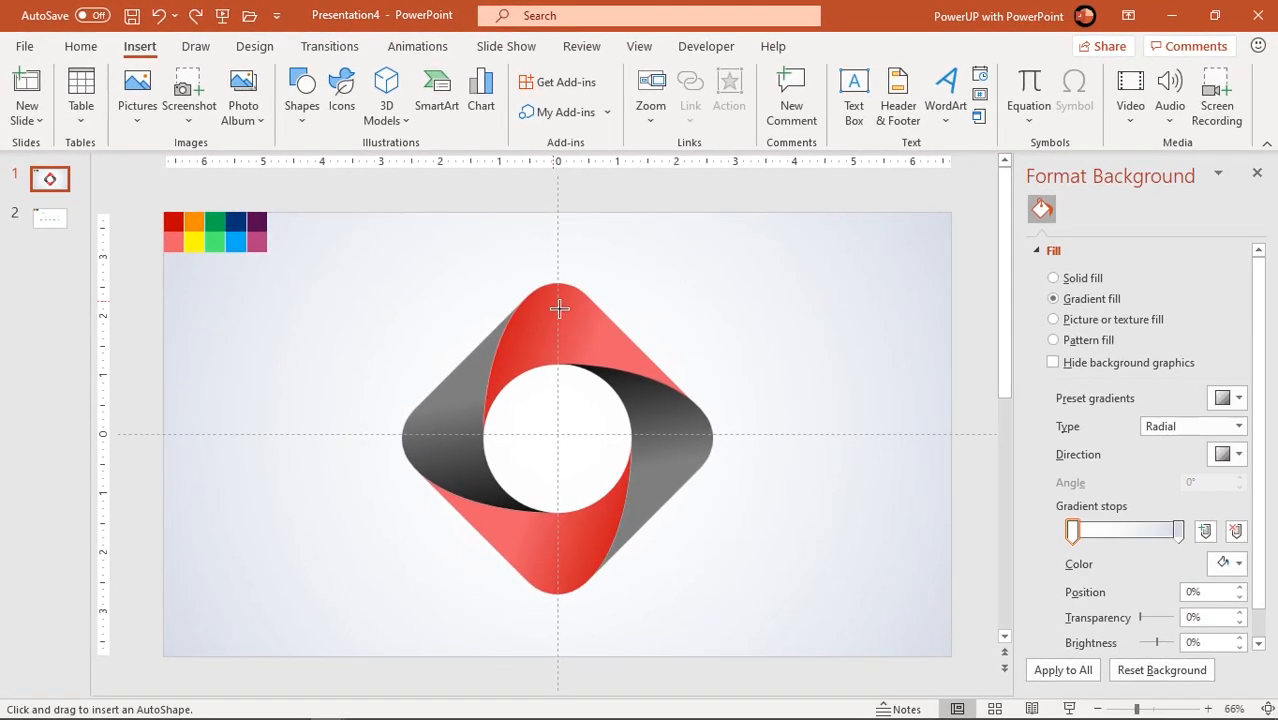
click(560, 310)
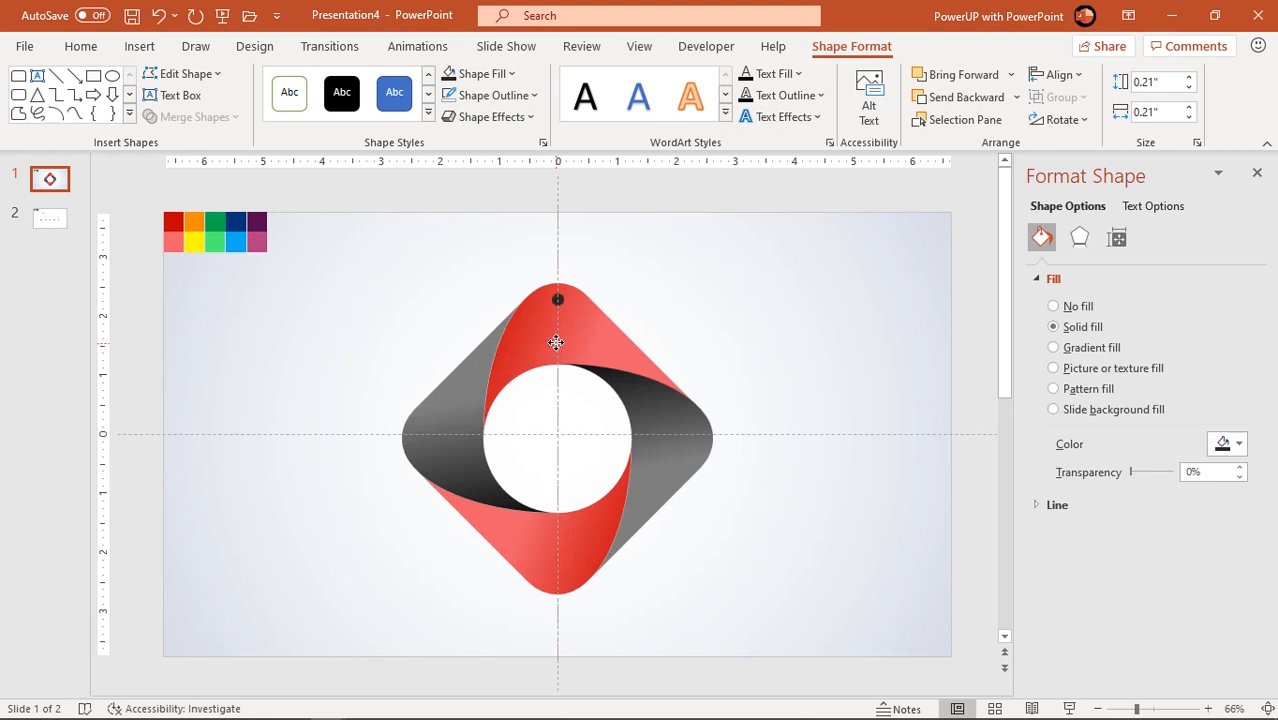
click(760, 633)
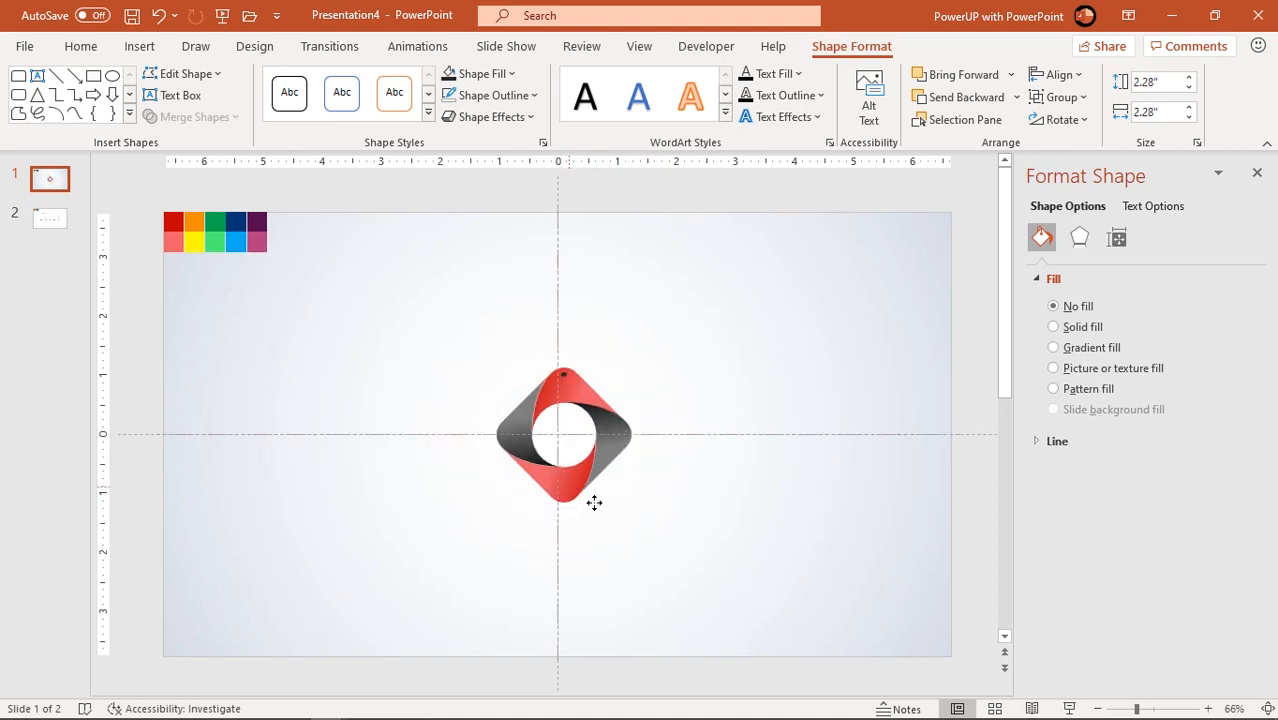
Step: Move the shrunken ring to the lower right and Ctrl+drag four copies diagonally up to the top-left
drag(565, 435, 770, 550)
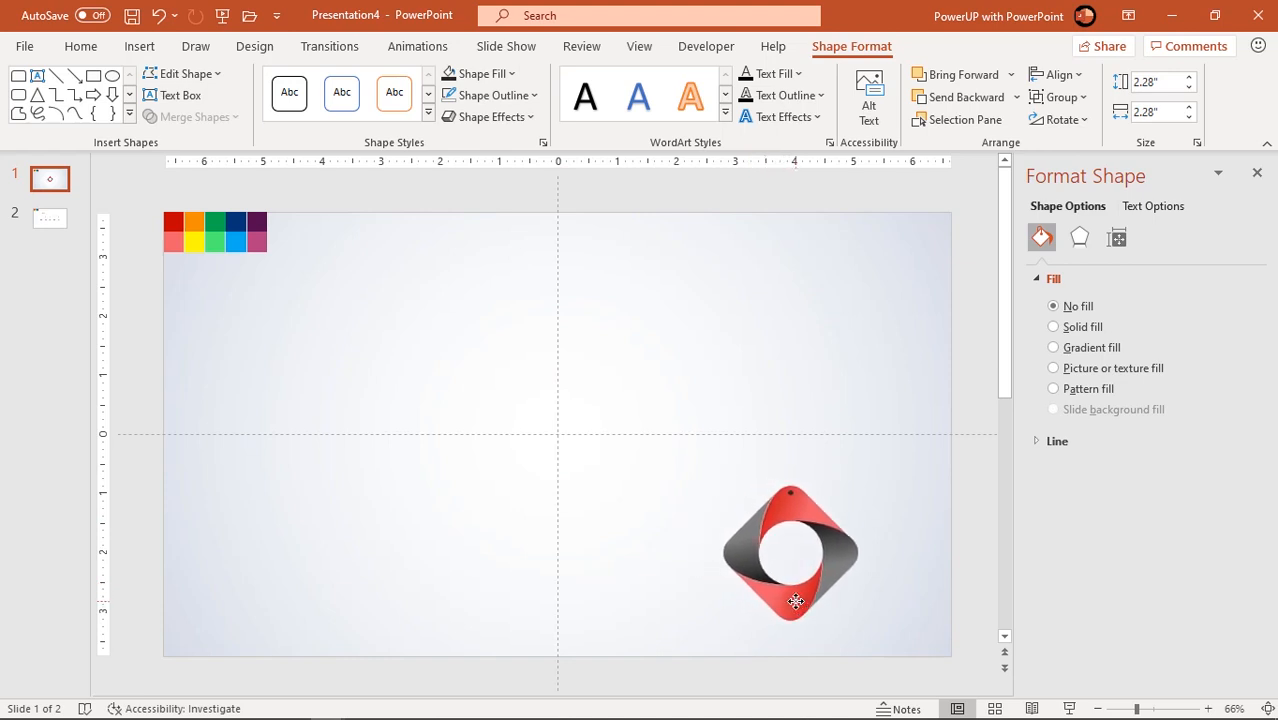
click(790, 552)
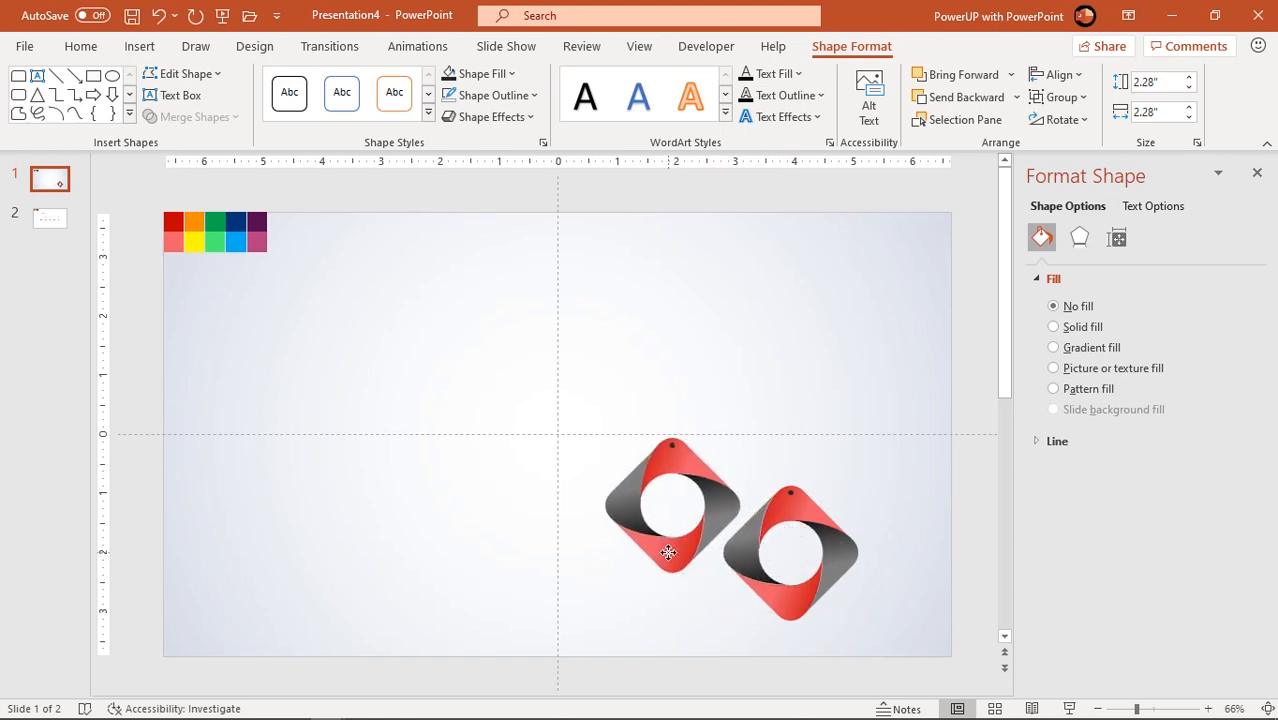
click(668, 552)
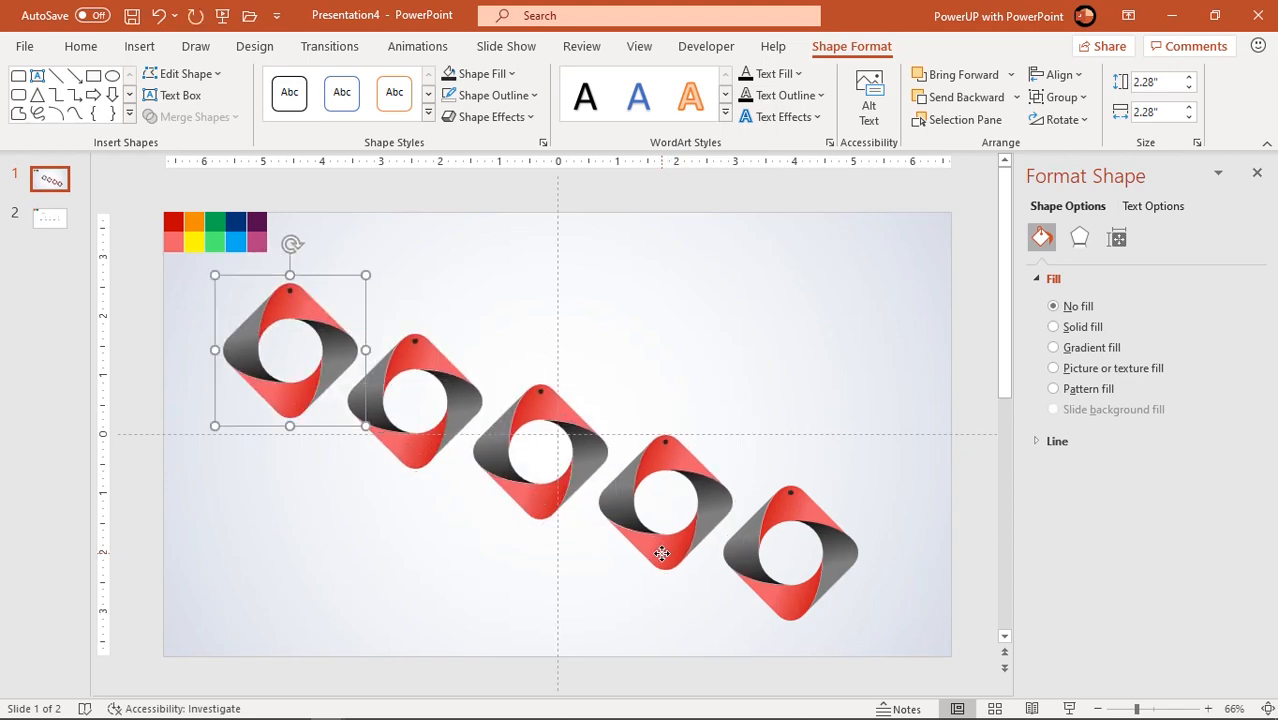
click(790, 553)
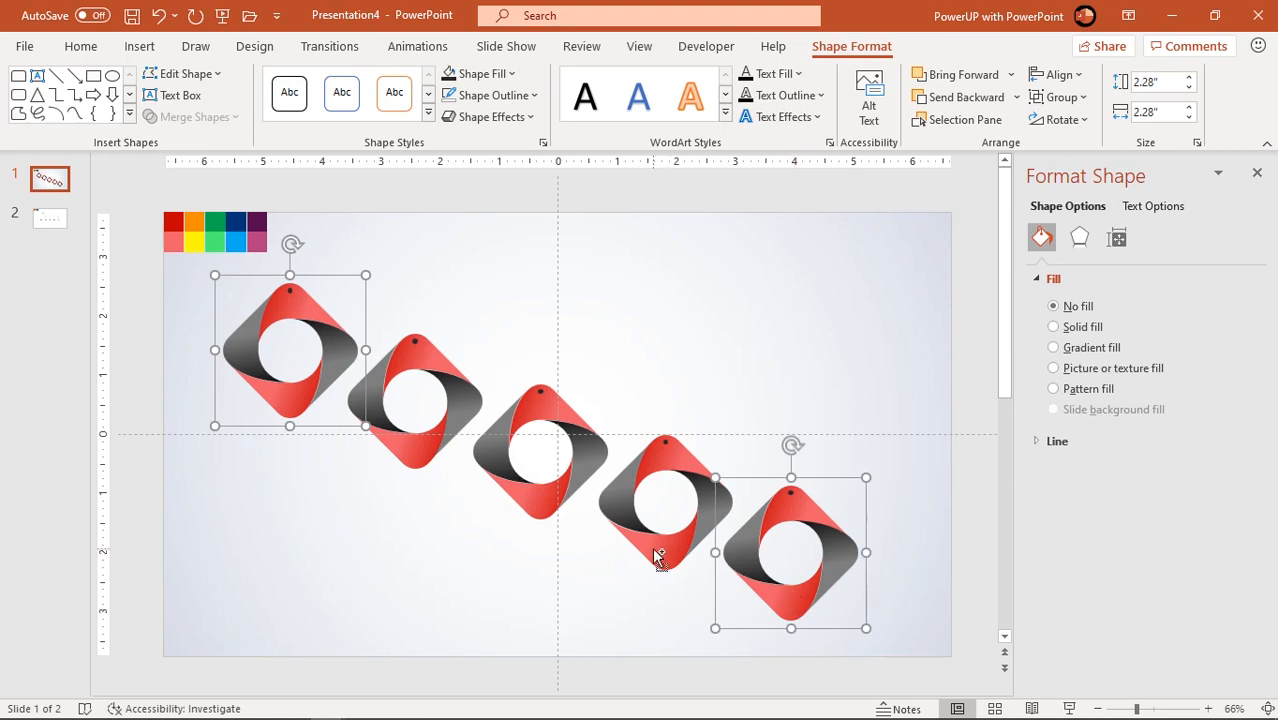
click(405, 450)
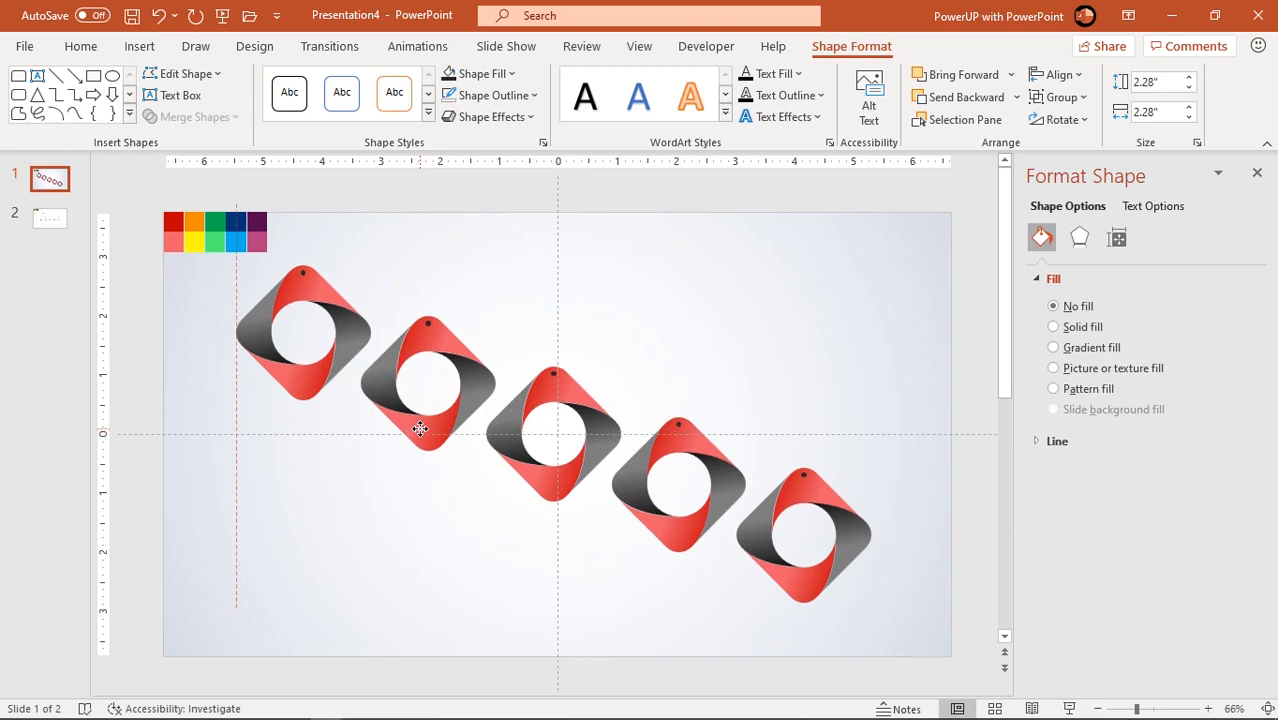
Step: Distribute the five rings evenly and recolour the lower rings' gradient bands red and yellow via the eyedropper
click(805, 535)
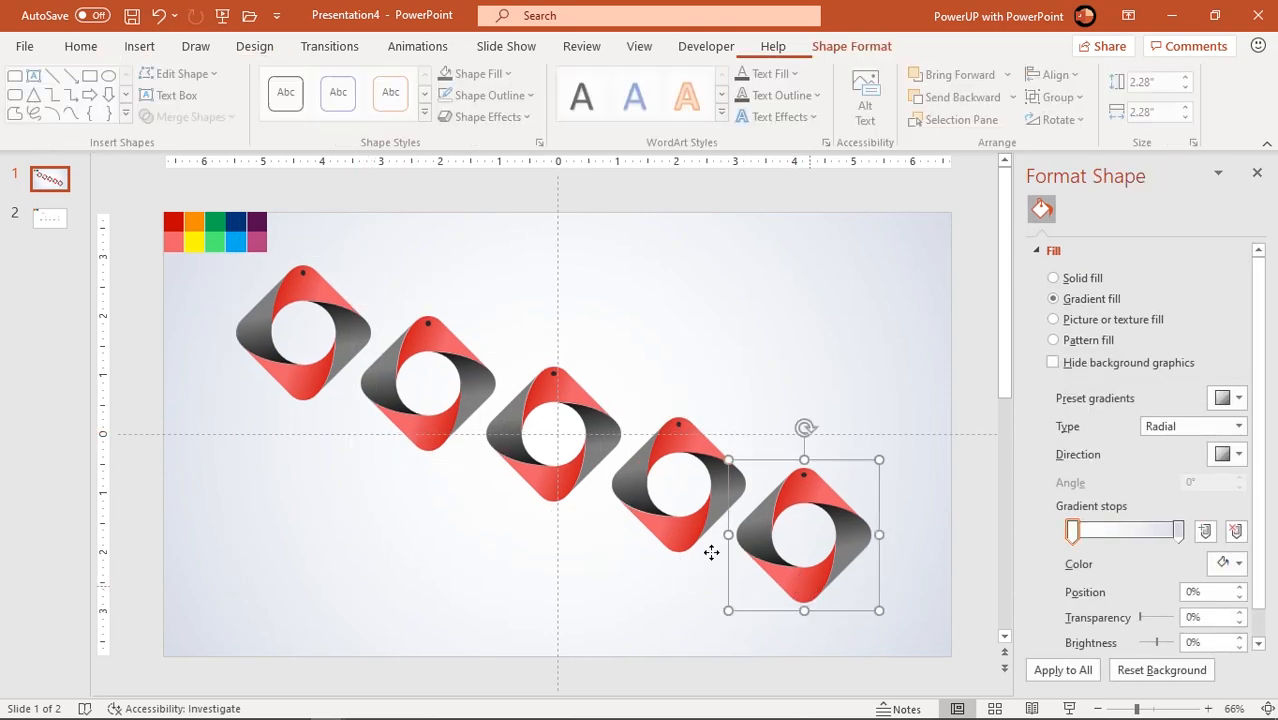
right_click(712, 552)
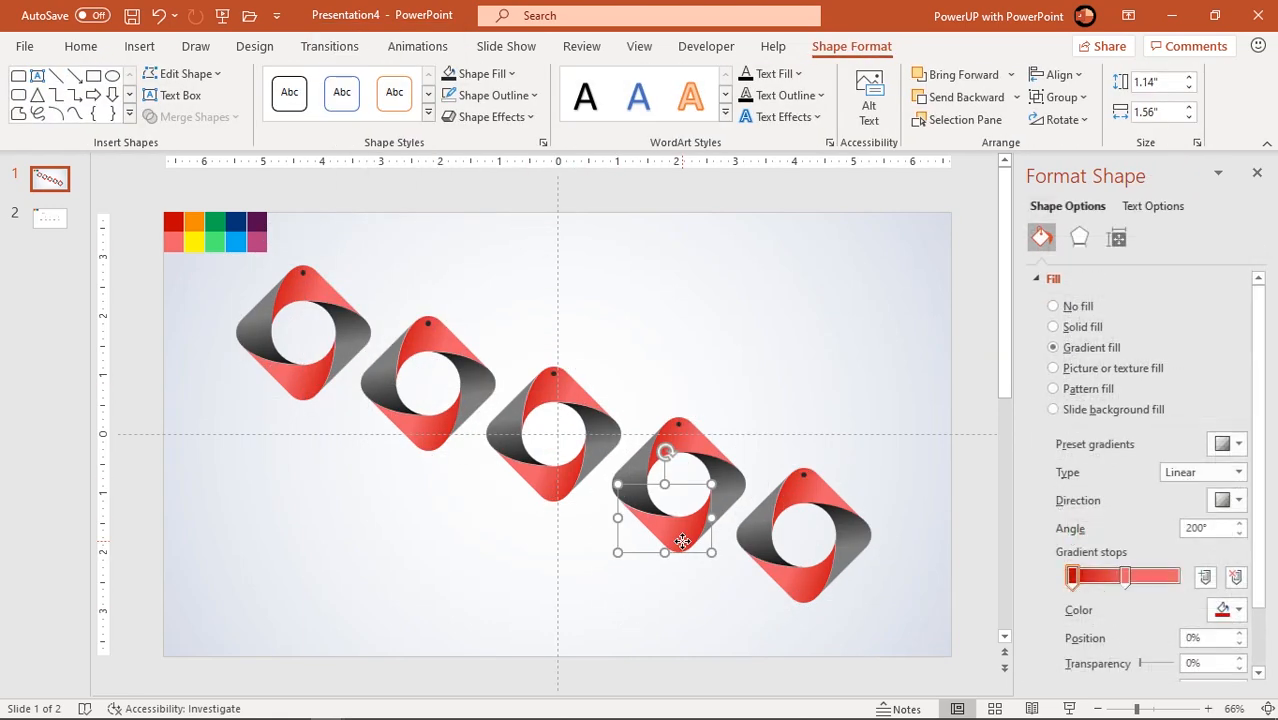
click(1240, 609)
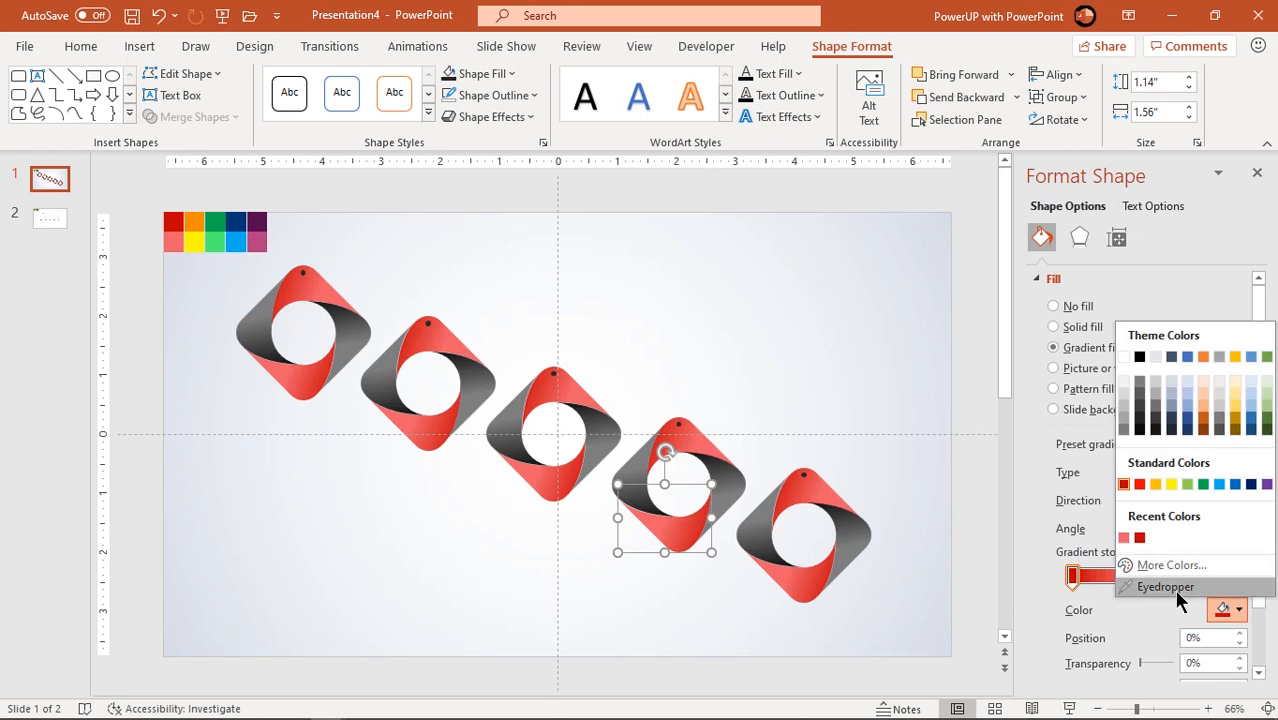
click(1165, 587)
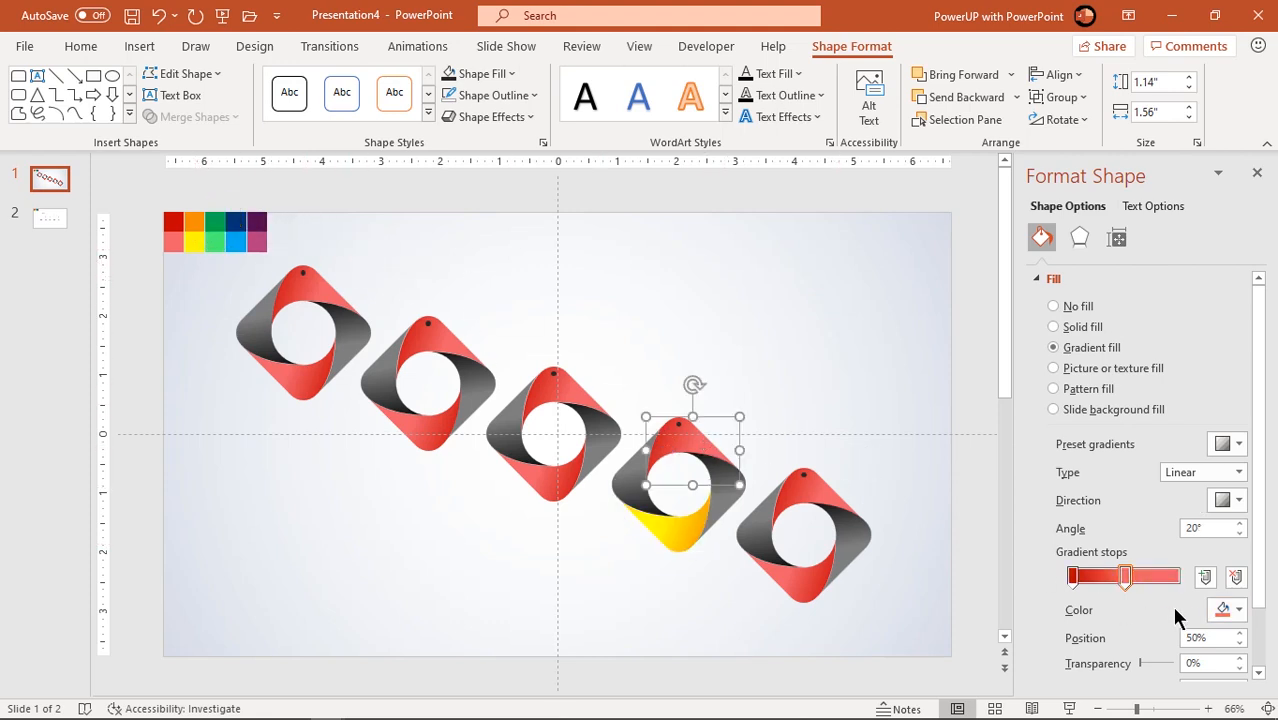
drag(1125, 576, 1085, 576)
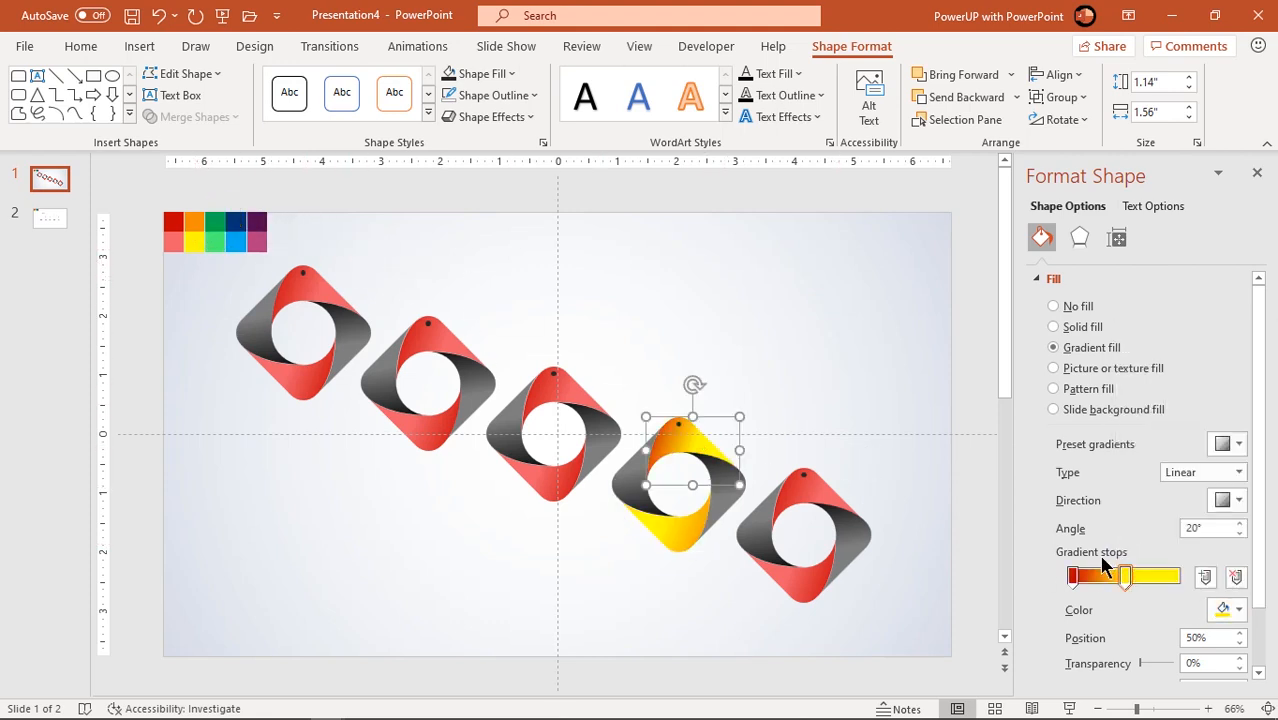
click(1238, 609)
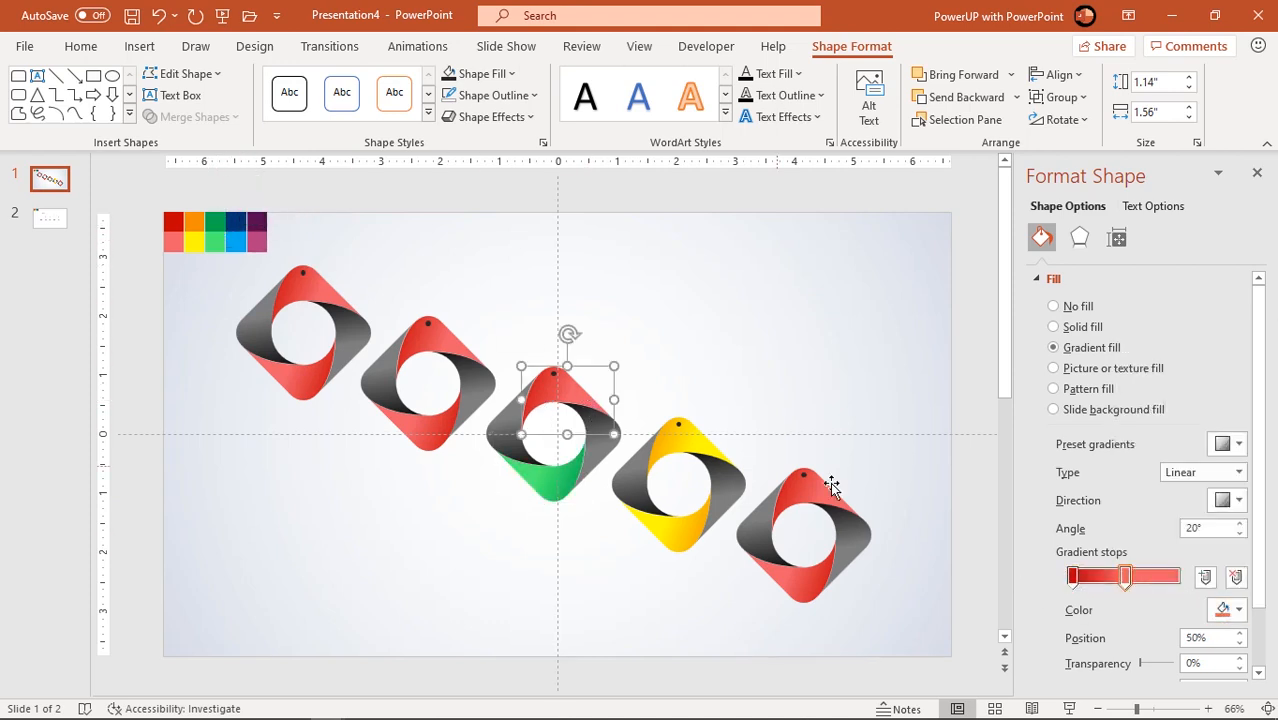
Step: Recolour the upper rings' bands green, blue and purple from the sampled and recent colours
click(1237, 610)
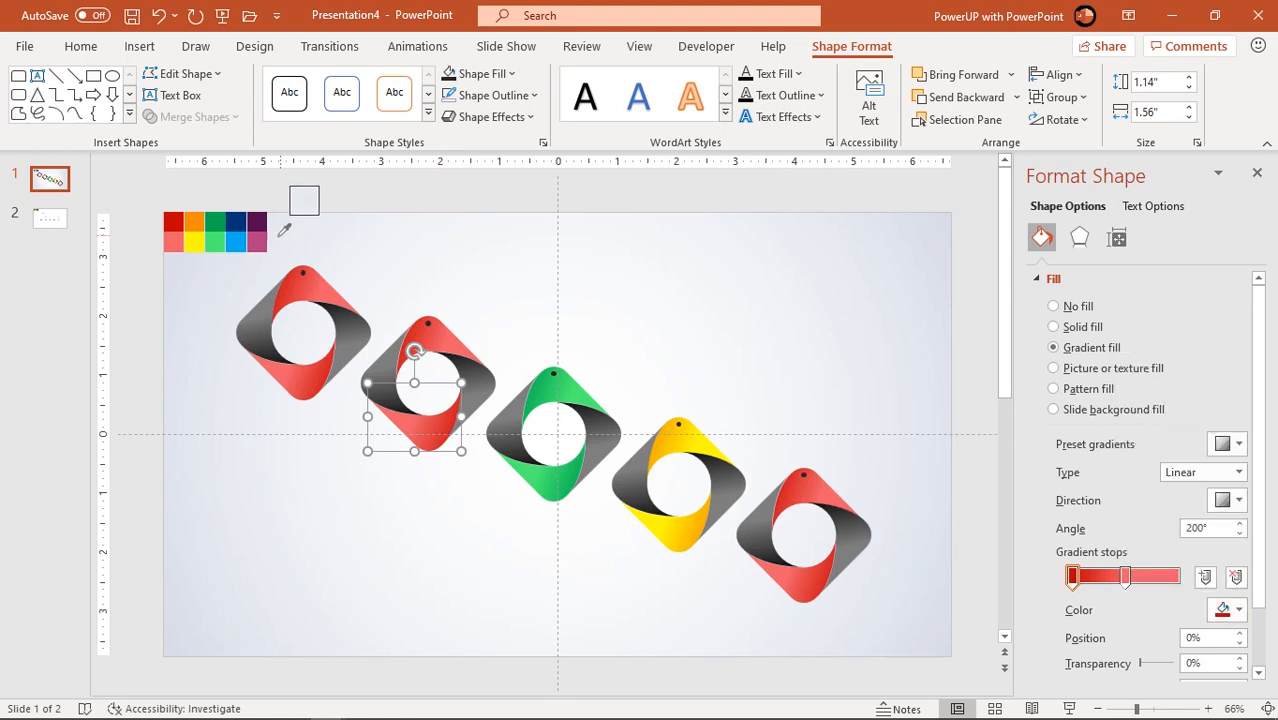
drag(1073, 576, 1124, 576)
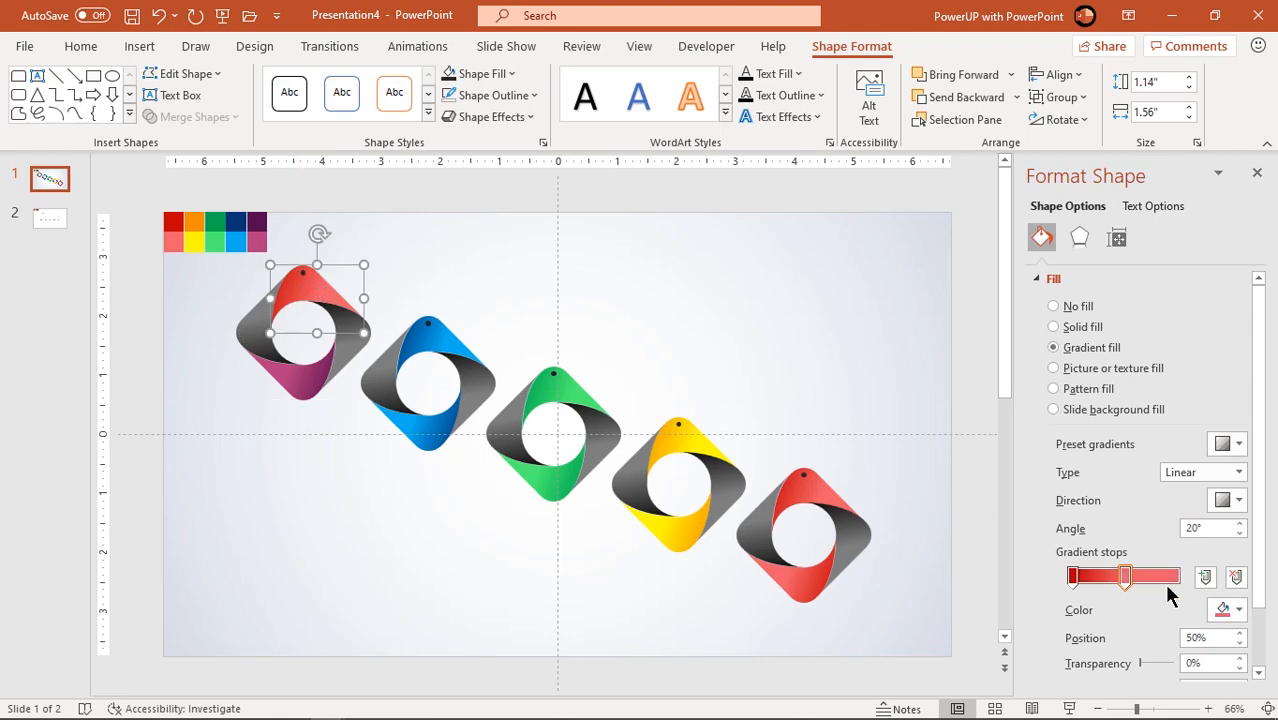
click(1224, 610)
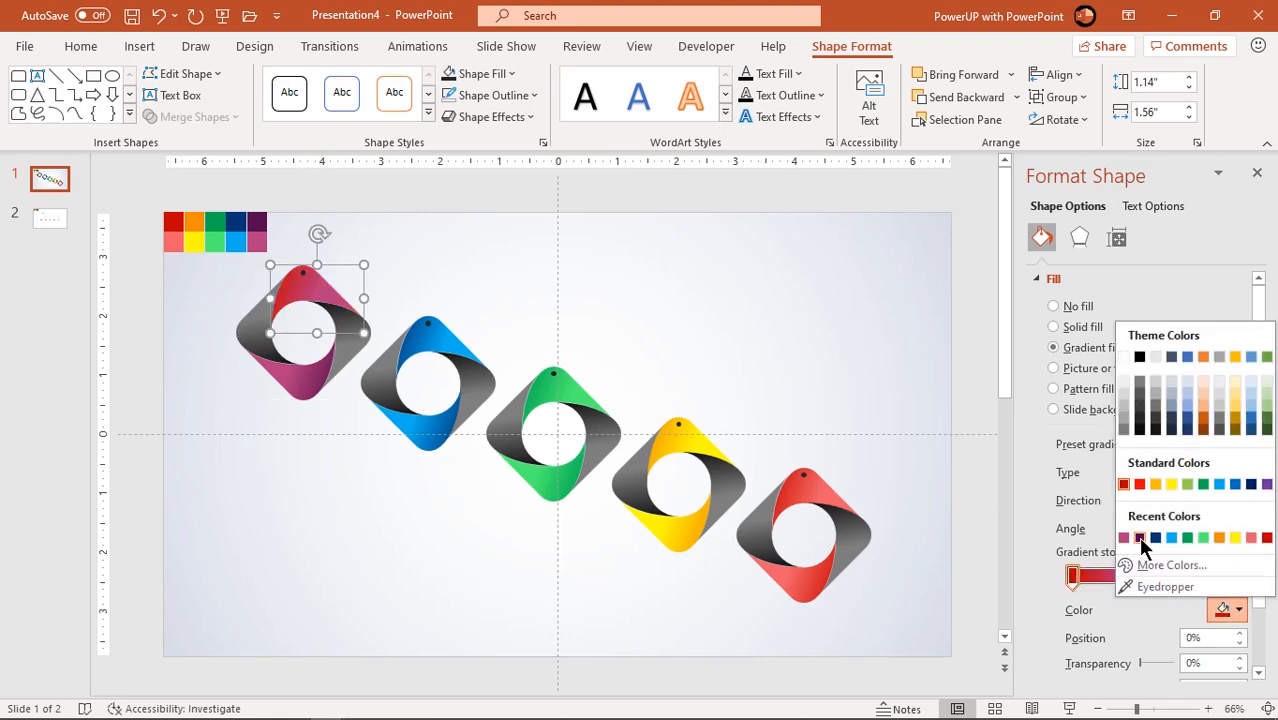
click(165, 222)
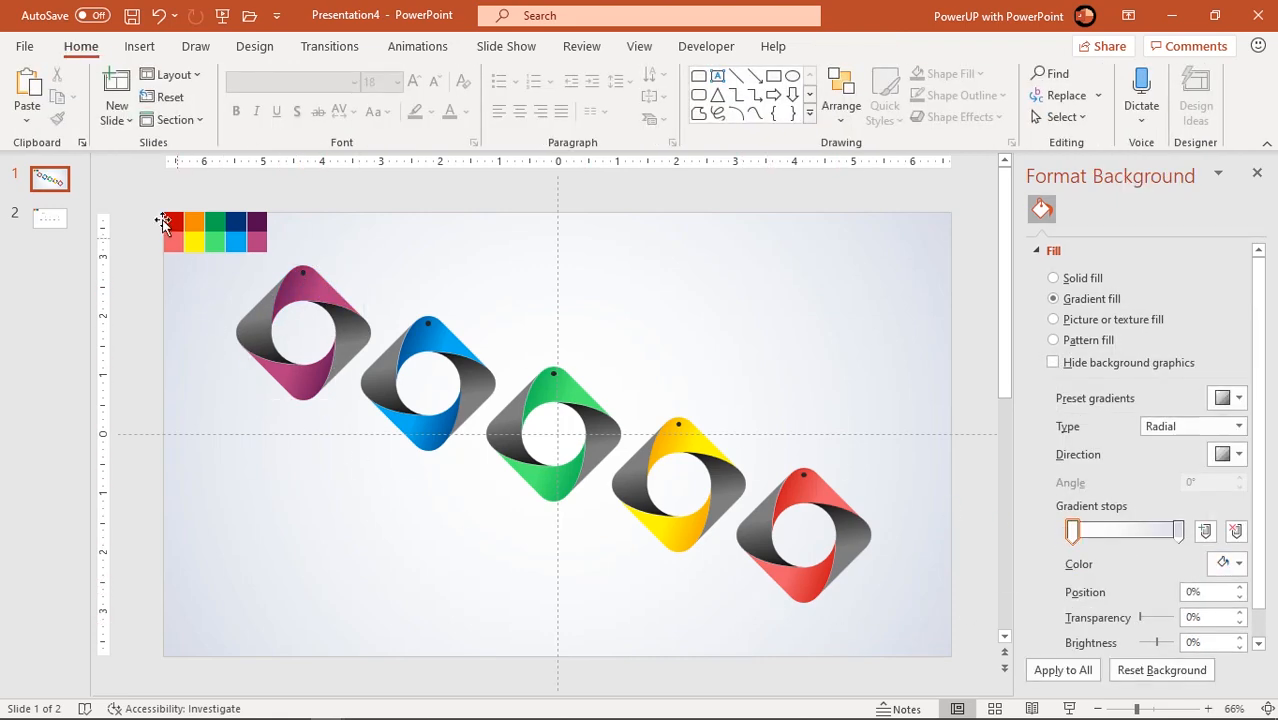
Step: Draw a line from a ring's hole to the slide top and set it to gray, 1 pt weight
click(215, 230)
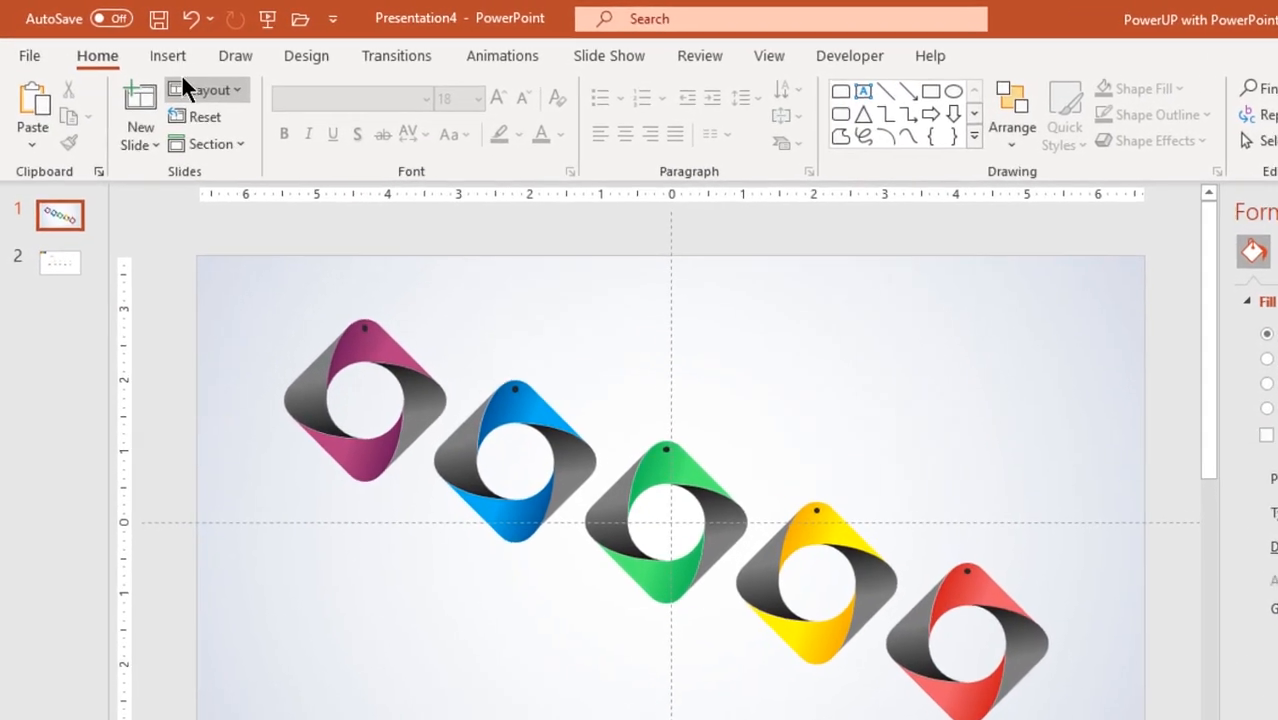
click(392, 120)
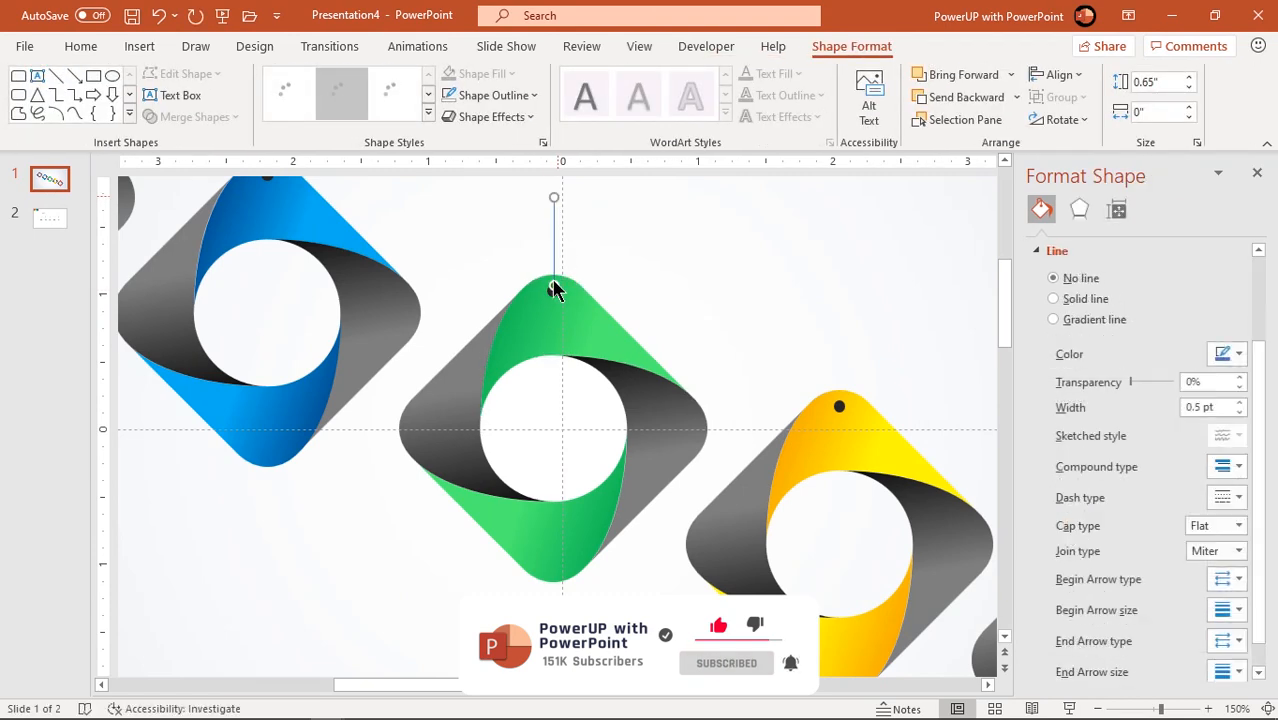
click(1053, 298)
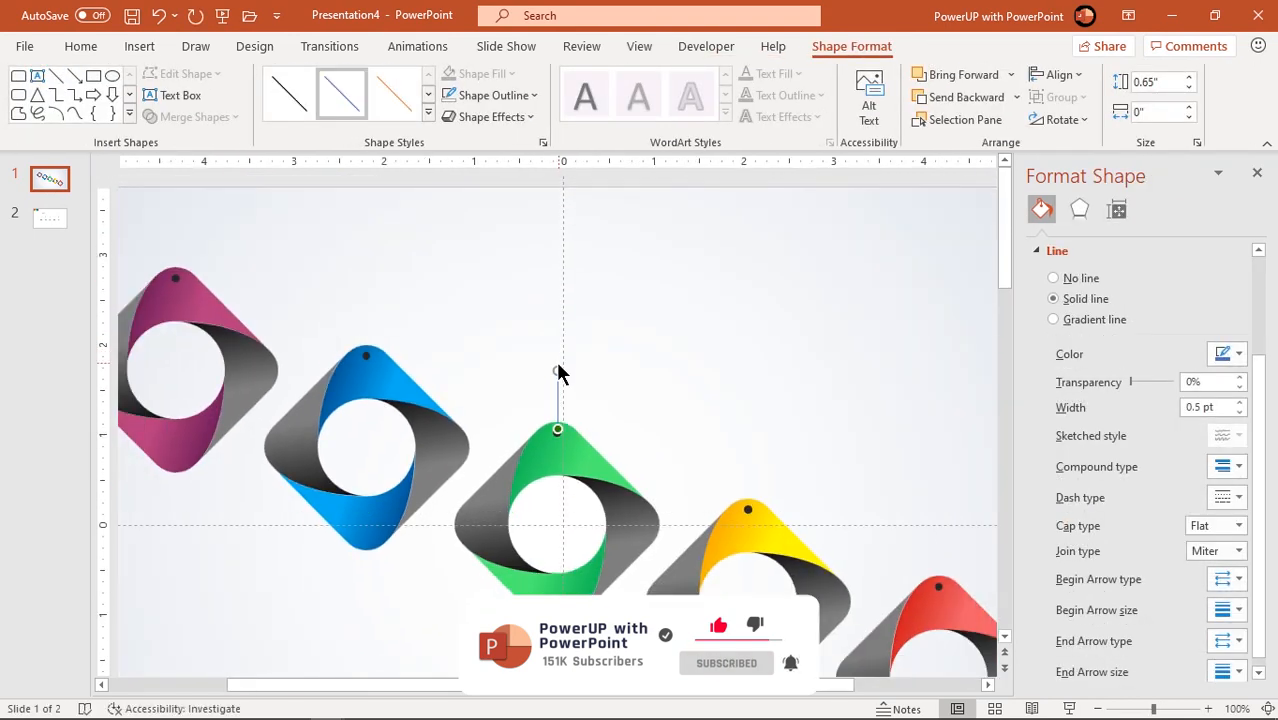
drag(558, 373, 558, 188)
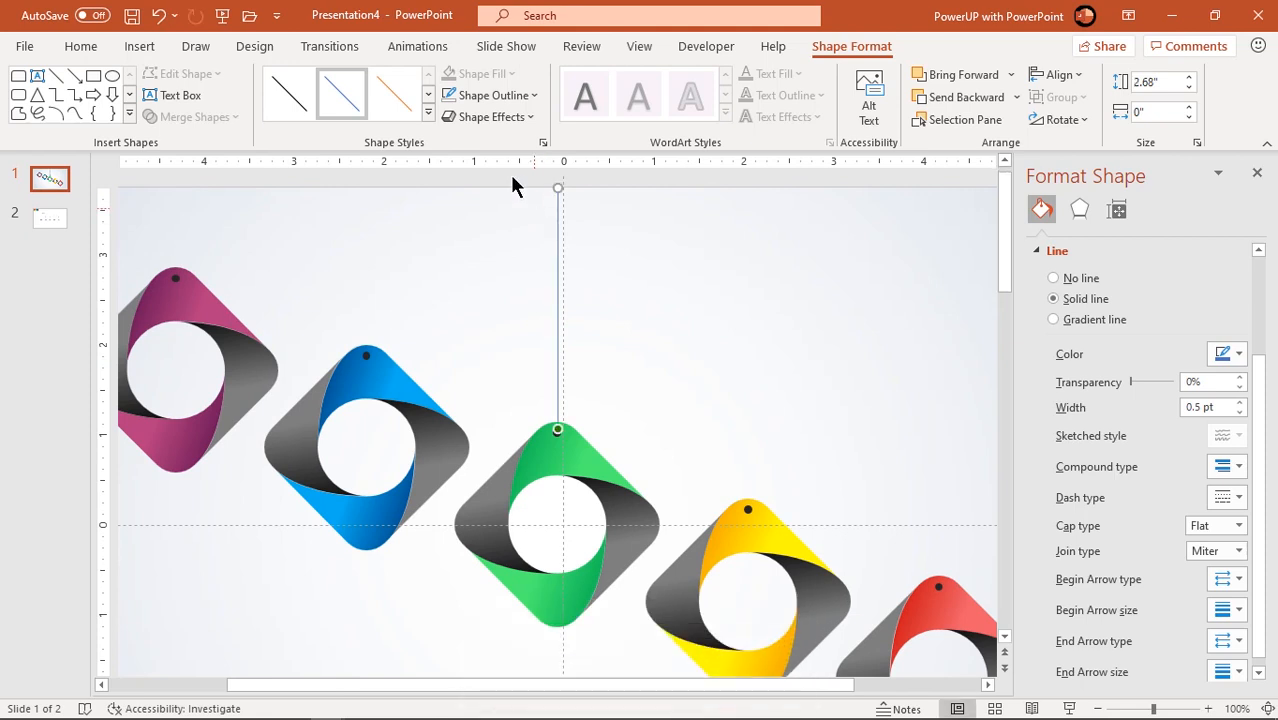
click(489, 95)
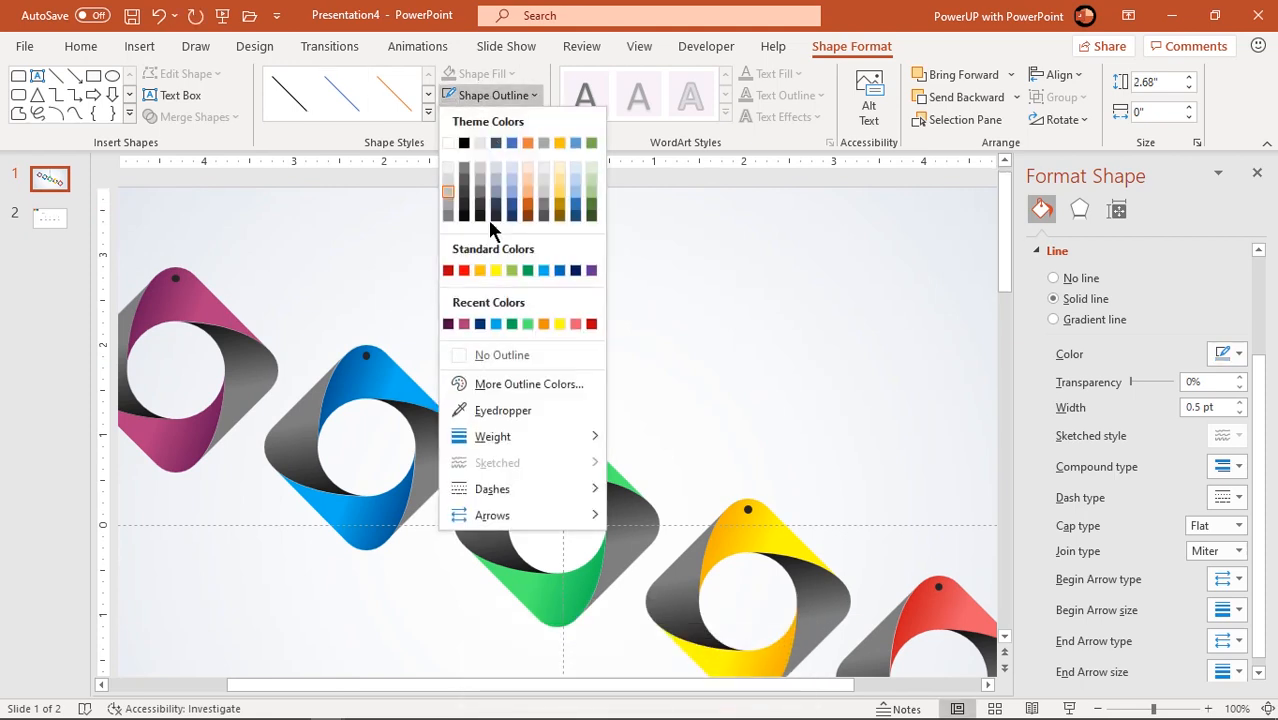
click(492, 436)
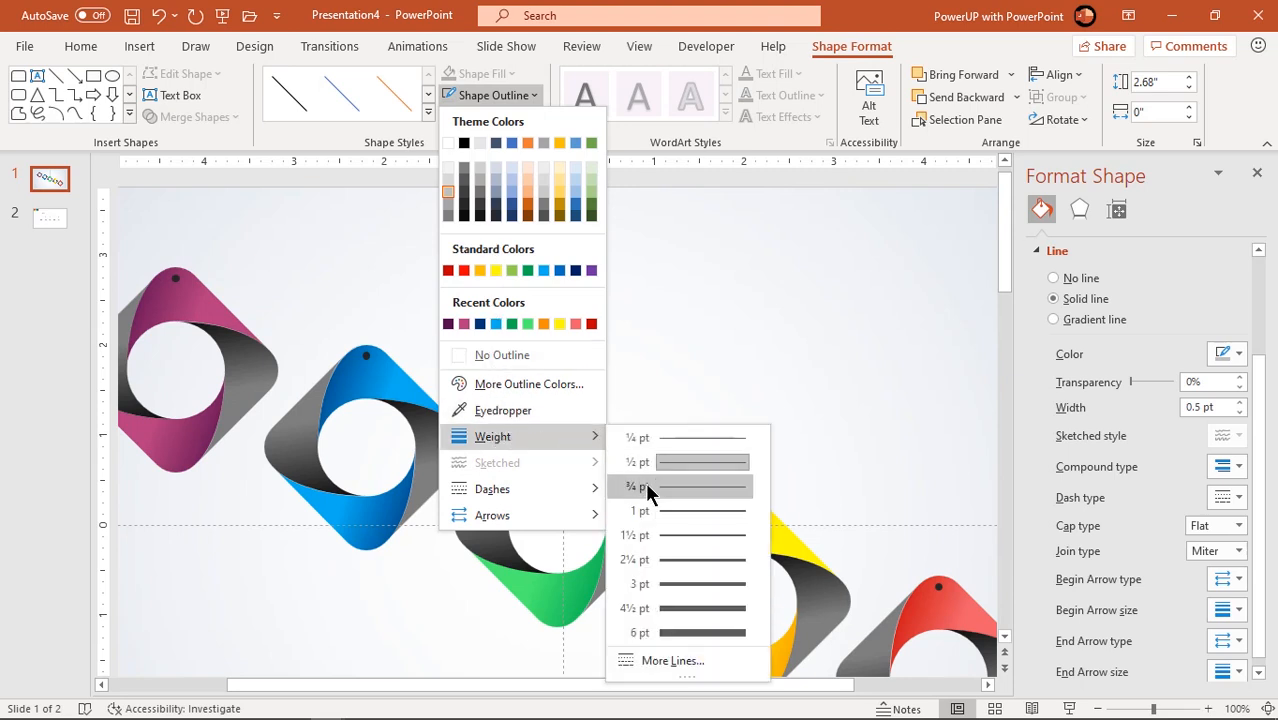
click(639, 511)
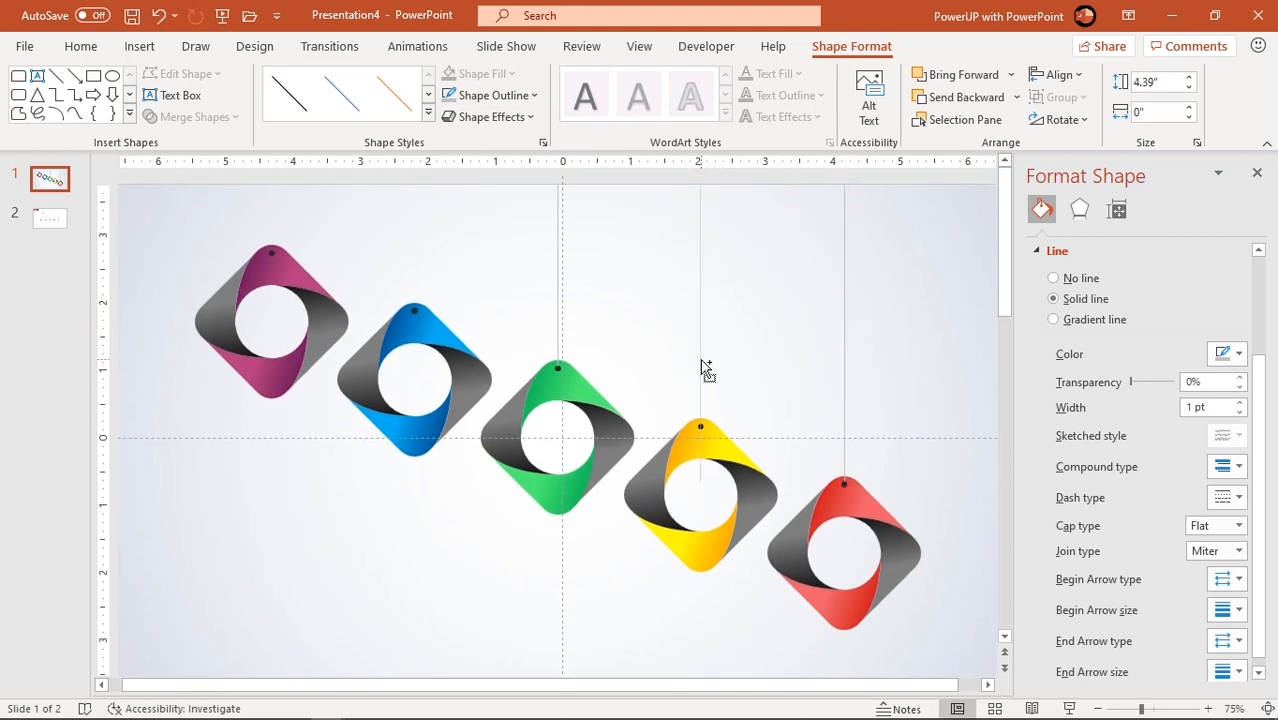
Step: Duplicate the hanging line for the remaining rings, attaching each end to its ring's hole
click(755, 388)
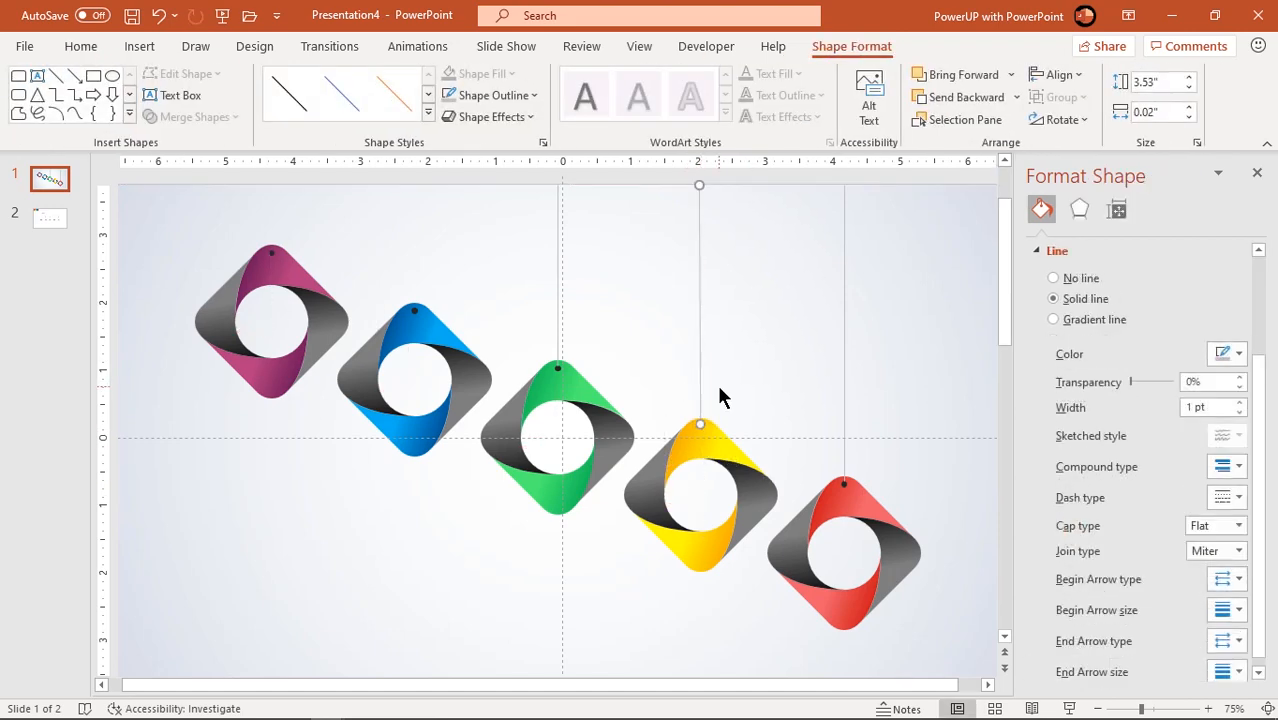
click(414, 325)
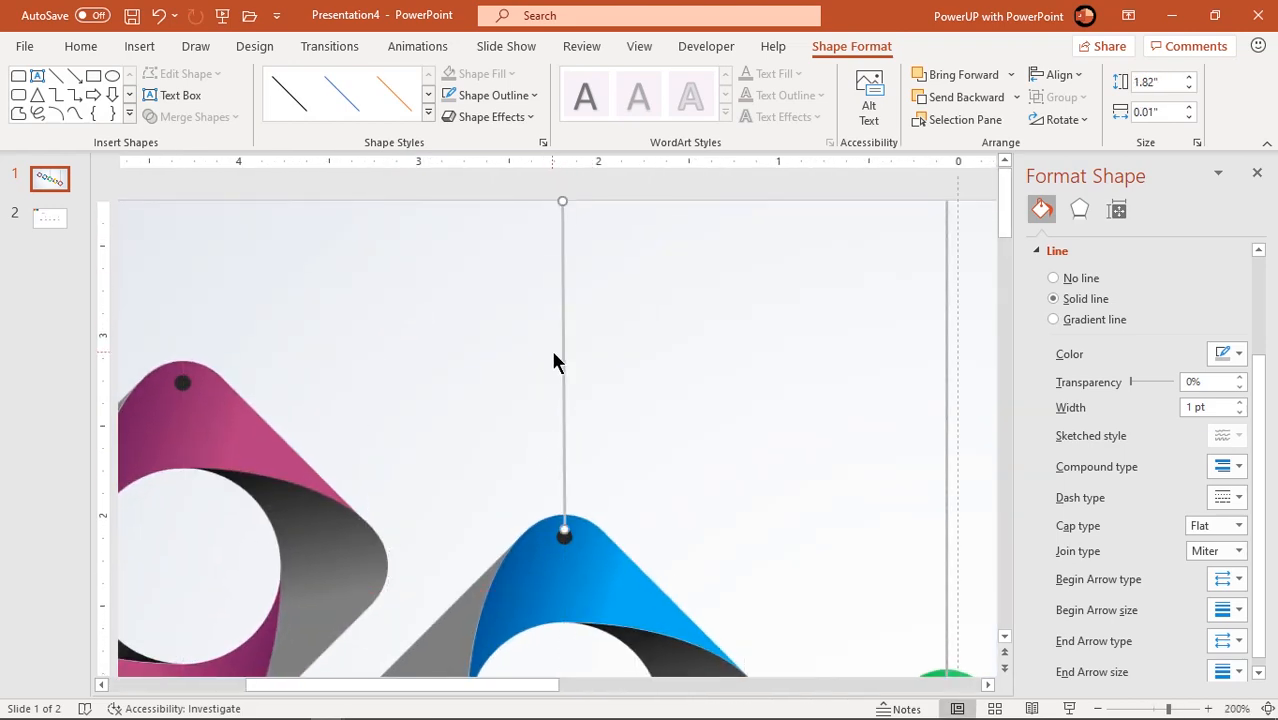
drag(562, 360, 213, 340)
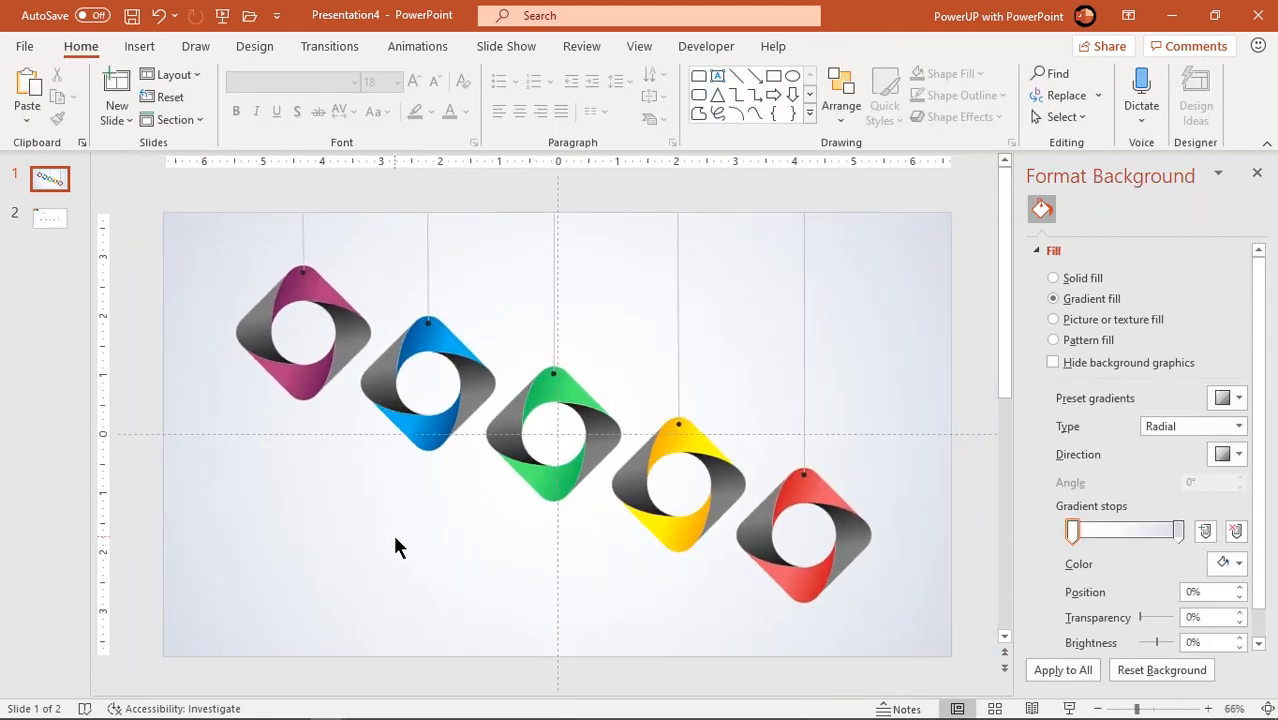
Step: Copy the icons and year text boxes from slide 2 and paste them onto slide 1
click(443, 432)
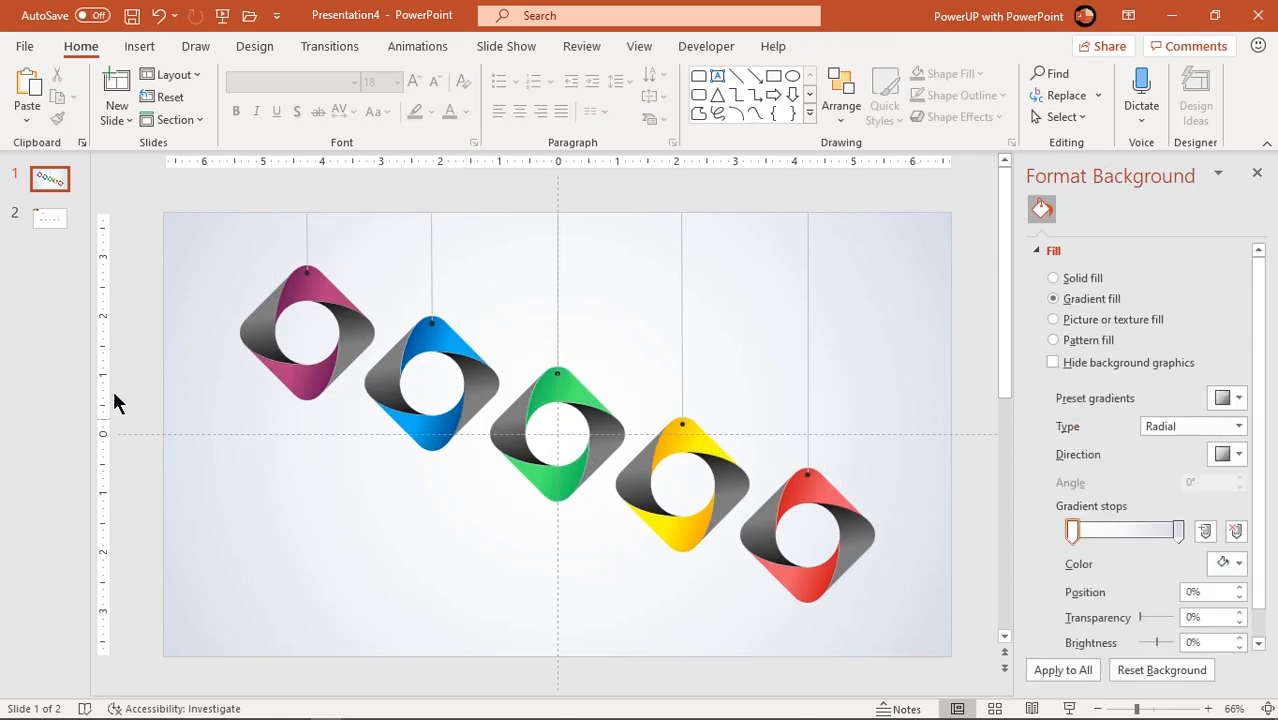
click(50, 218)
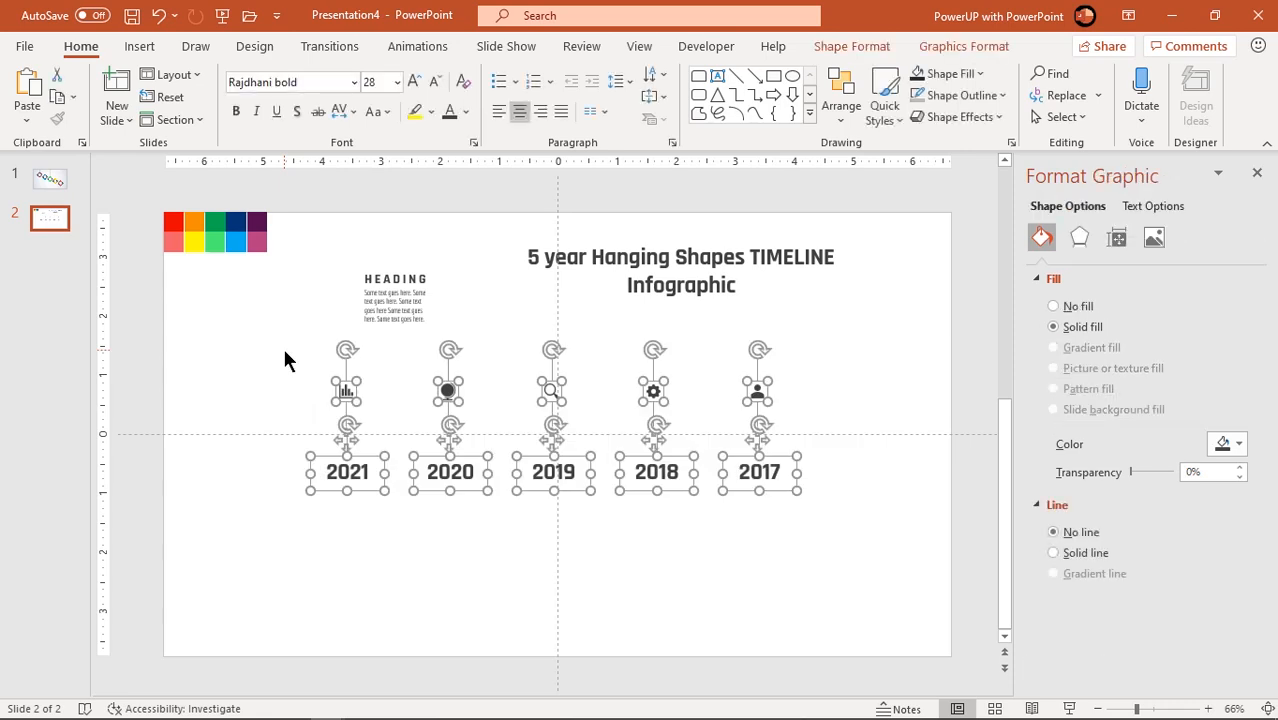
click(49, 179)
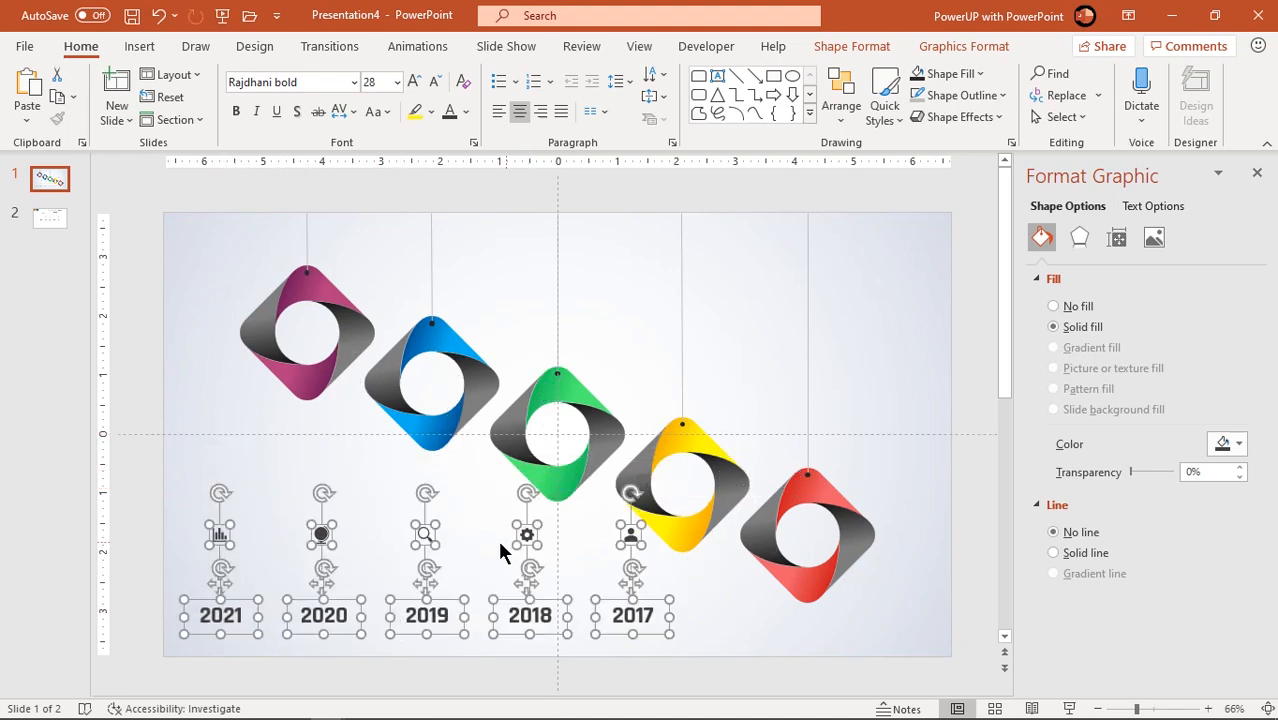
click(808, 540)
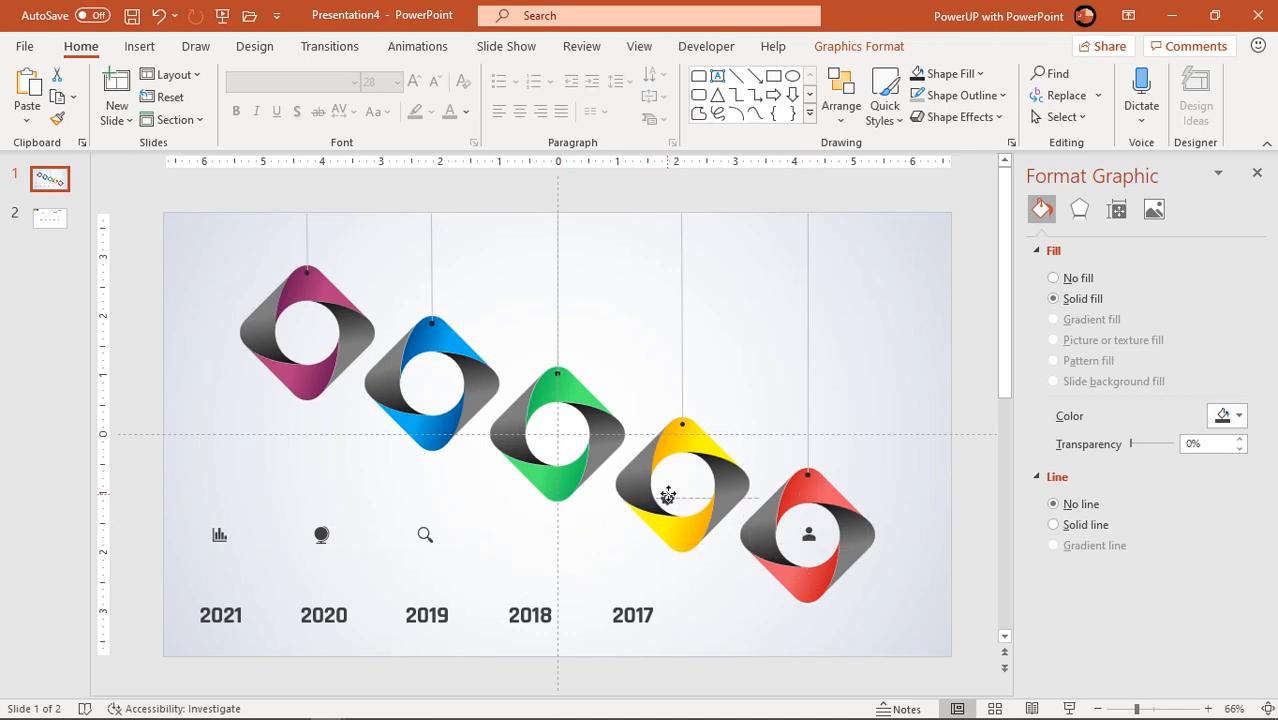
Step: Place each icon inside its ring with years 2021-2017 beneath, then enlarge the five icons
click(557, 433)
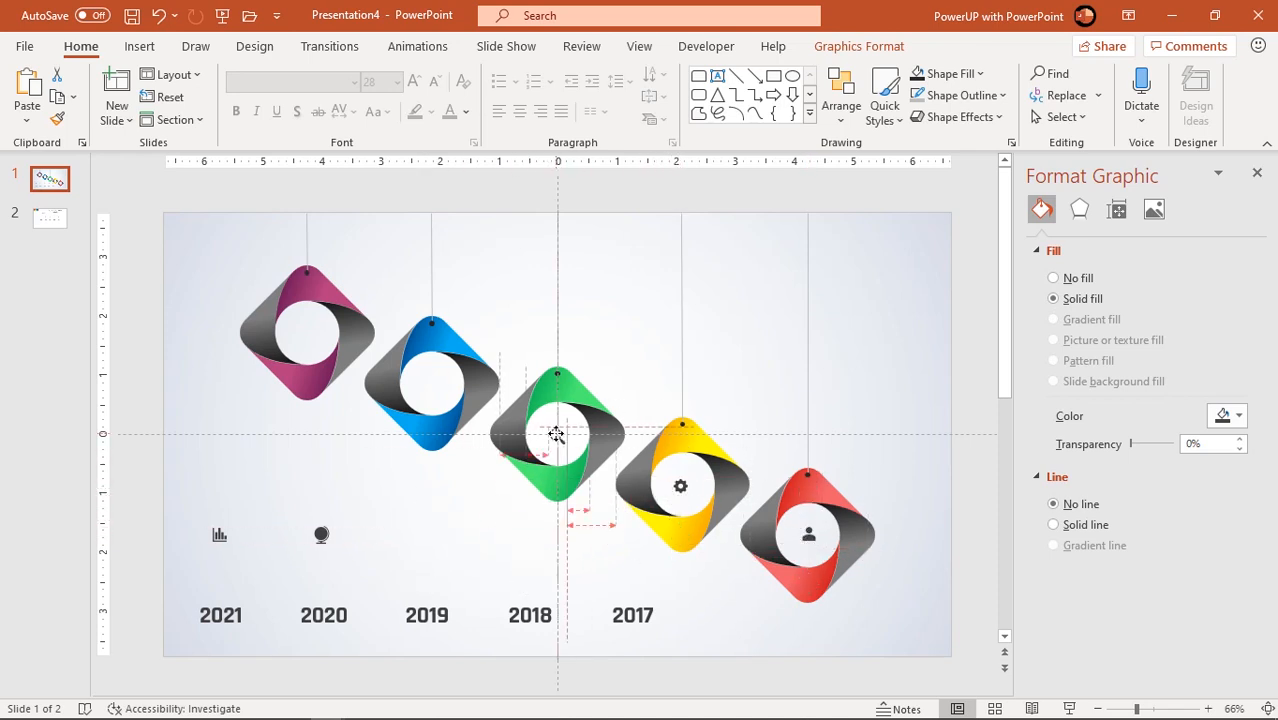
click(432, 382)
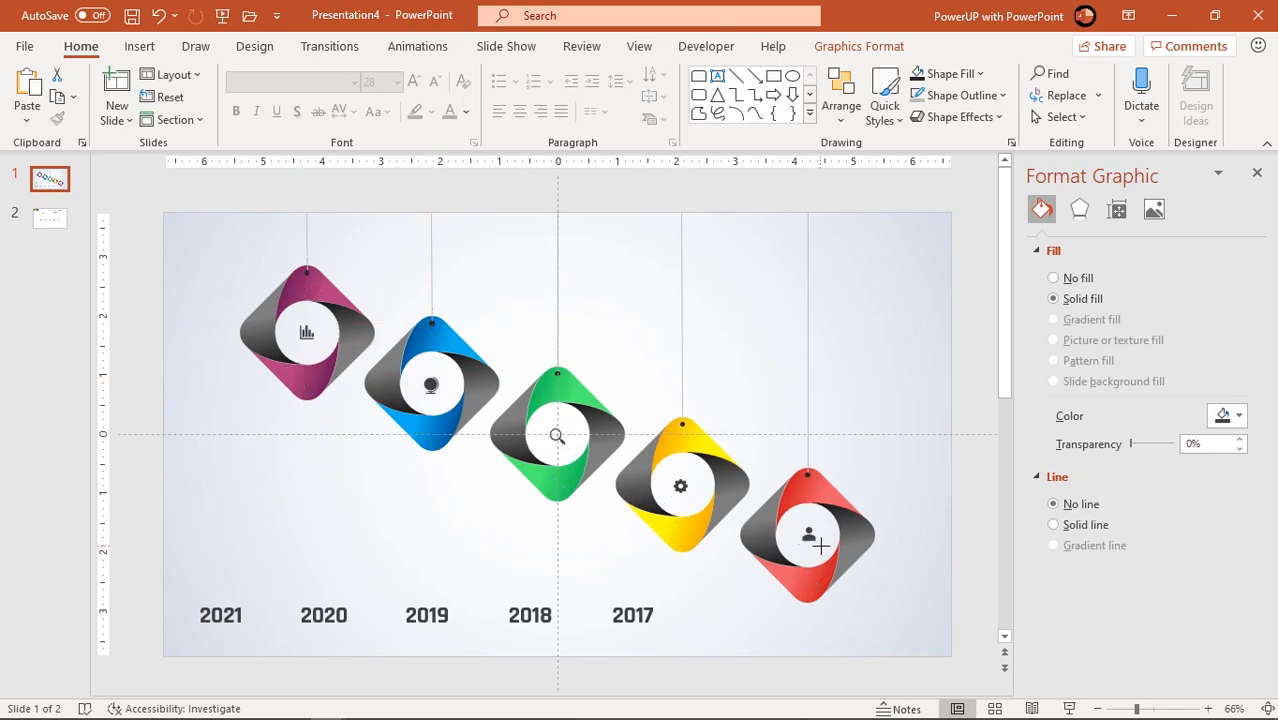
click(810, 535)
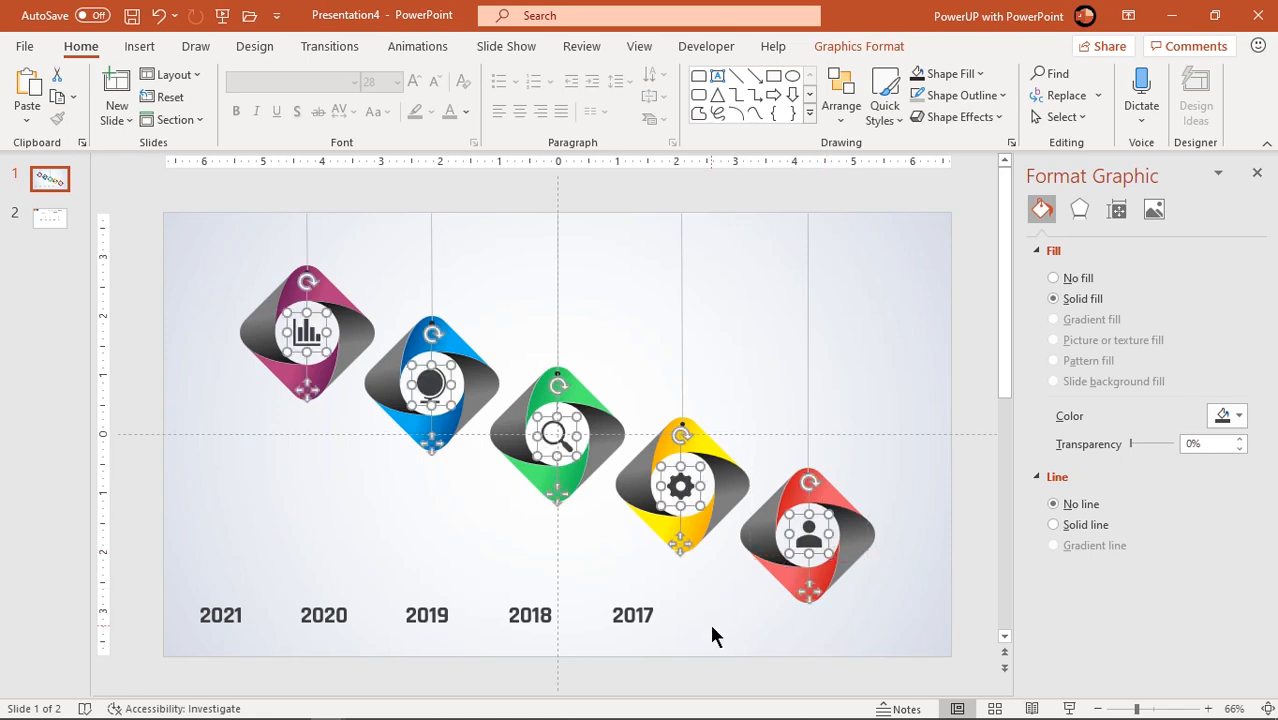
click(632, 615)
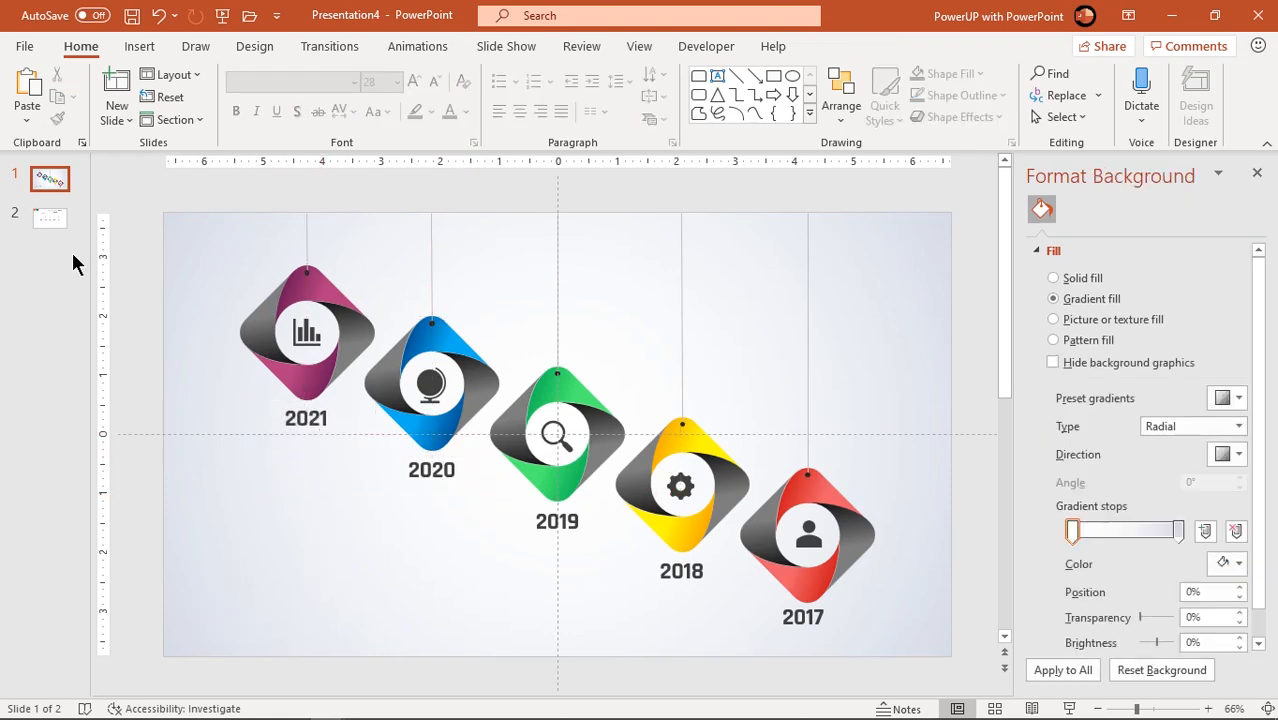
Step: Paste the heading blocks beside each line and set the 36 pt timeline title at the lower left
click(432, 385)
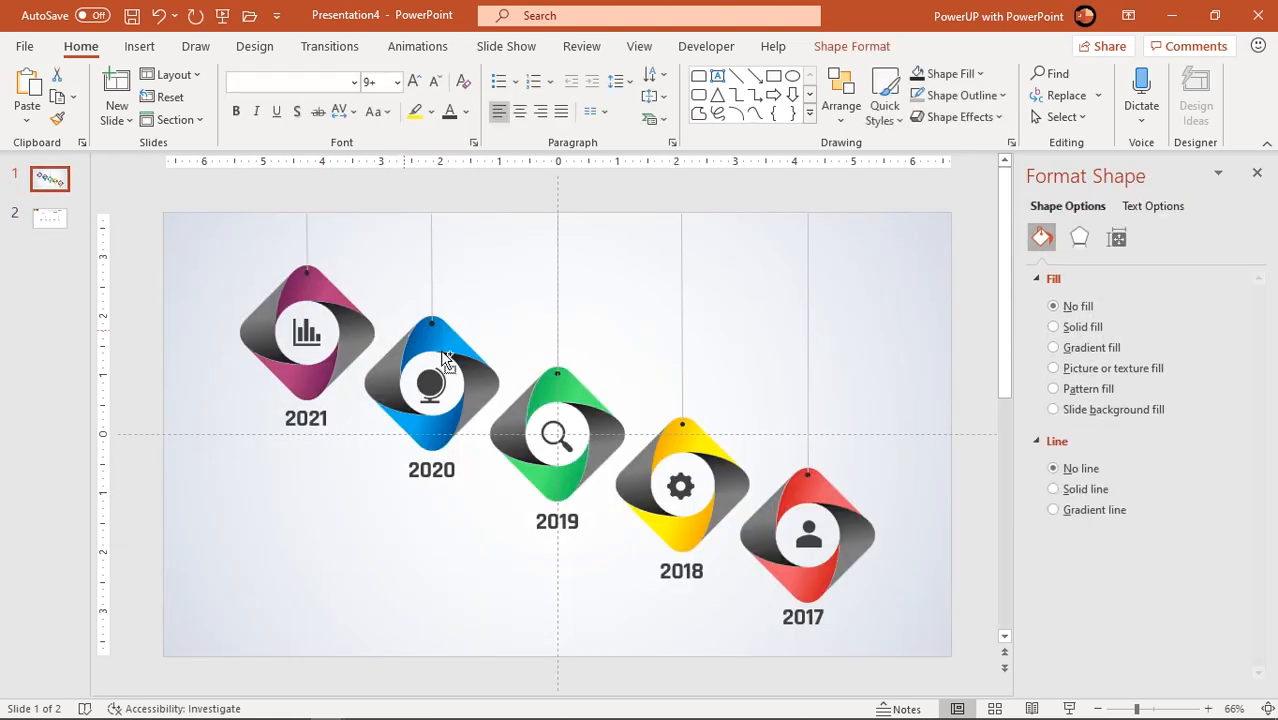
key(ctrl+v)
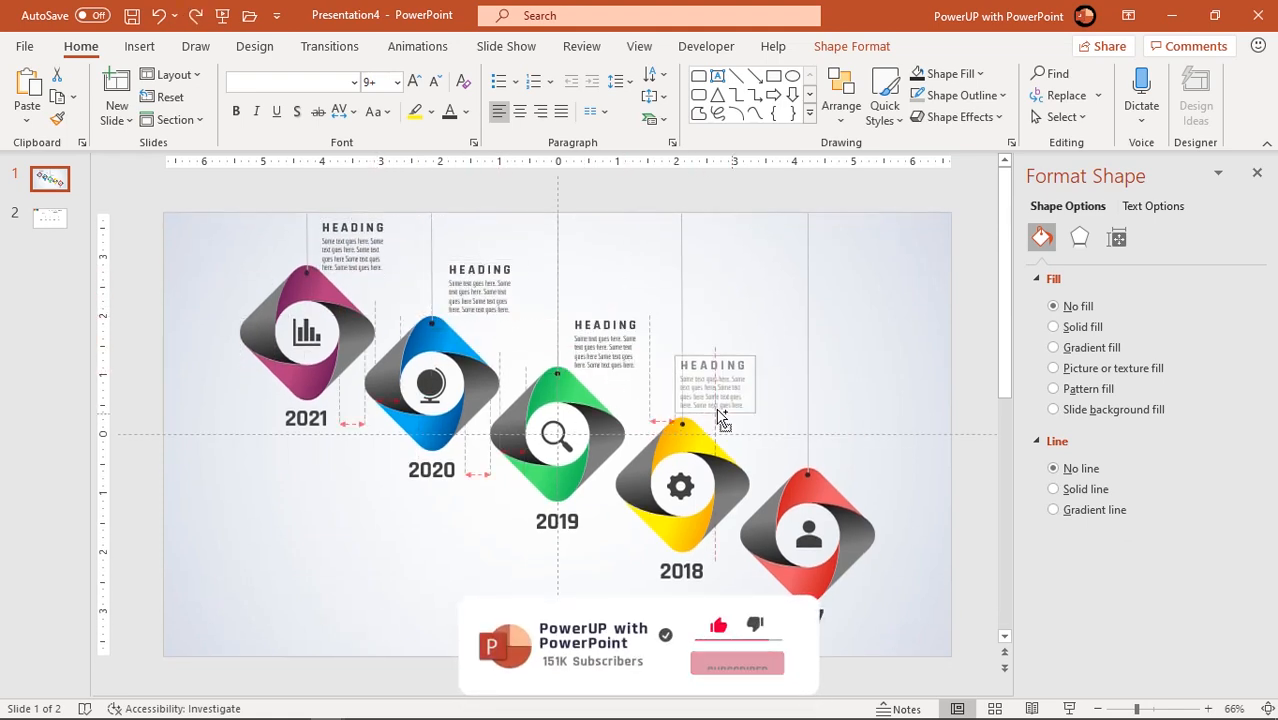
drag(713, 385, 857, 442)
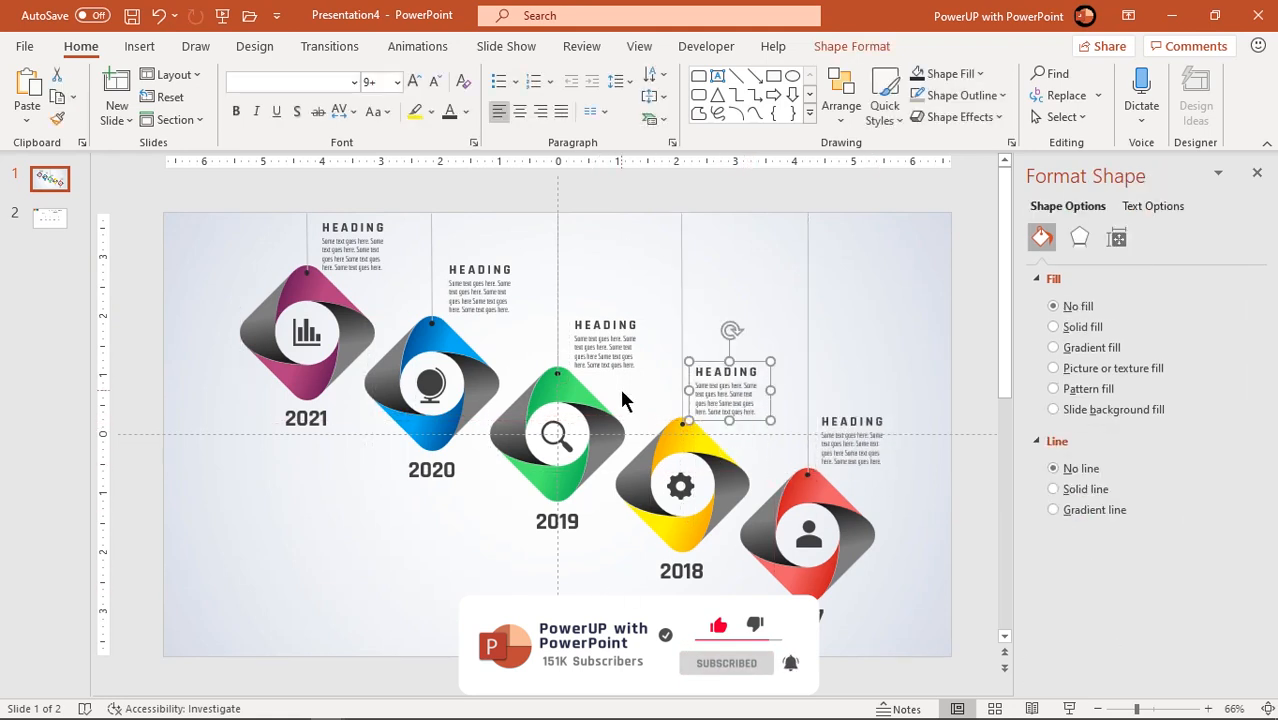
click(50, 218)
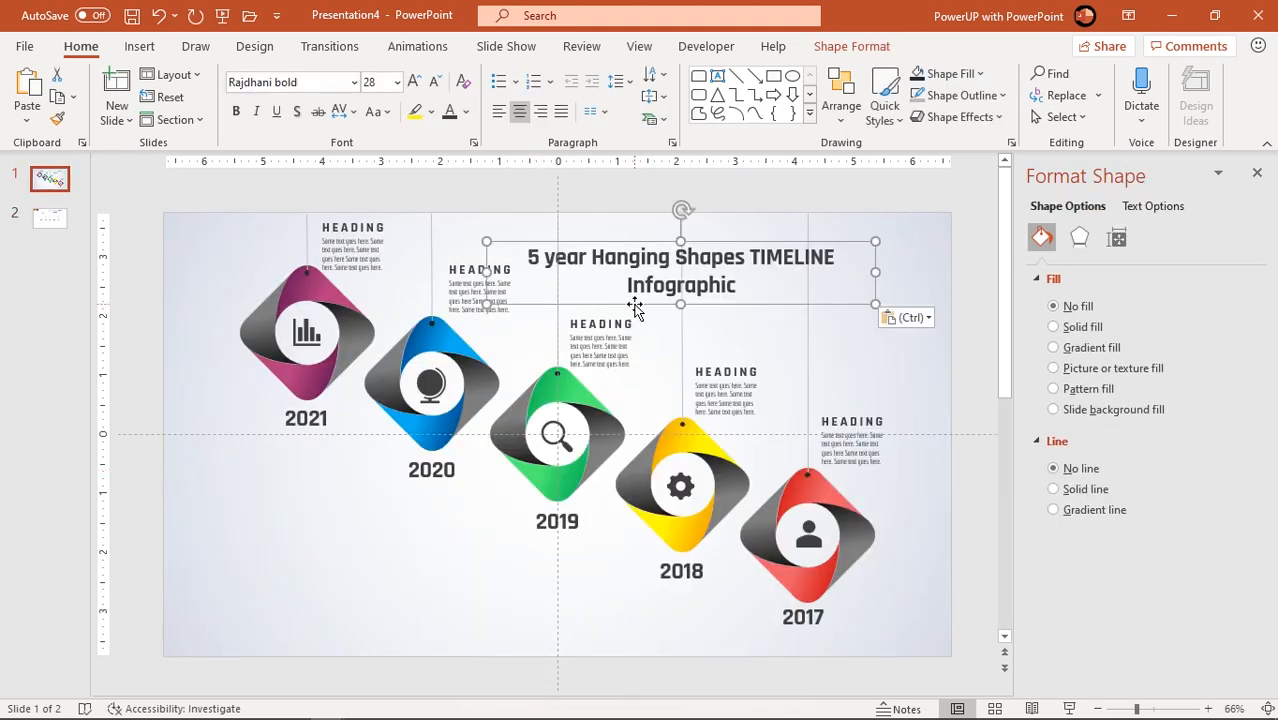
drag(681, 273, 348, 570)
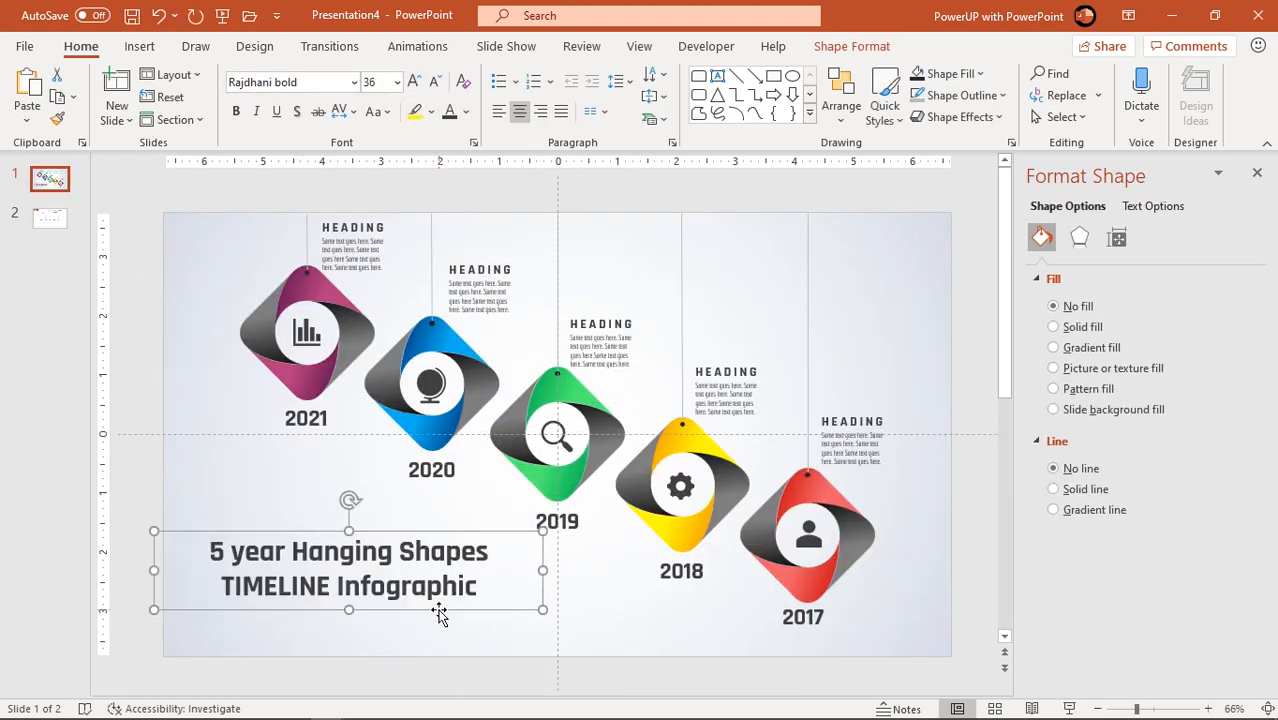
click(463, 678)
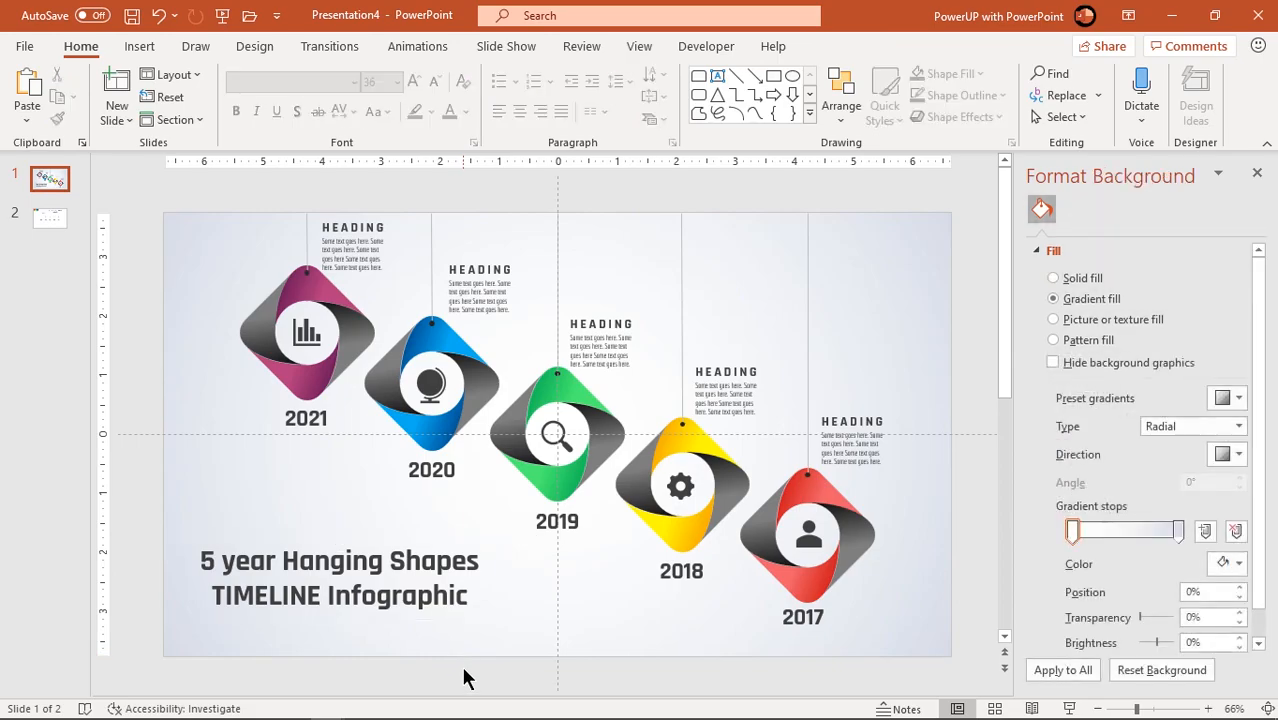